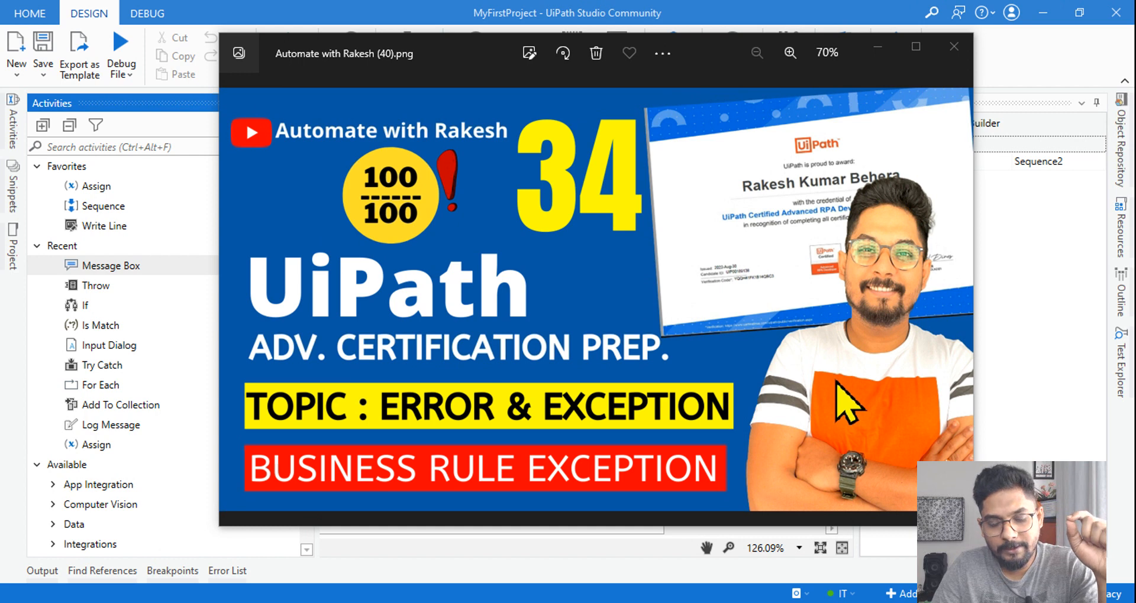
{"action": "mouse_move", "coordinate": [689, 423]}
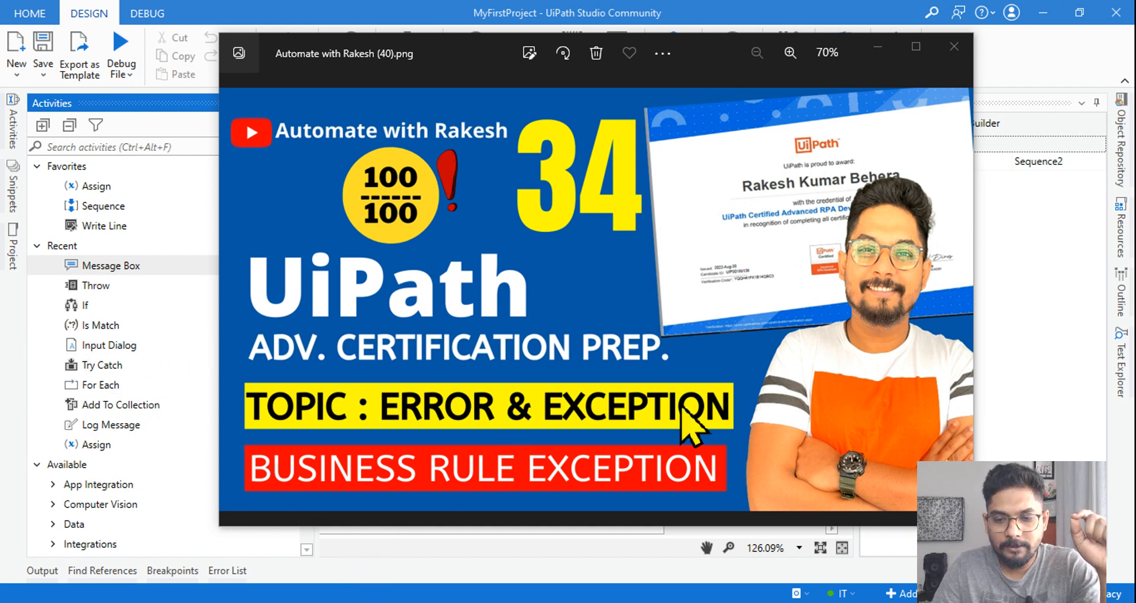
Step: Close the thumbnail image viewer to reveal the empty Sequence2 designer
{"action": "left_click", "coordinate": [954, 46]}
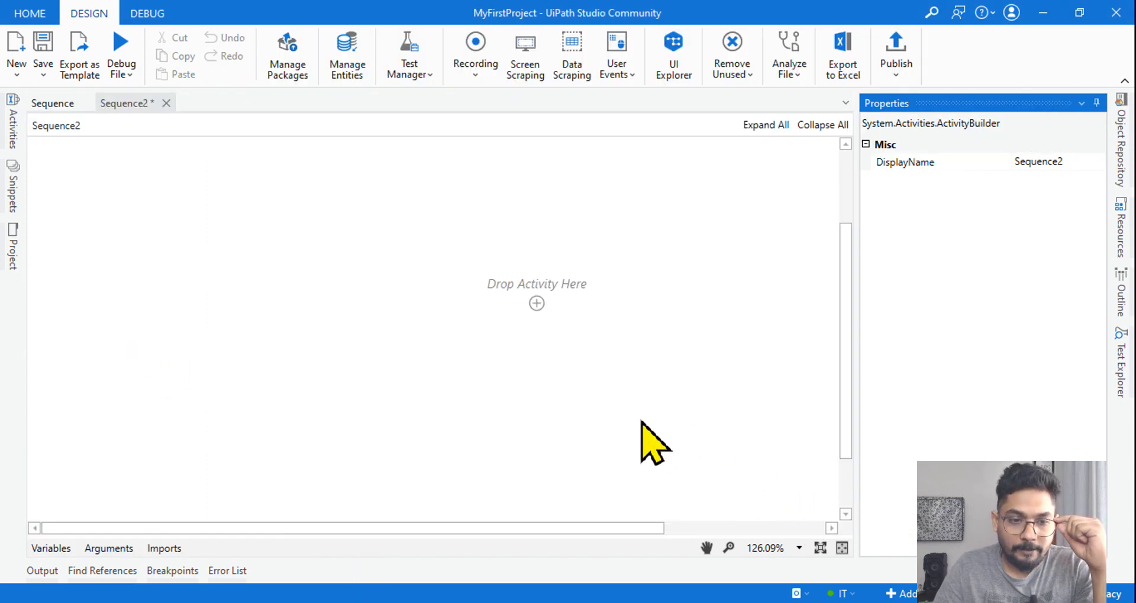
Step: Place a Sequence containing an empty Try Catch onto the Sequence2 canvas
{"action": "left_click", "coordinate": [12, 115]}
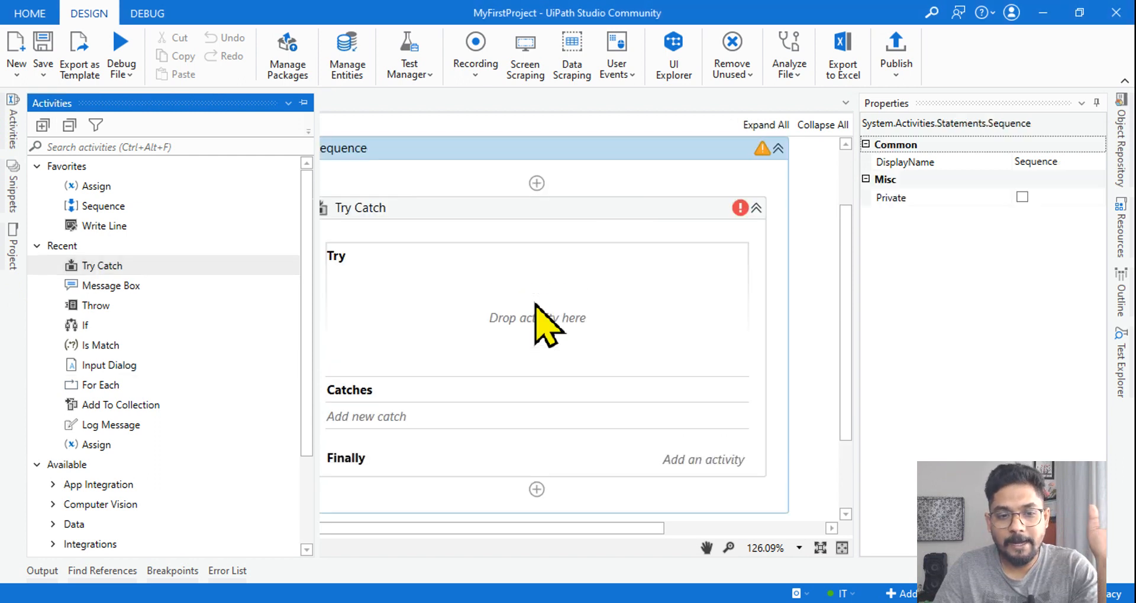
{"action": "mouse_move", "coordinate": [786, 282]}
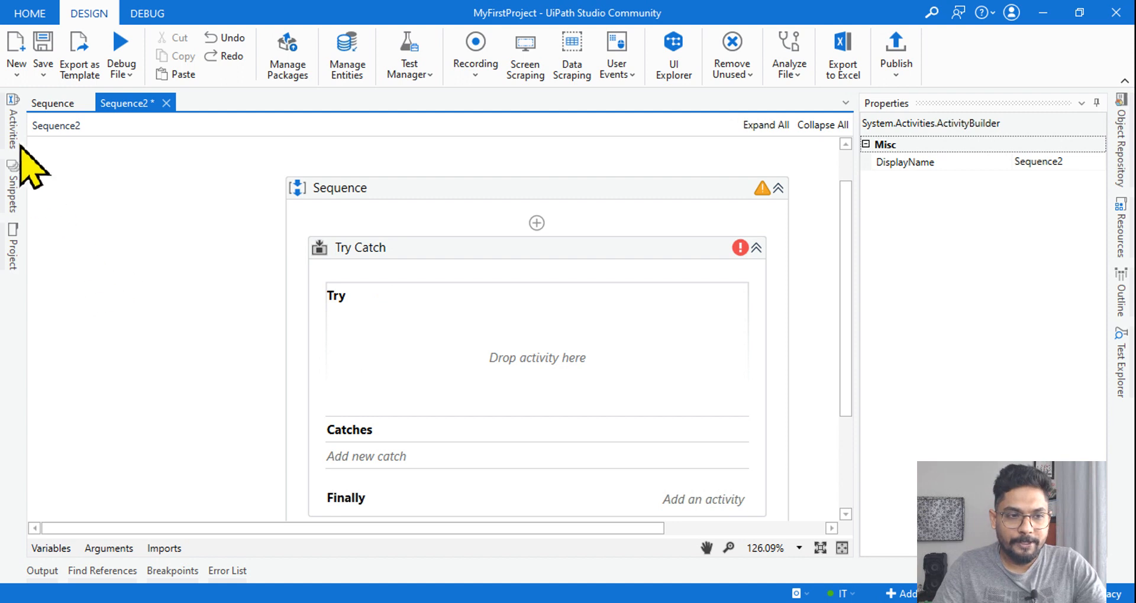
{"action": "left_click", "coordinate": [12, 130]}
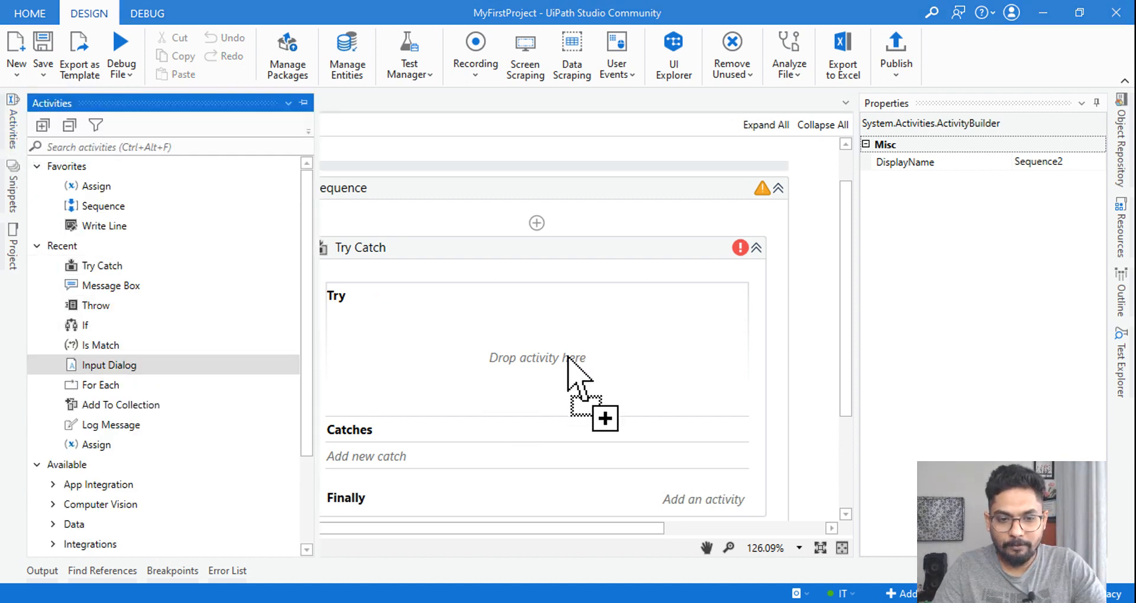
Step: Add an Input Dialog in Try titled 'user Input required' with label 'Enter your email address'
{"action": "left_click_drag", "start_coordinate": [108, 365], "coordinate": [536, 357]}
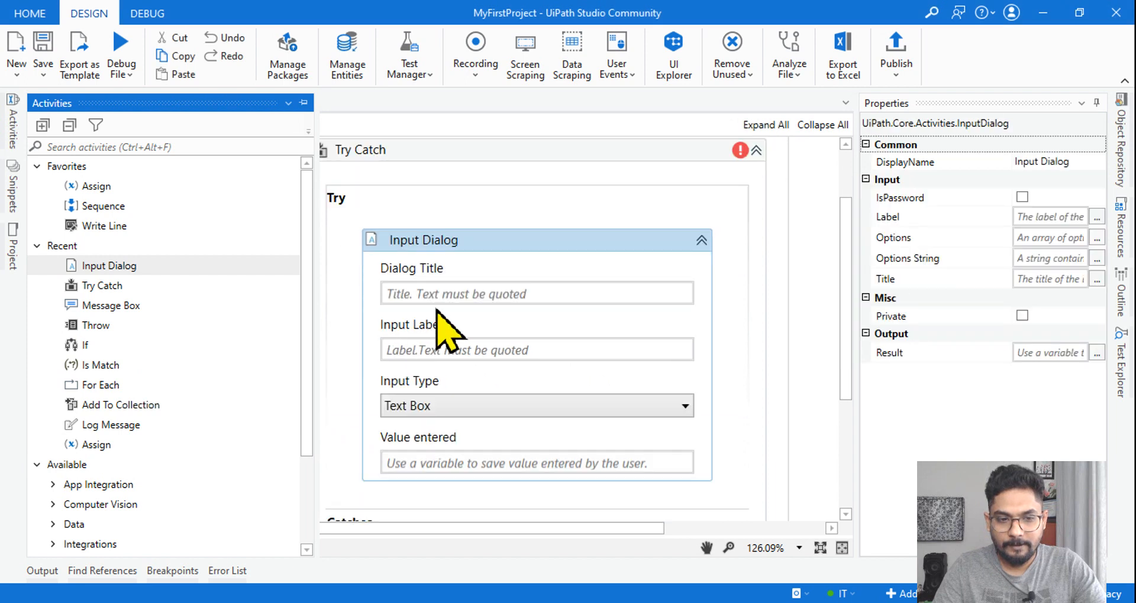
{"action": "left_click", "coordinate": [508, 292]}
{"action": "type", "text": "\"user "}
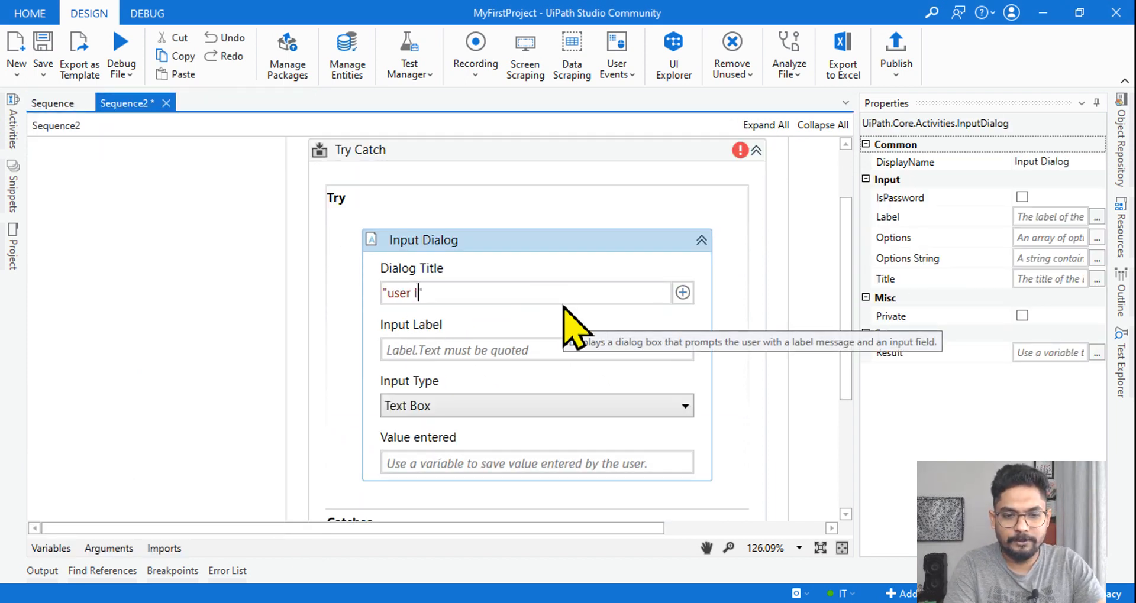
{"action": "type", "text": "Input required"}
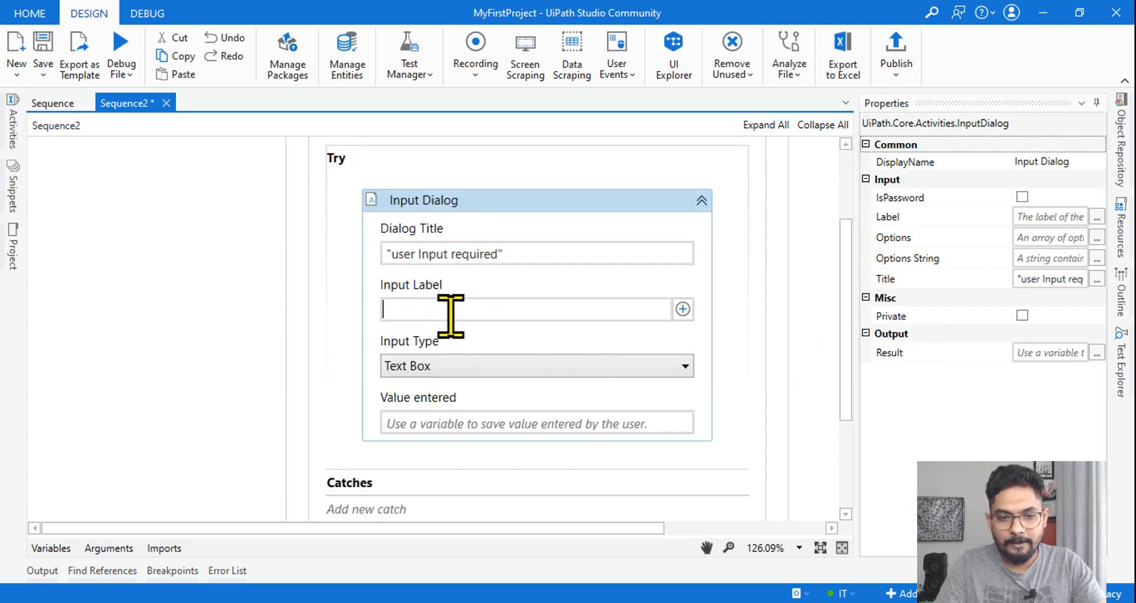
{"action": "type", "text": "\"\""}
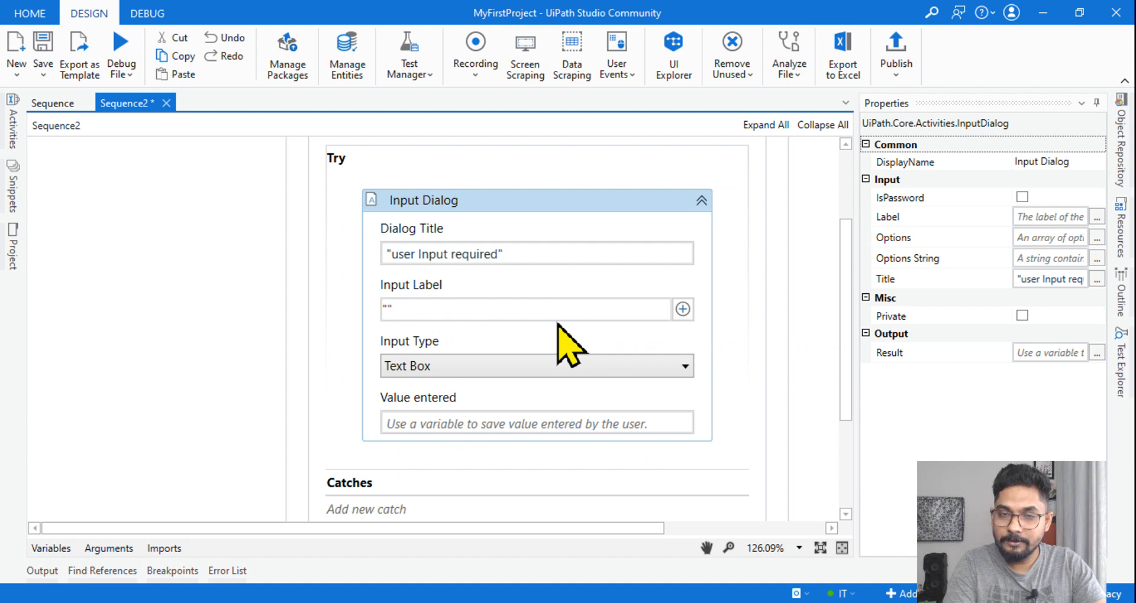
{"action": "type", "text": "Enter your"}
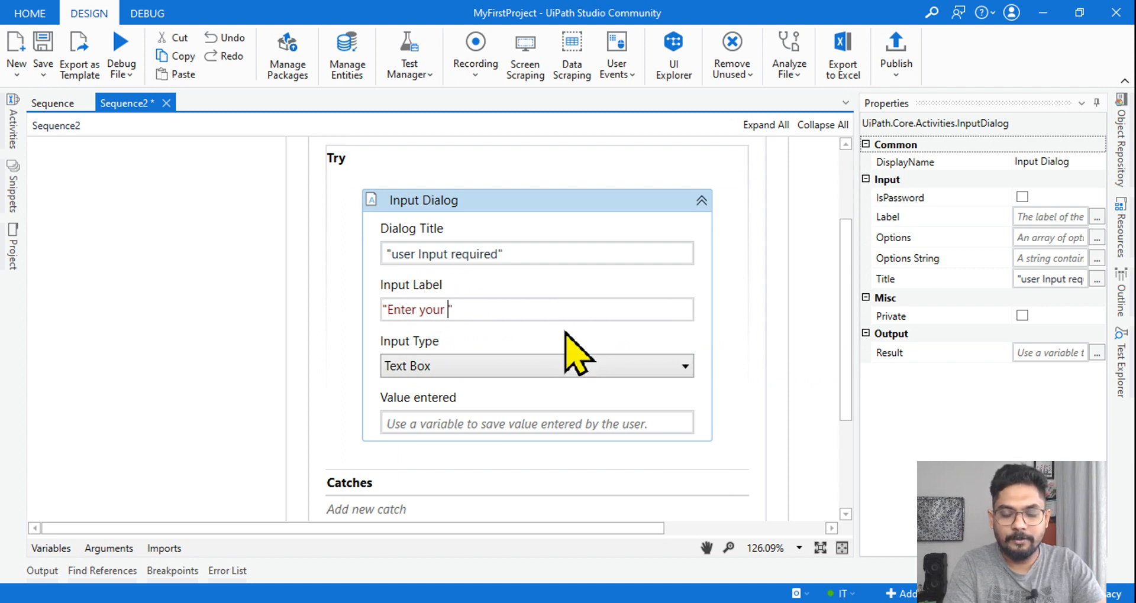
{"action": "type", "text": "email address"}
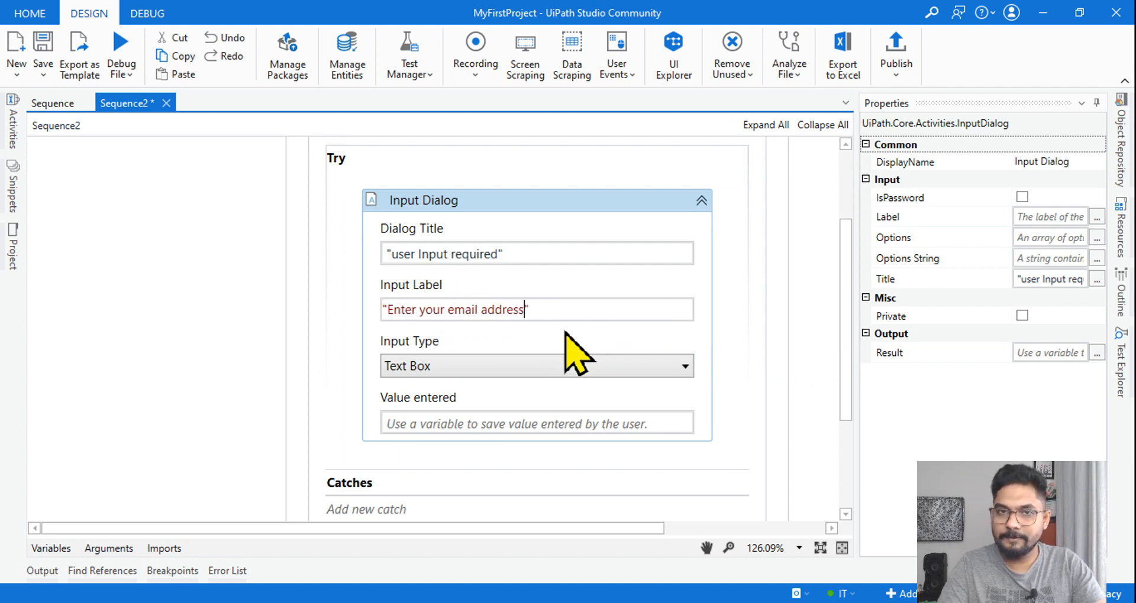
Step: Store the dialog's entered value in a new variable named UserInput
{"action": "left_click", "coordinate": [522, 424]}
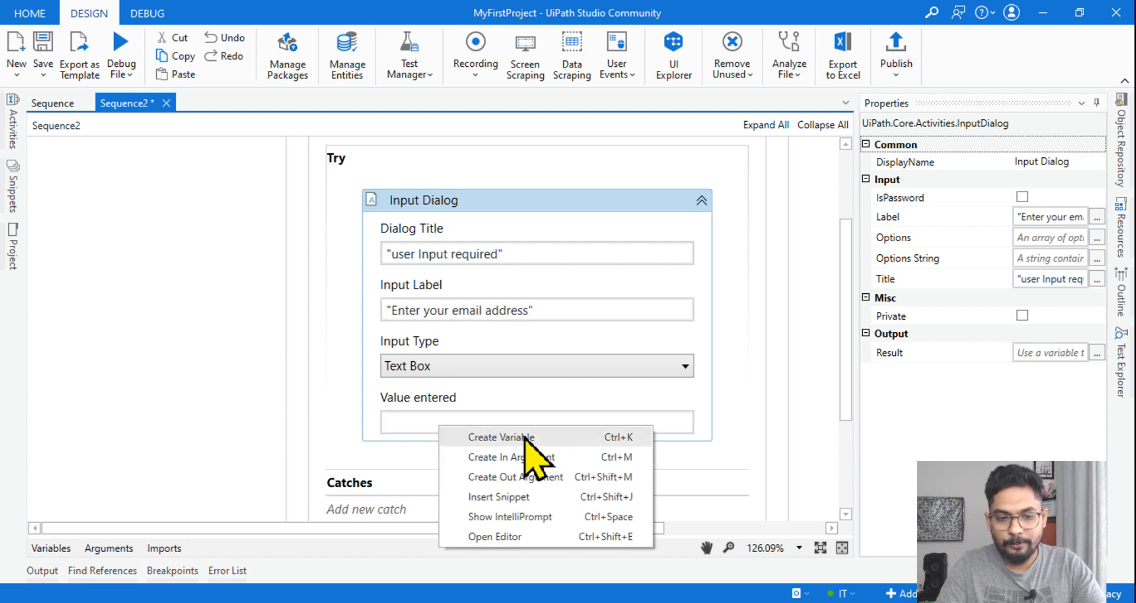
{"action": "left_click", "coordinate": [501, 436]}
{"action": "type", "text": "User"}
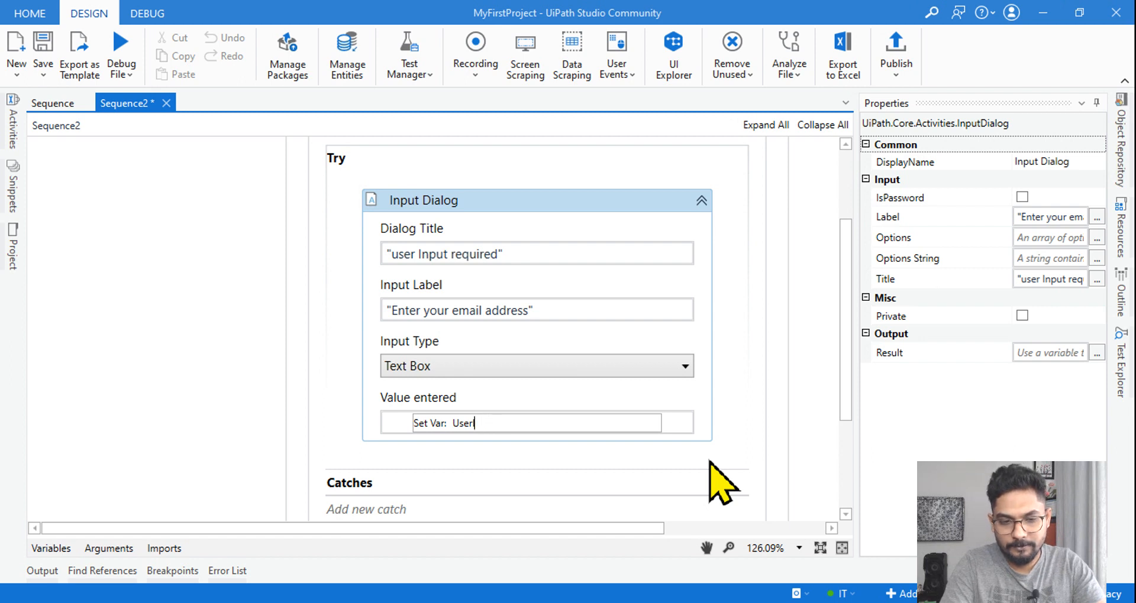
{"action": "type", "text": "Input"}
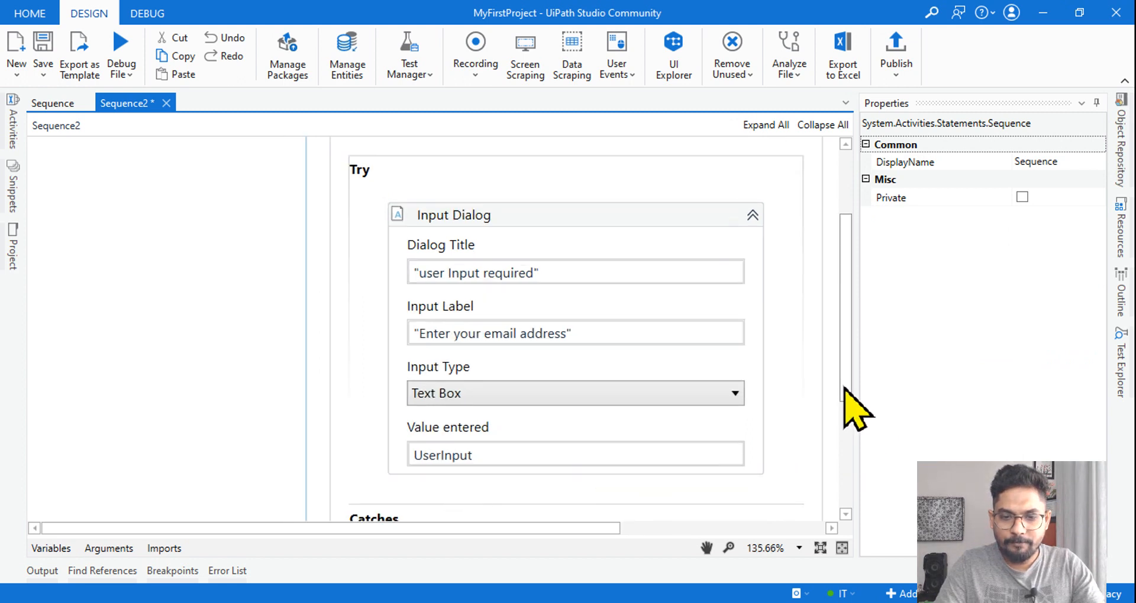
Step: Rename the outer Sequence to 'Main Sequence' and check the workflow's variables
{"action": "scroll", "scroll_direction": "down", "scroll_amount": 3}
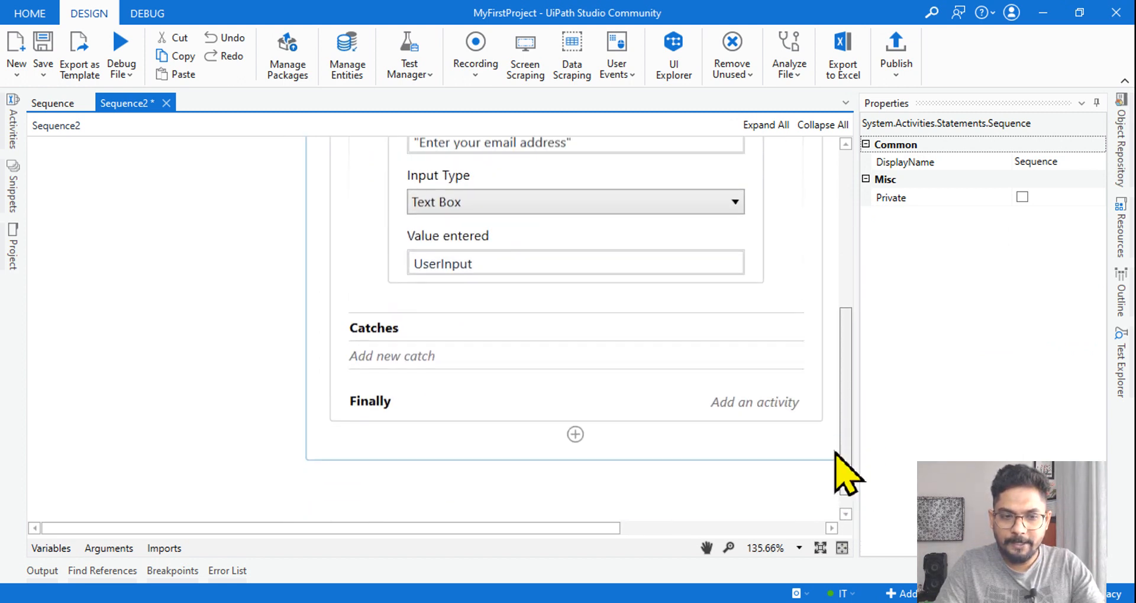
{"action": "scroll", "scroll_direction": "up", "scroll_amount": 3}
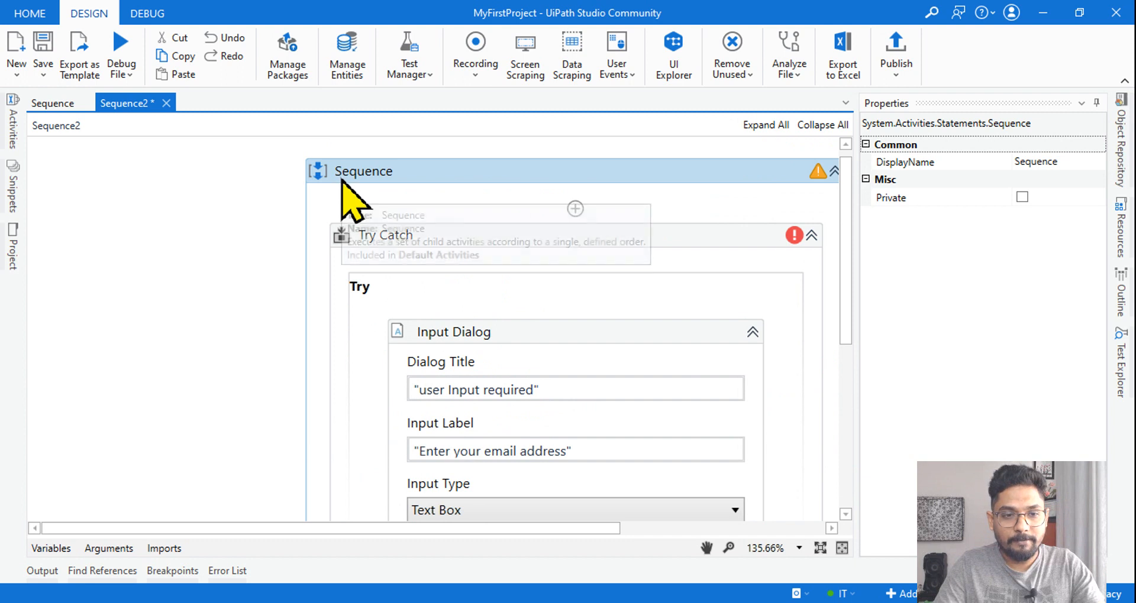
{"action": "mouse_move", "coordinate": [434, 253]}
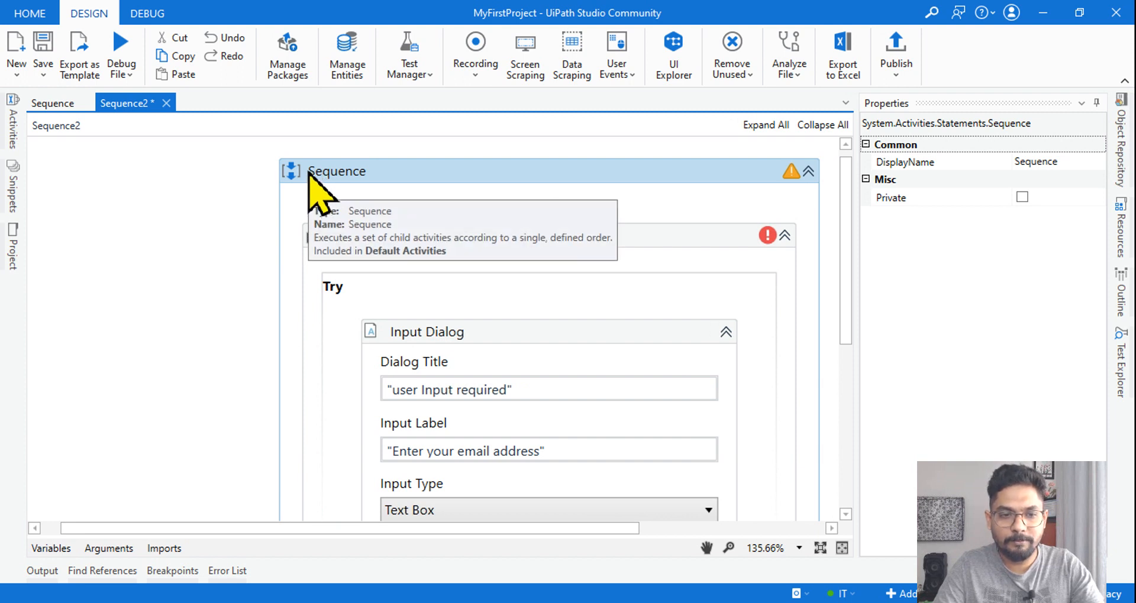
{"action": "mouse_move", "coordinate": [340, 199]}
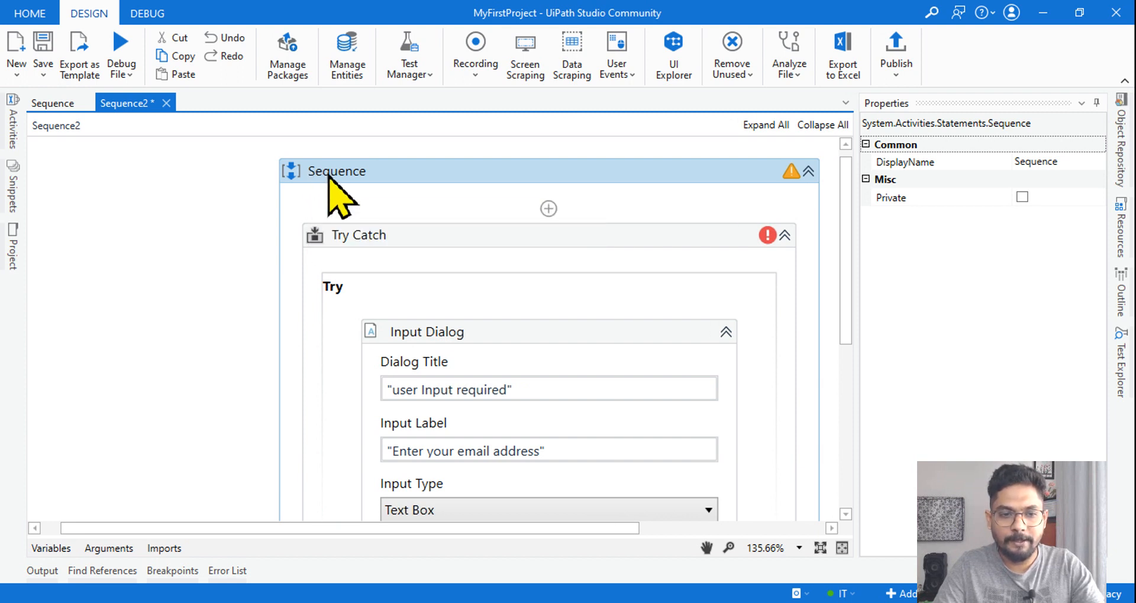
{"action": "mouse_move", "coordinate": [380, 196]}
{"action": "type", "text": "Main"}
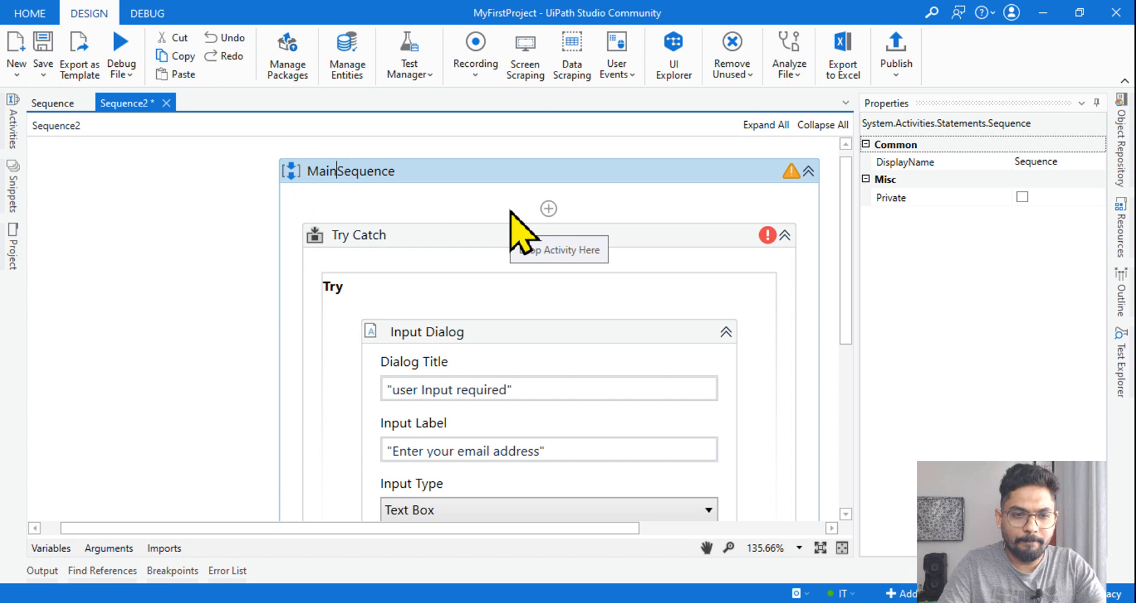
{"action": "left_click", "coordinate": [195, 376]}
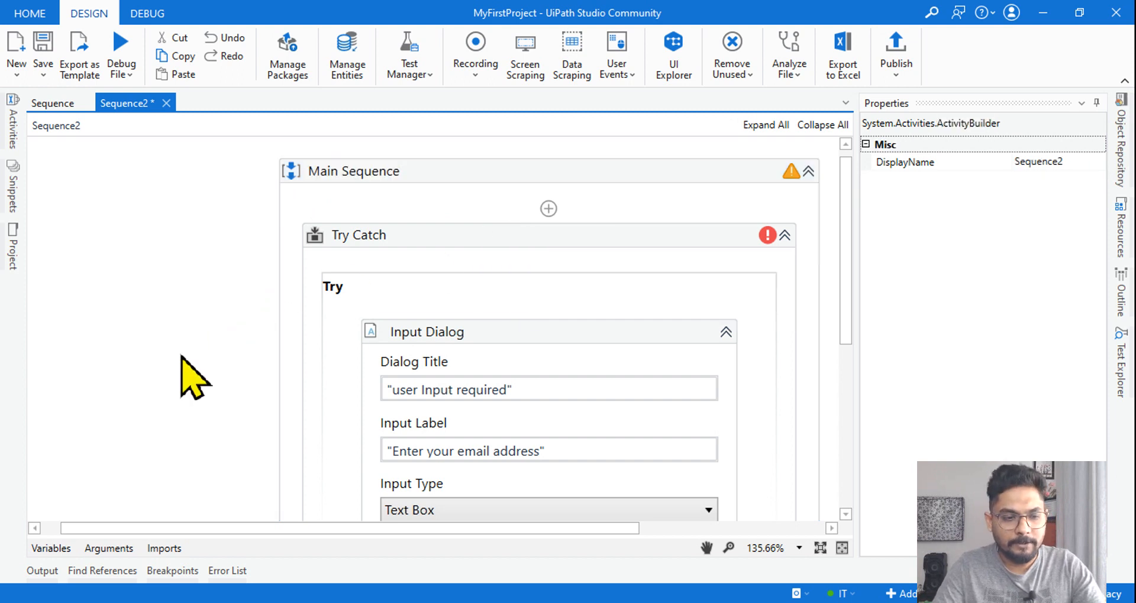
{"action": "left_click", "coordinate": [50, 548]}
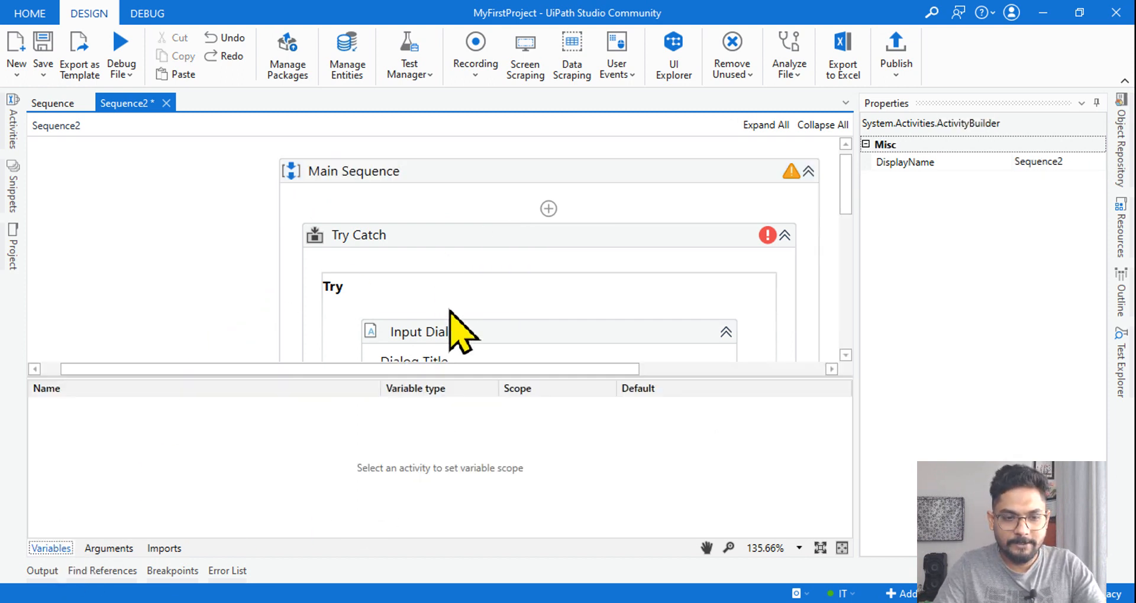
{"action": "left_click", "coordinate": [420, 331]}
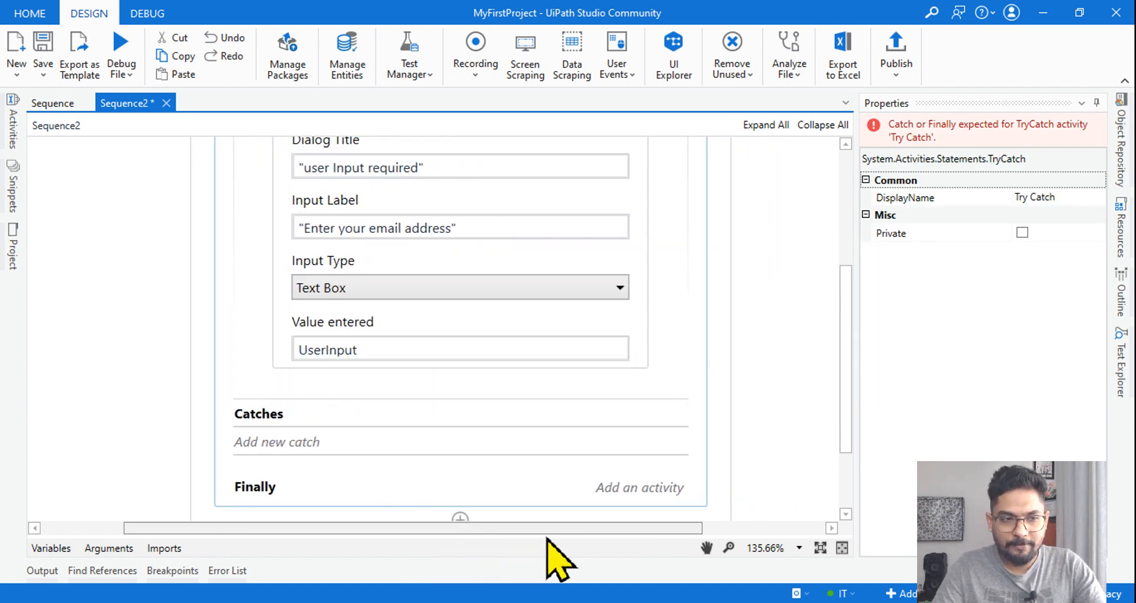
Step: Find Is Match in Activities and place it below the Input Dialog in the Try block
{"action": "left_click", "coordinate": [12, 112]}
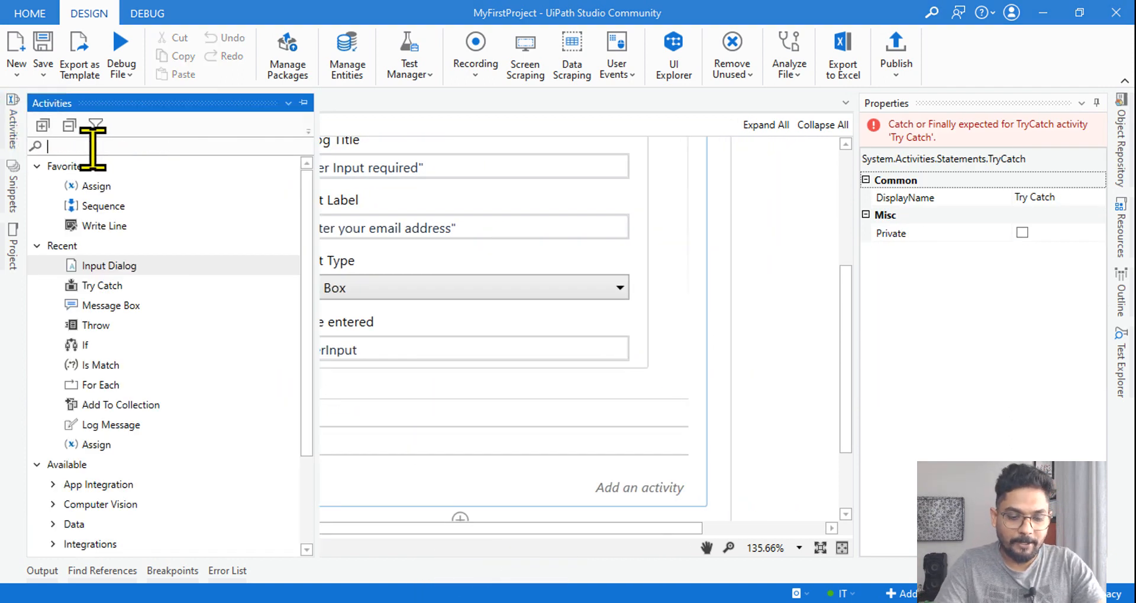
{"action": "type", "text": "is match"}
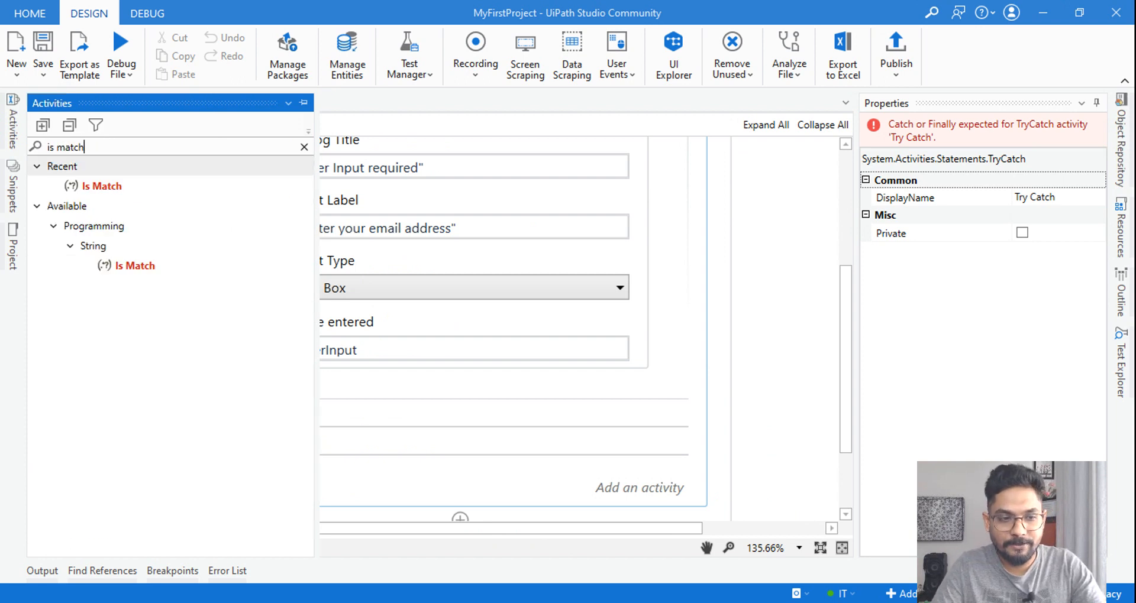
{"action": "mouse_move", "coordinate": [134, 266]}
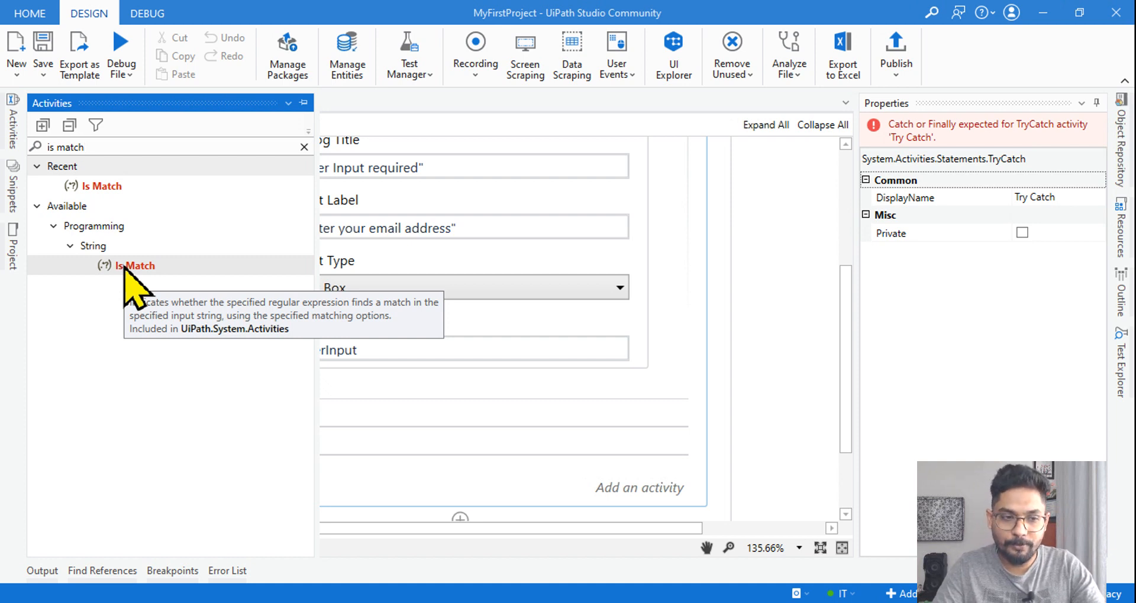
{"action": "mouse_move", "coordinate": [141, 293]}
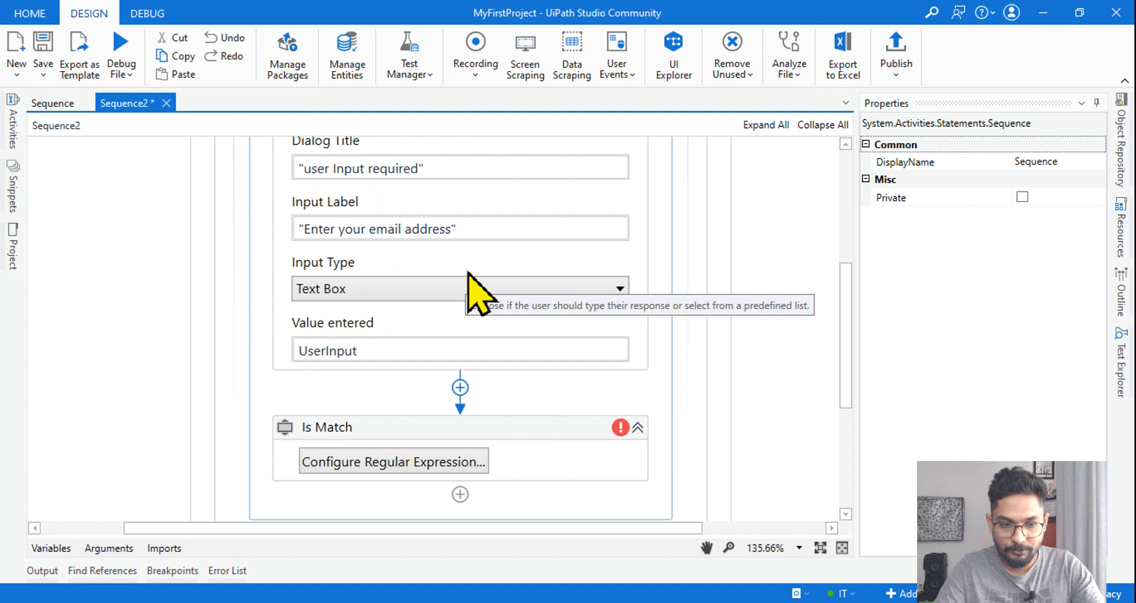
{"action": "scroll", "scroll_direction": "down", "scroll_amount": 3}
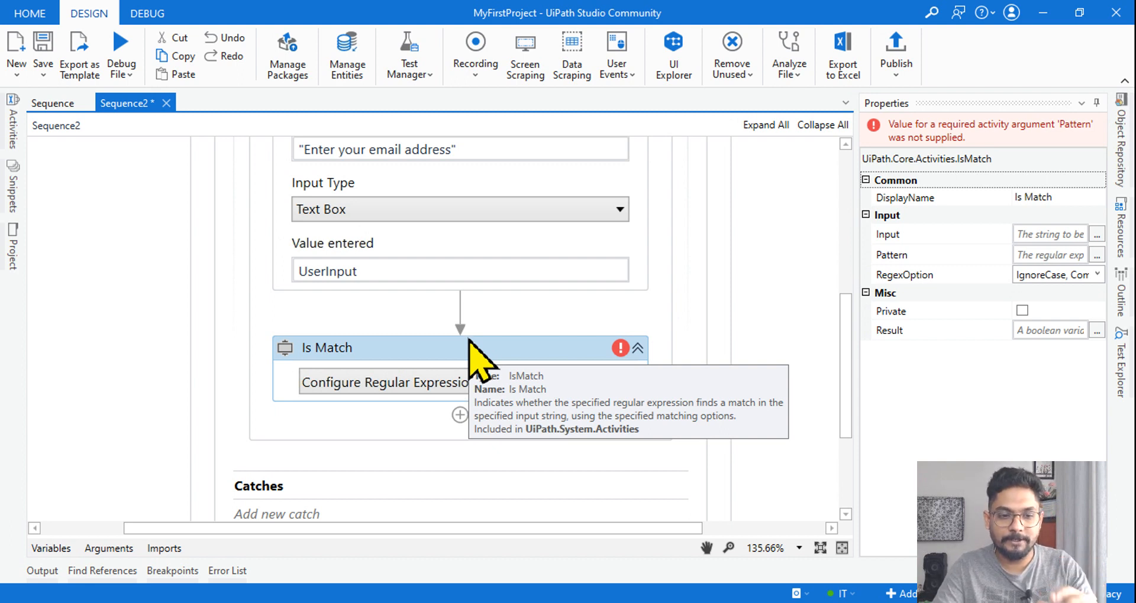
{"action": "mouse_move", "coordinate": [355, 369]}
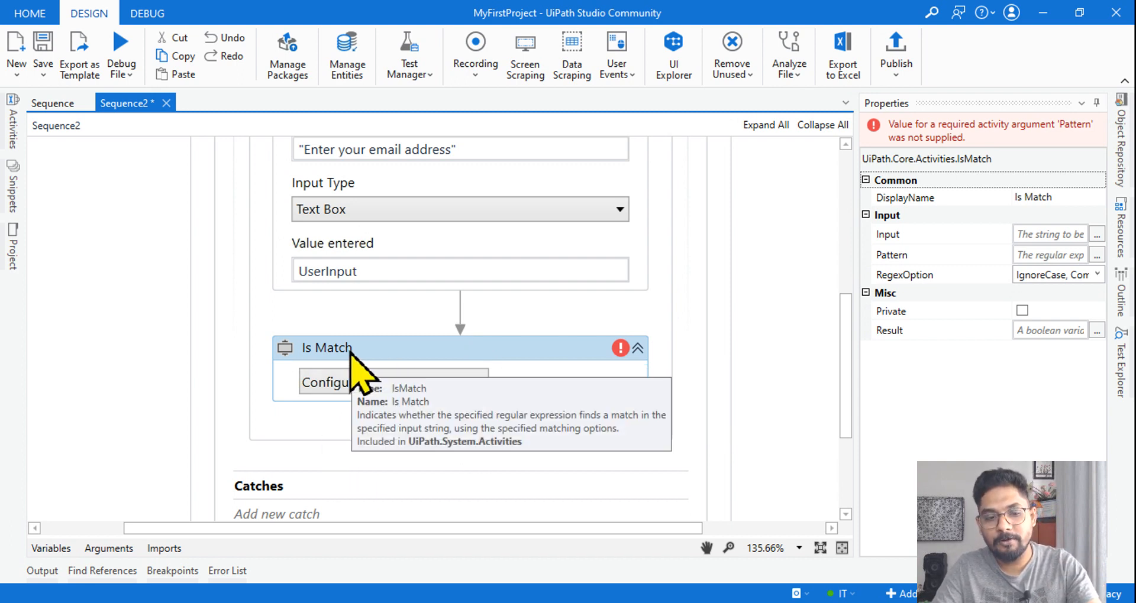
{"action": "mouse_move", "coordinate": [462, 403]}
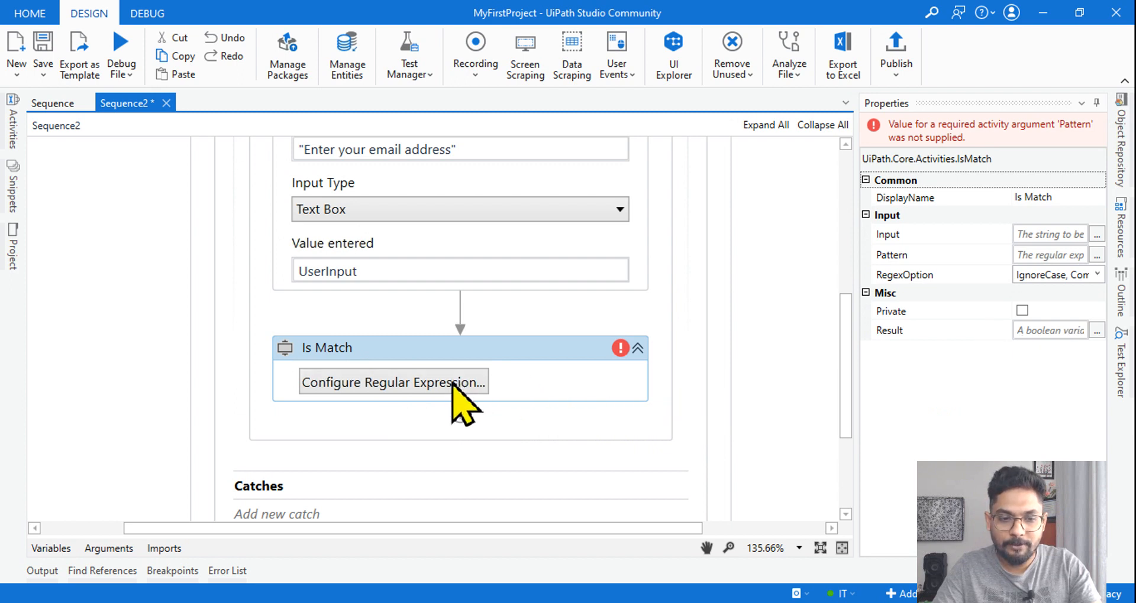
Step: Set the Is Match pattern to the built-in Email regular expression and save it
{"action": "left_click", "coordinate": [393, 382]}
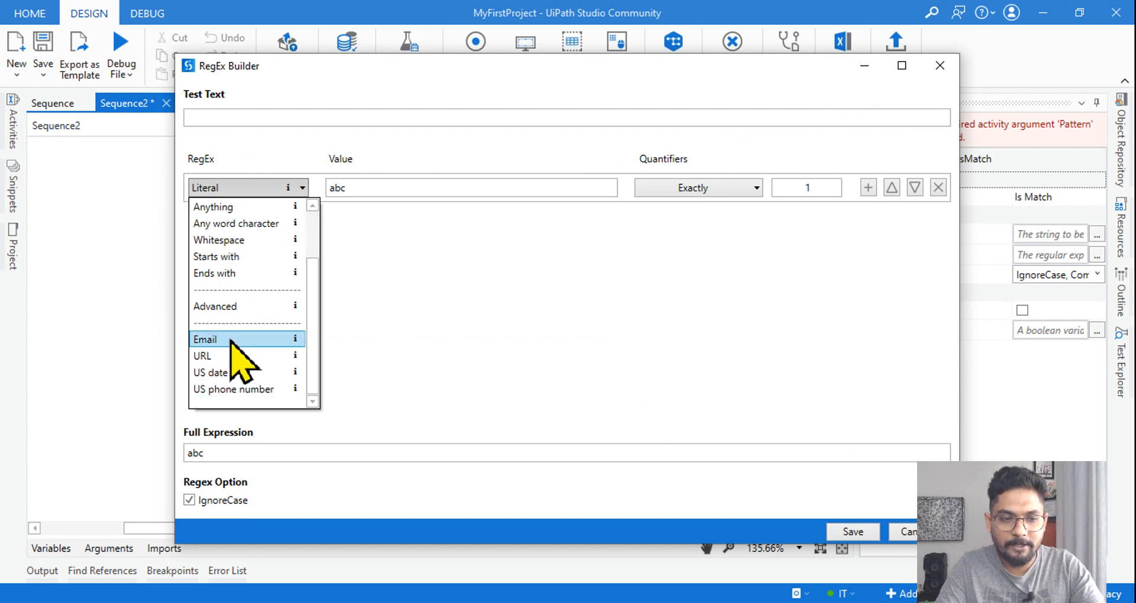
{"action": "left_click", "coordinate": [205, 340]}
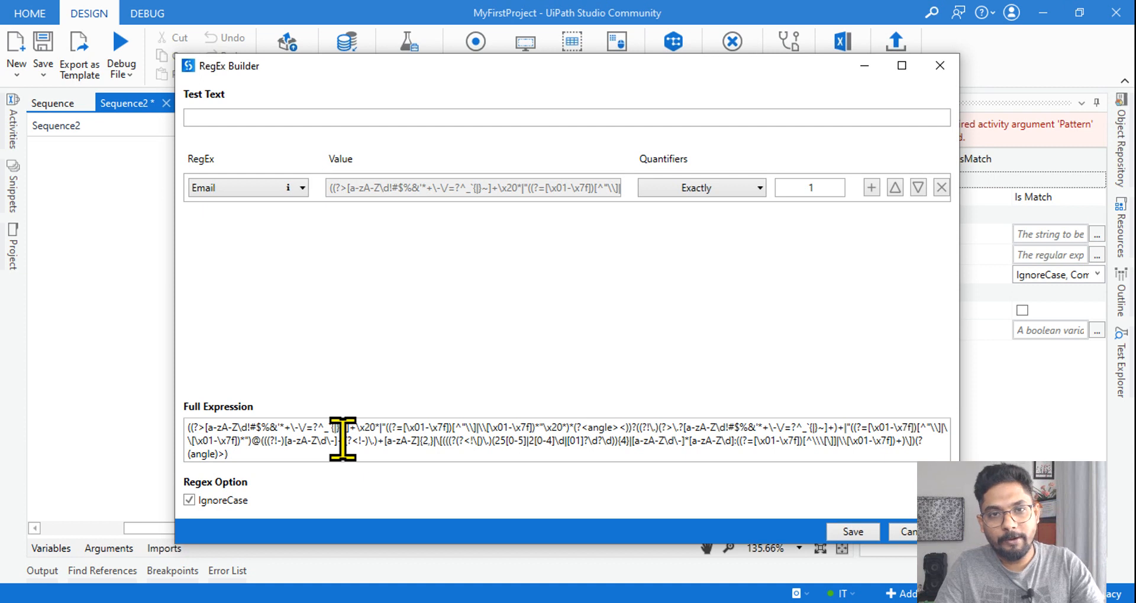
{"action": "mouse_move", "coordinate": [409, 399]}
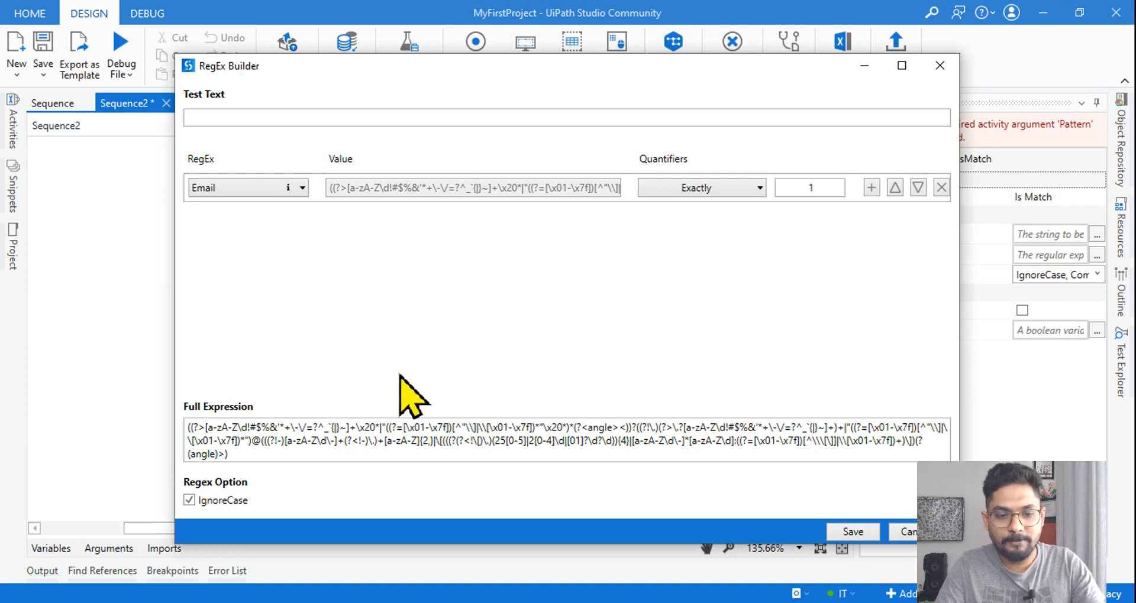
{"action": "mouse_move", "coordinate": [297, 441]}
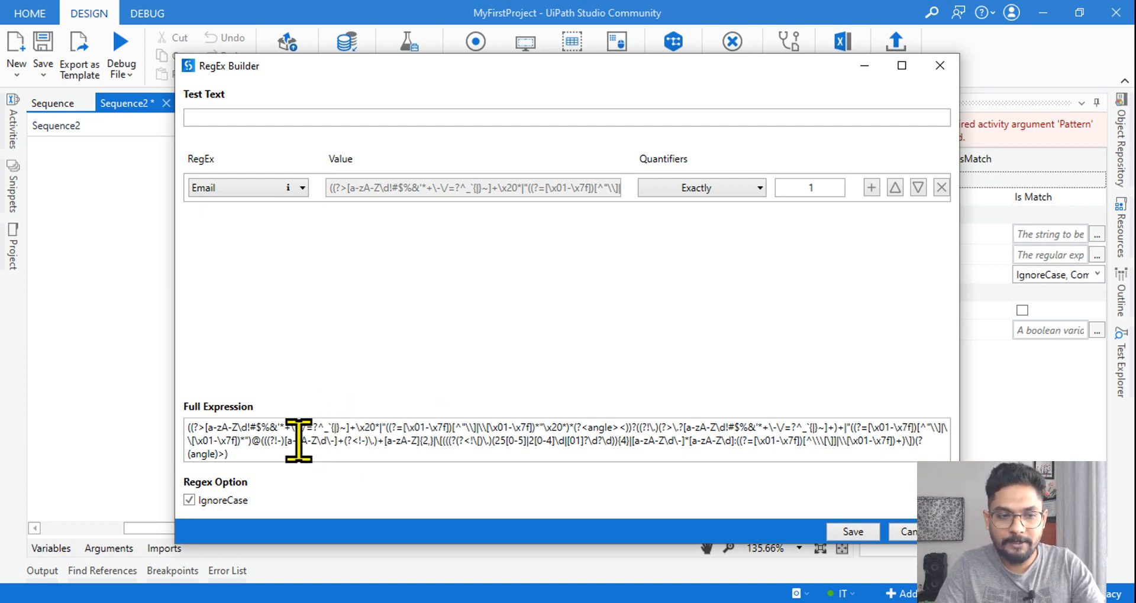
{"action": "mouse_move", "coordinate": [239, 210]}
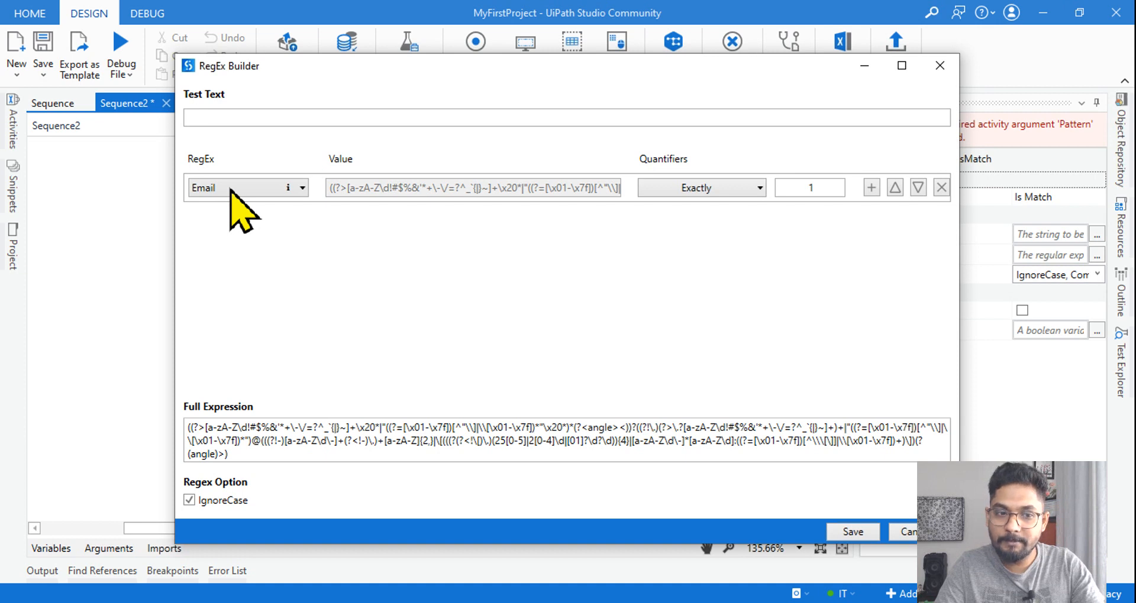
{"action": "mouse_move", "coordinate": [863, 560]}
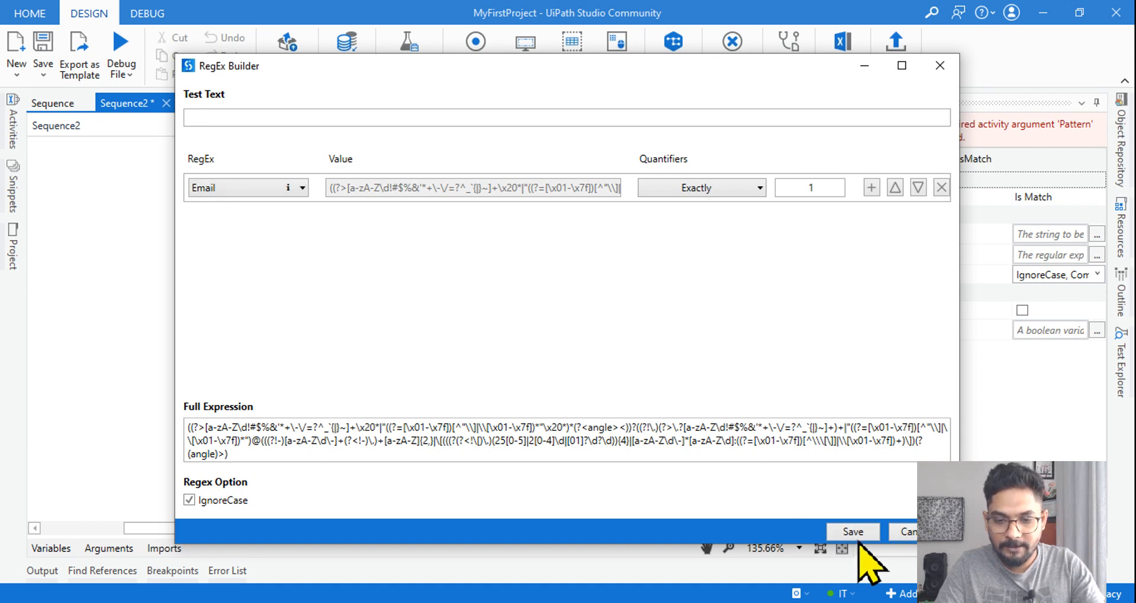
{"action": "left_click", "coordinate": [853, 531]}
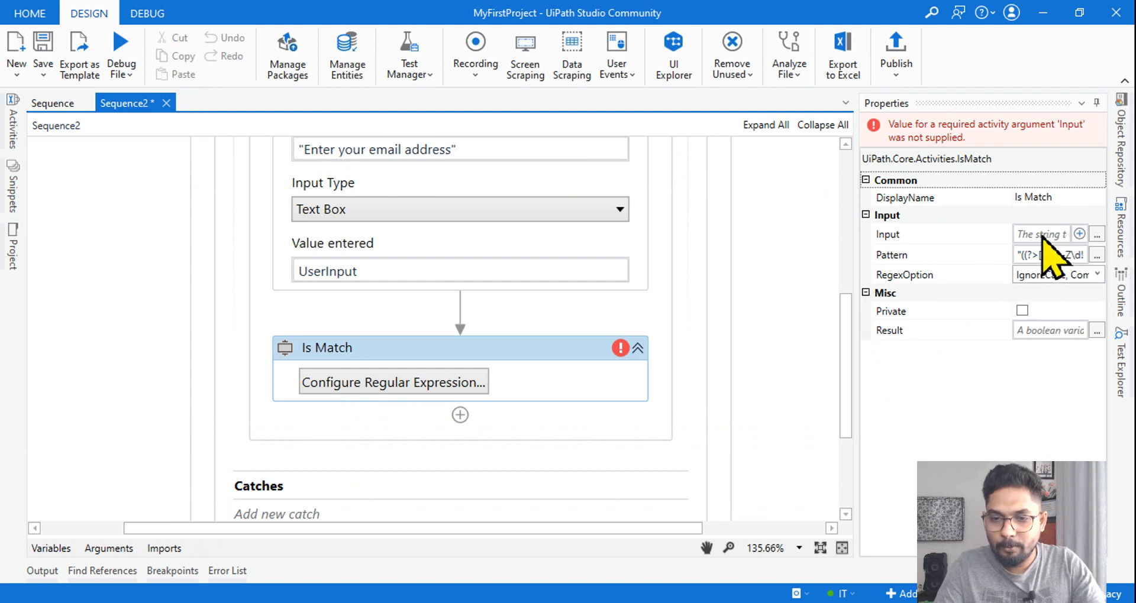
Step: Set Is Match Input to UserInput and its Result to a new VerifiedEmail variable
{"action": "left_click", "coordinate": [1047, 234]}
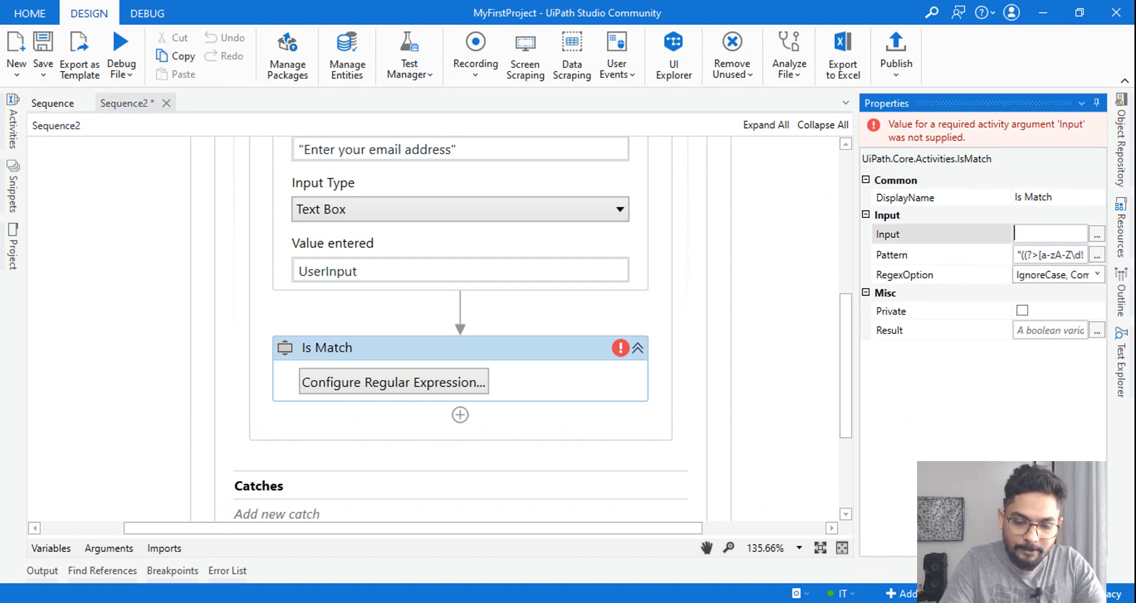
{"action": "type", "text": "user"}
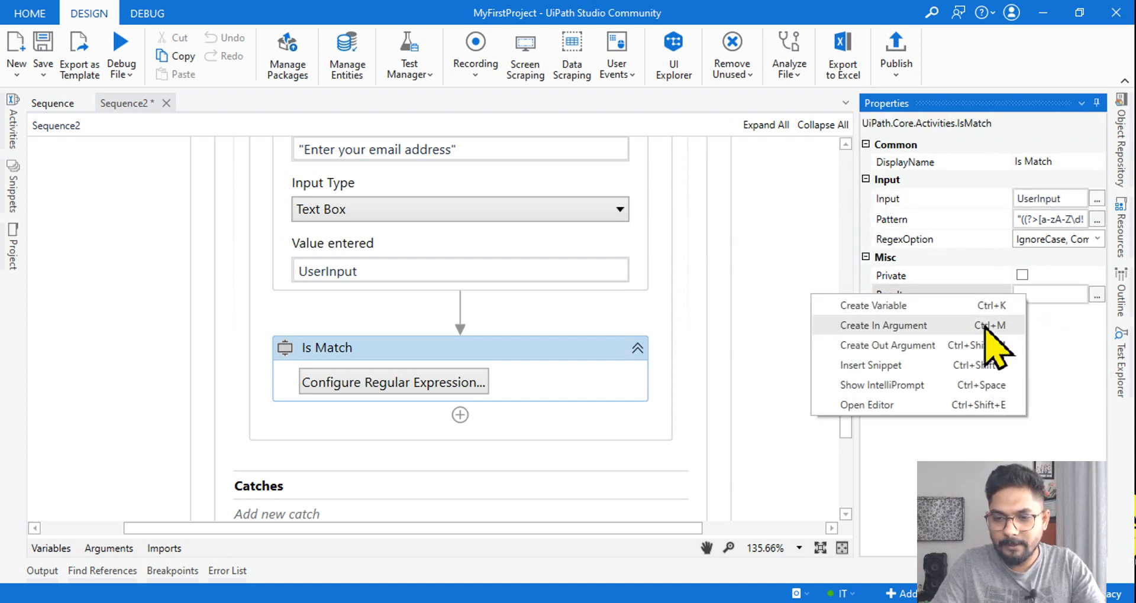
{"action": "left_click", "coordinate": [883, 324]}
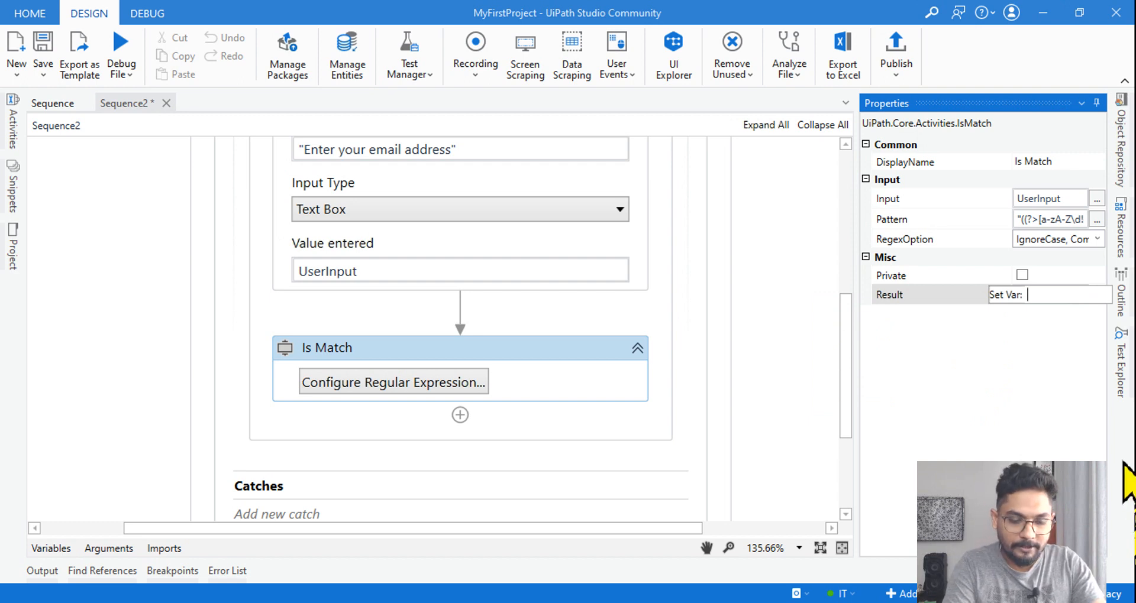
{"action": "type", "text": "Verified"}
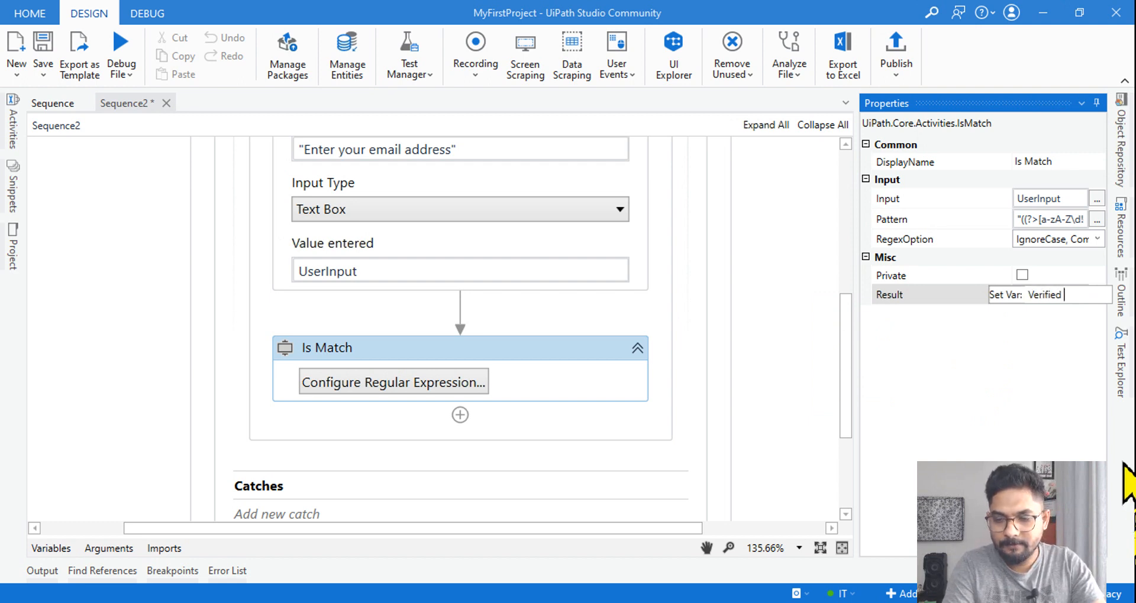
{"action": "type", "text": "Email"}
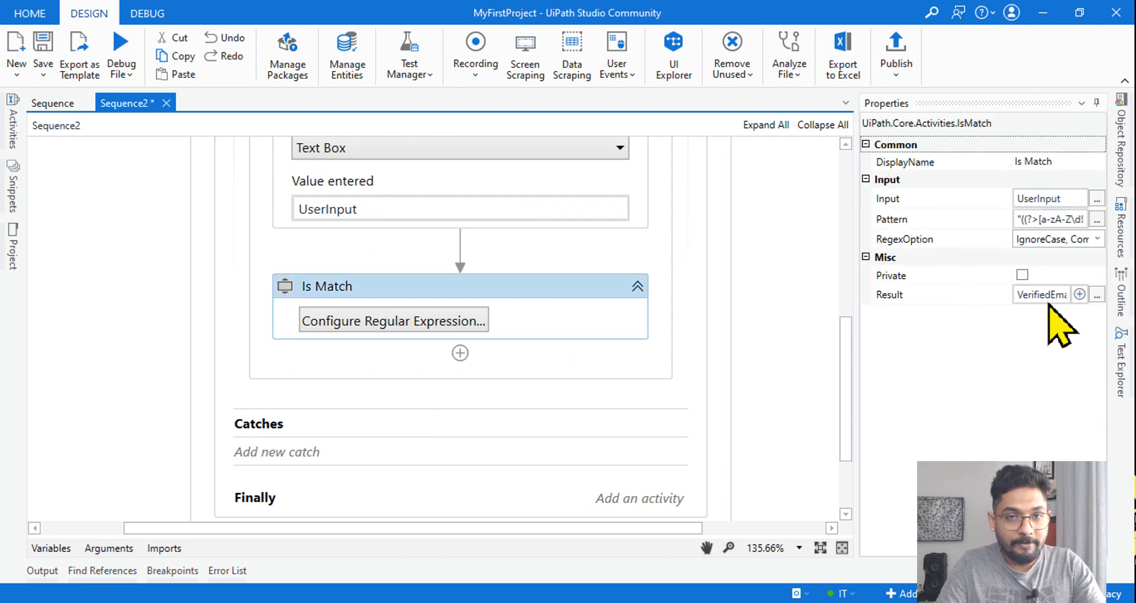
{"action": "mouse_move", "coordinate": [649, 376]}
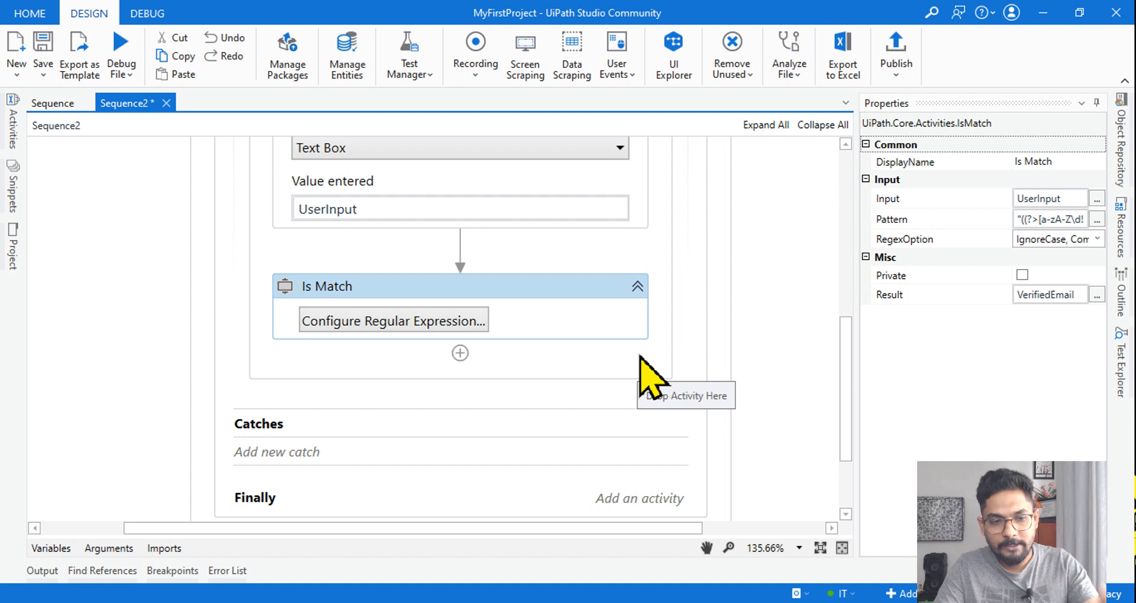
{"action": "left_click", "coordinate": [12, 127]}
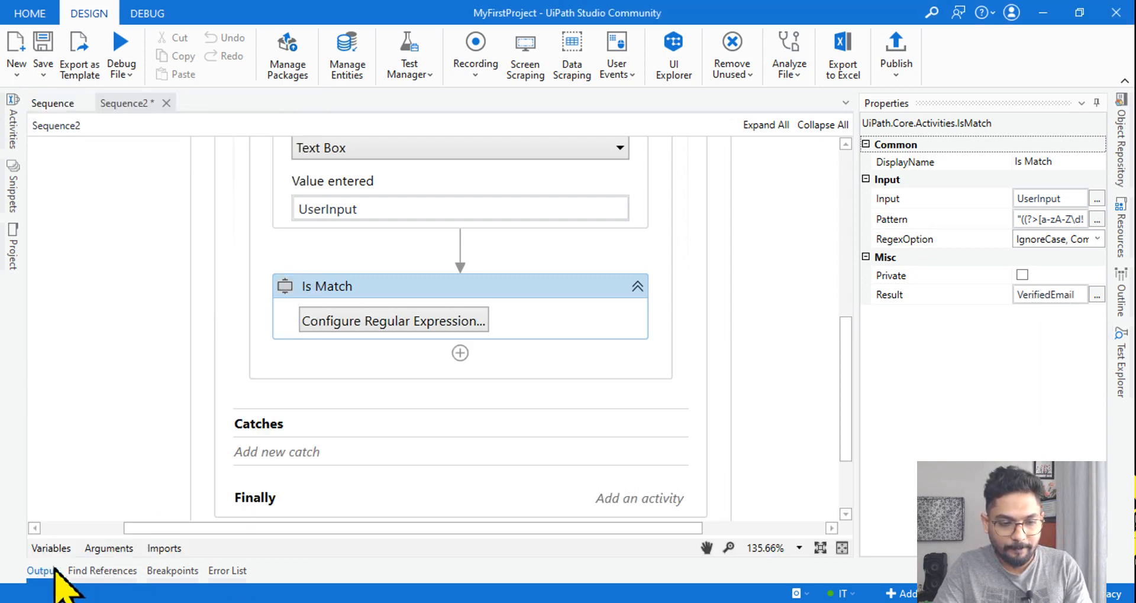
{"action": "left_click", "coordinate": [51, 548]}
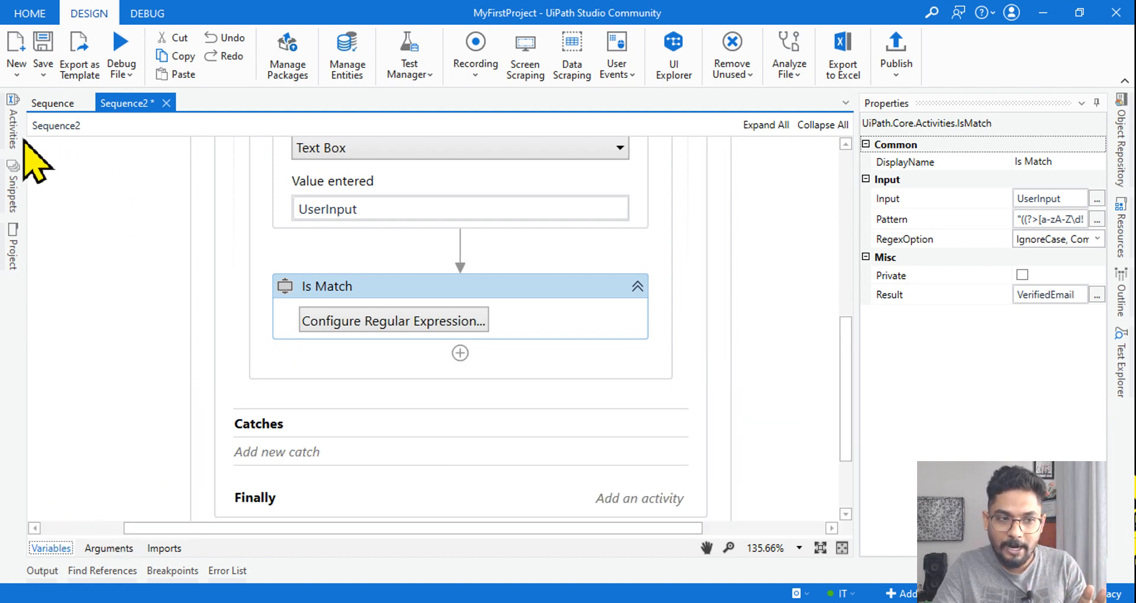
Step: Add an If on VerifiedEmail after Is Match with a Message Box in its Then branch
{"action": "left_click", "coordinate": [12, 126]}
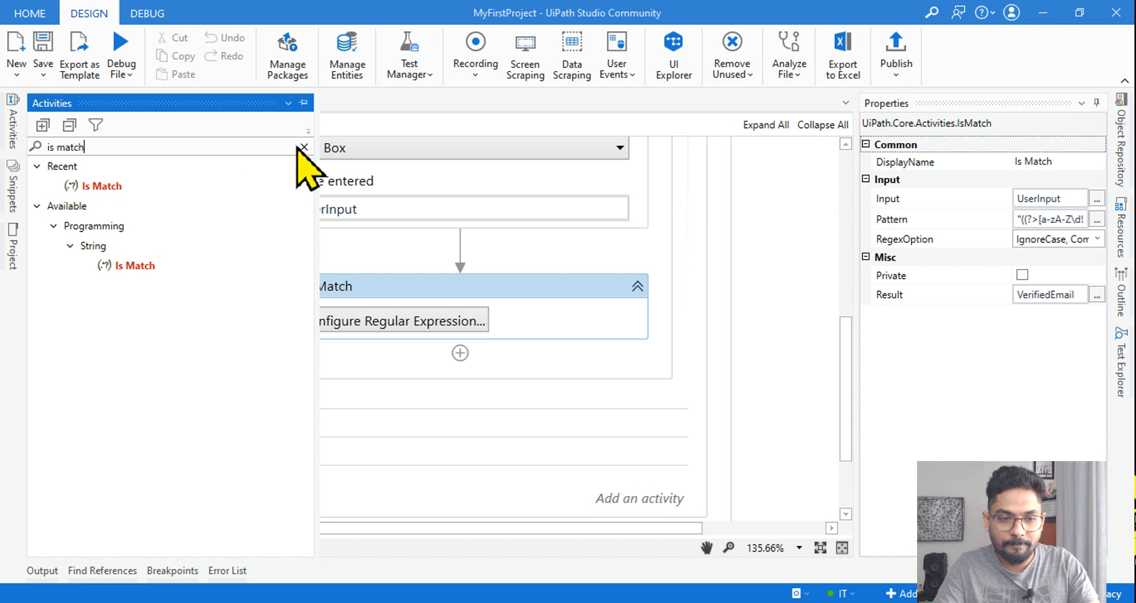
{"action": "left_click", "coordinate": [303, 148]}
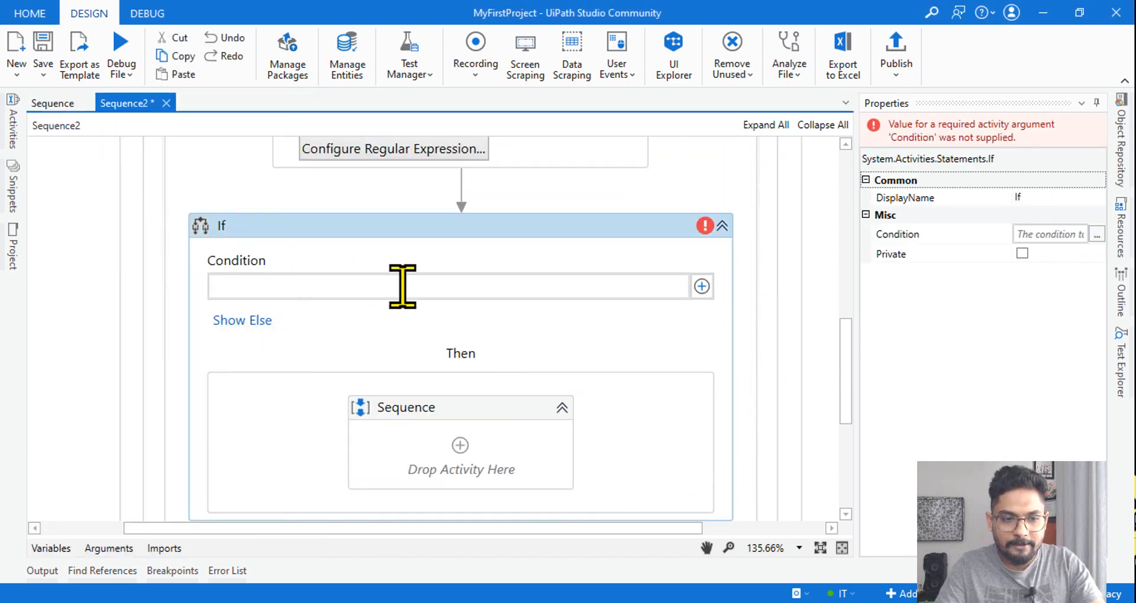
{"action": "type", "text": "VerifiedEmail"}
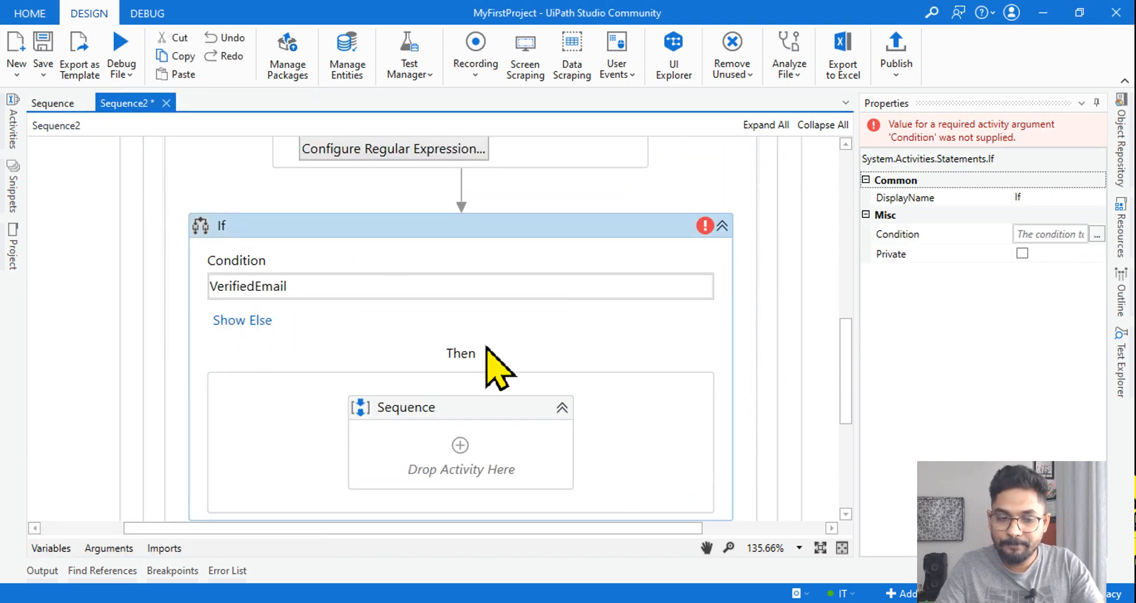
{"action": "mouse_move", "coordinate": [217, 286]}
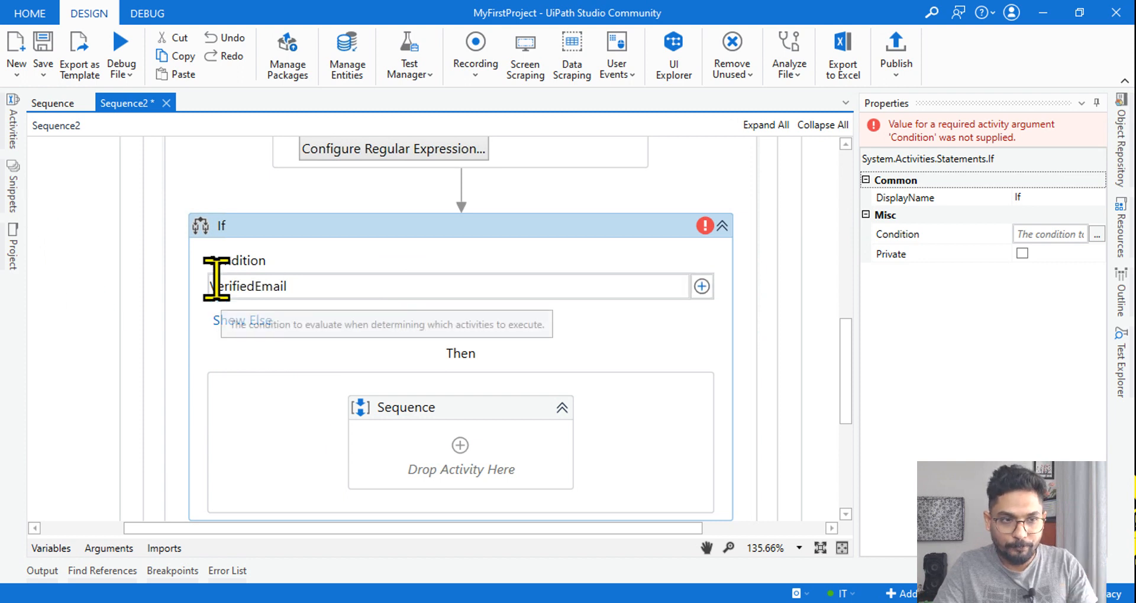
{"action": "left_click", "coordinate": [12, 130]}
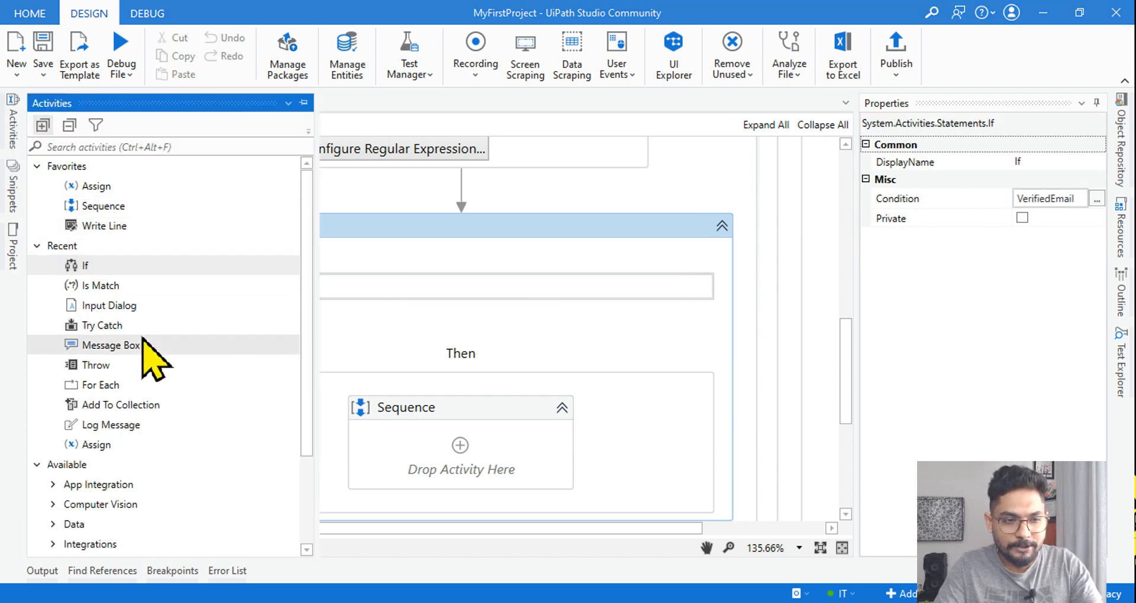
{"action": "left_click_drag", "start_coordinate": [112, 344], "coordinate": [460, 447]}
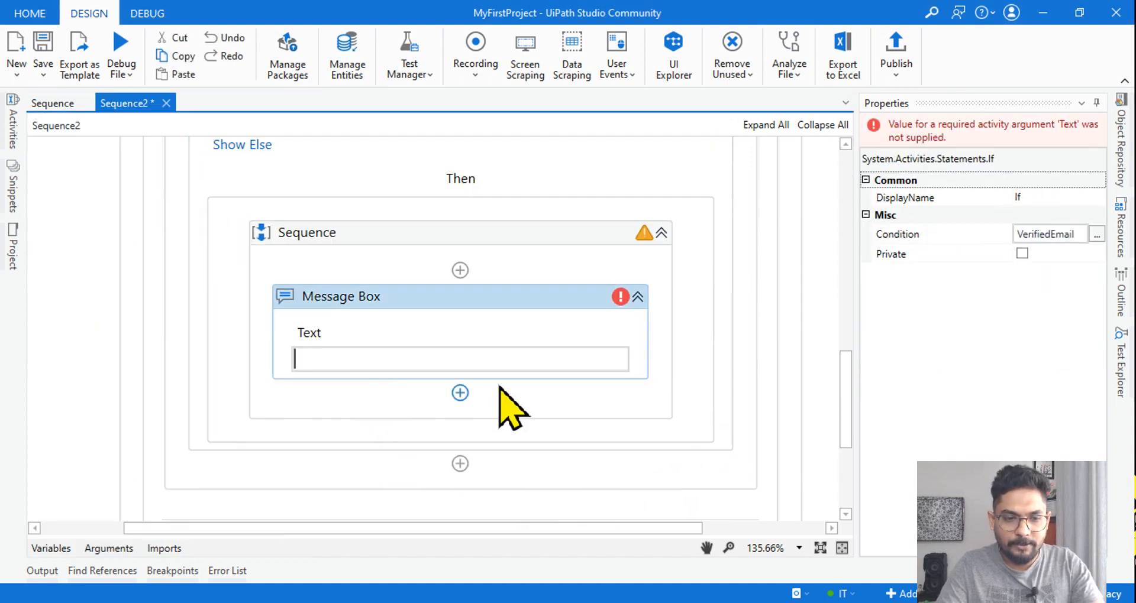
Step: Set the Message Box text to UserInput + " - You have entered an correct email address"
{"action": "type", "text": "UserInput+"}
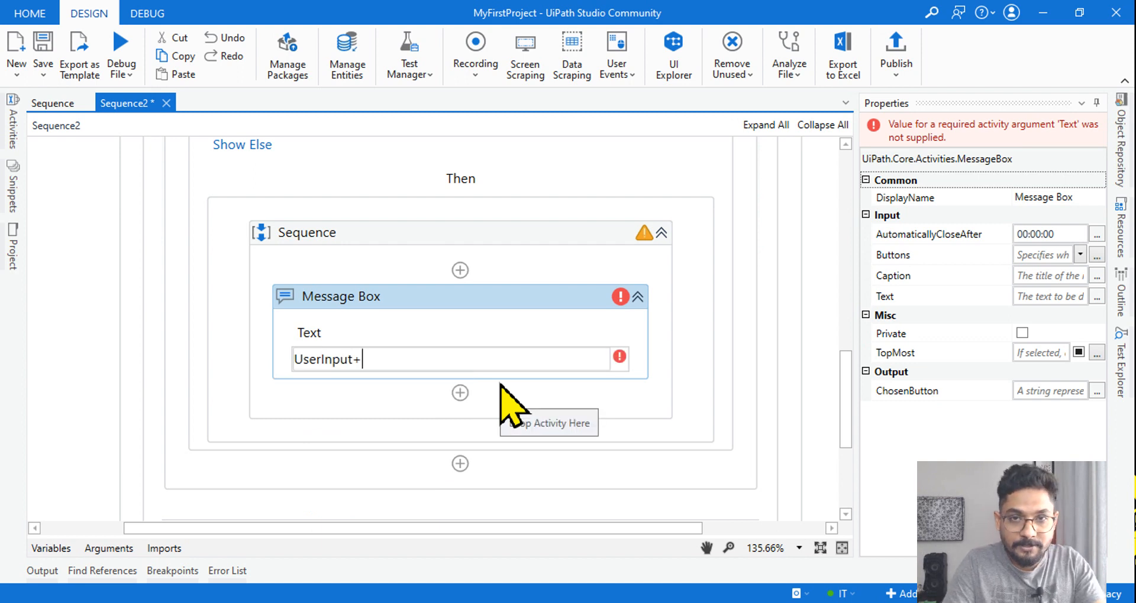
{"action": "type", "text": "\""}
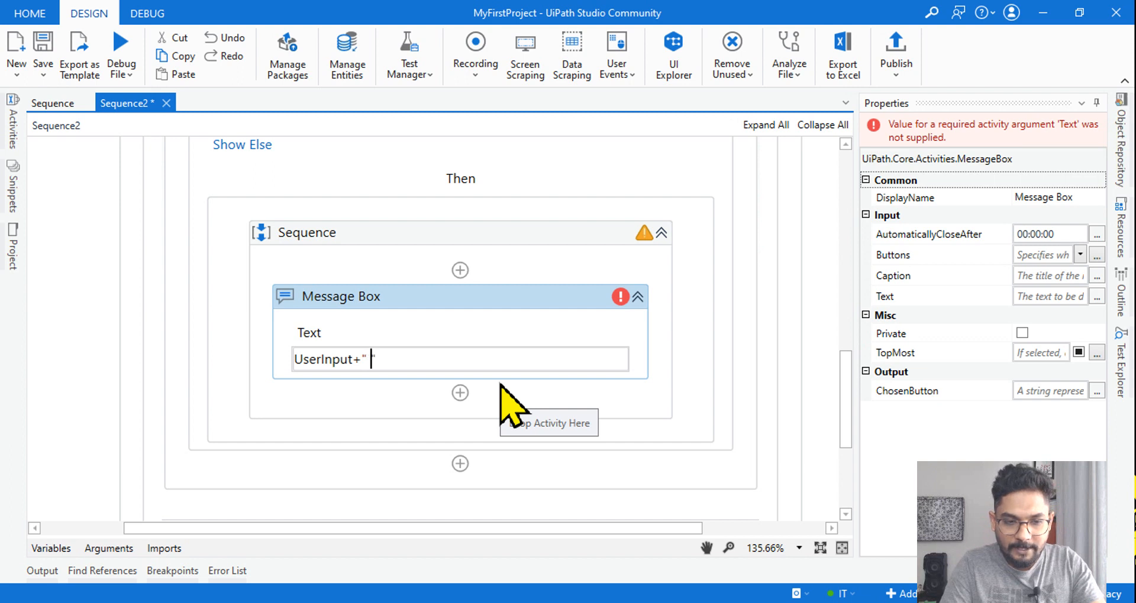
{"action": "type", "text": "- You hav"}
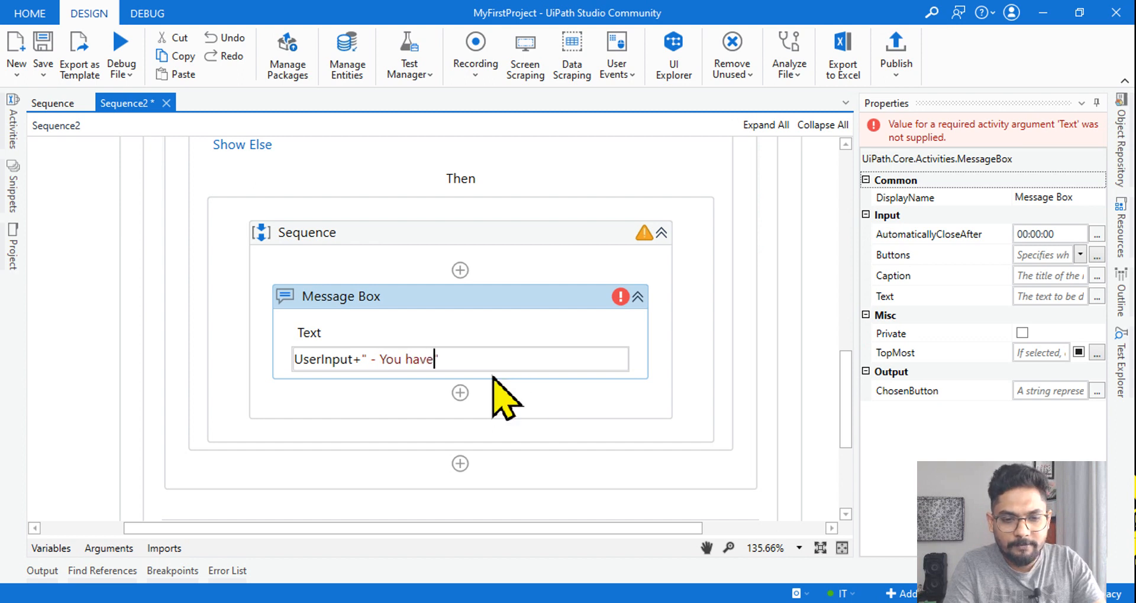
{"action": "type", "text": "entered"}
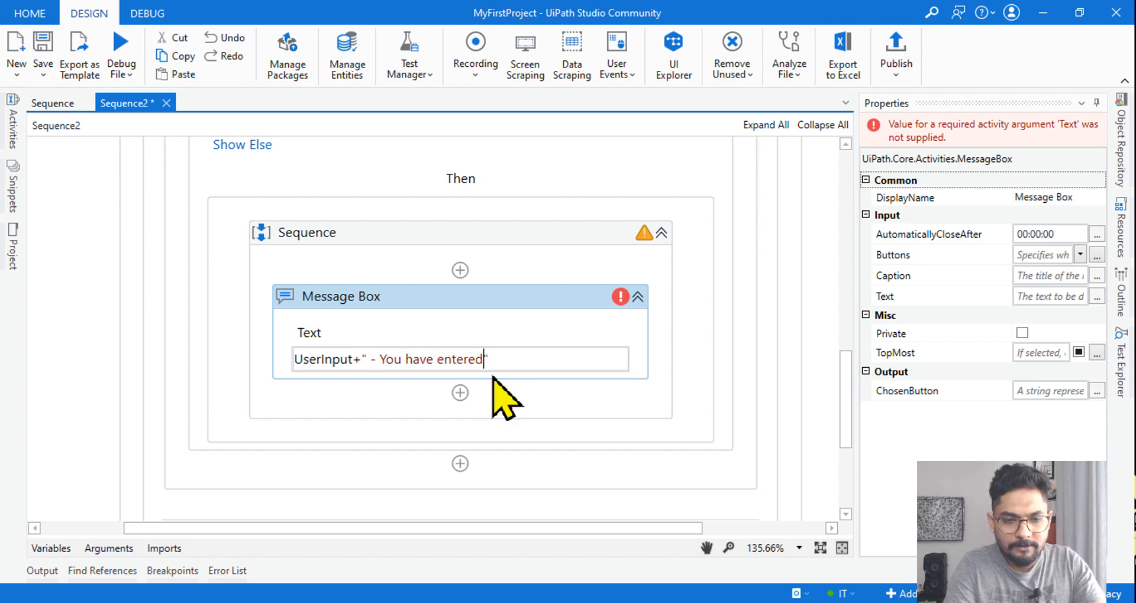
{"action": "type", "text": "an correct email"}
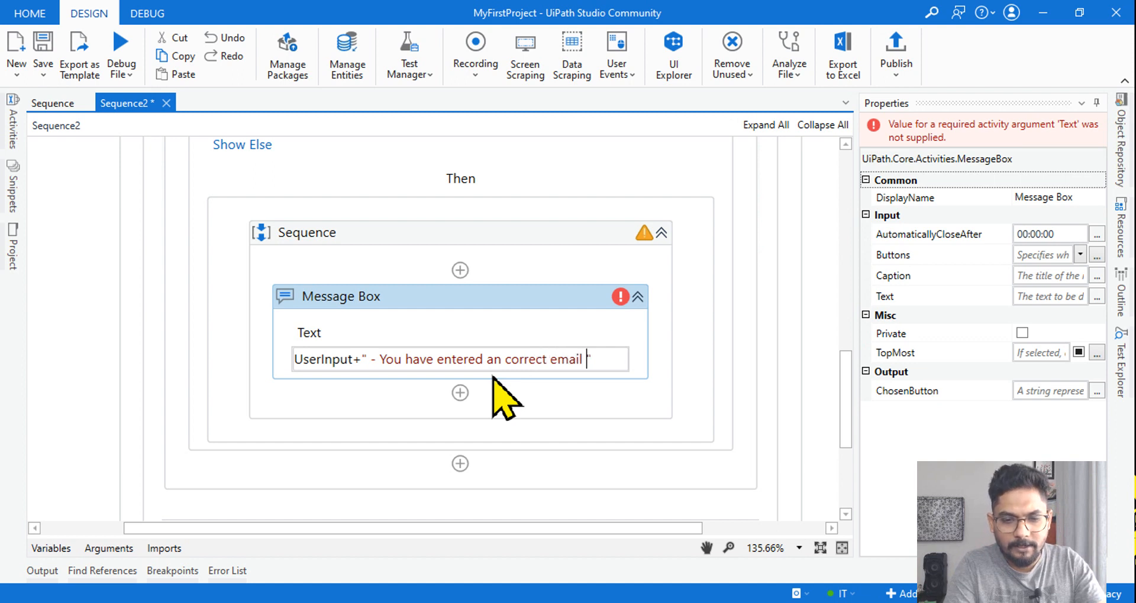
{"action": "type", "text": "address\""}
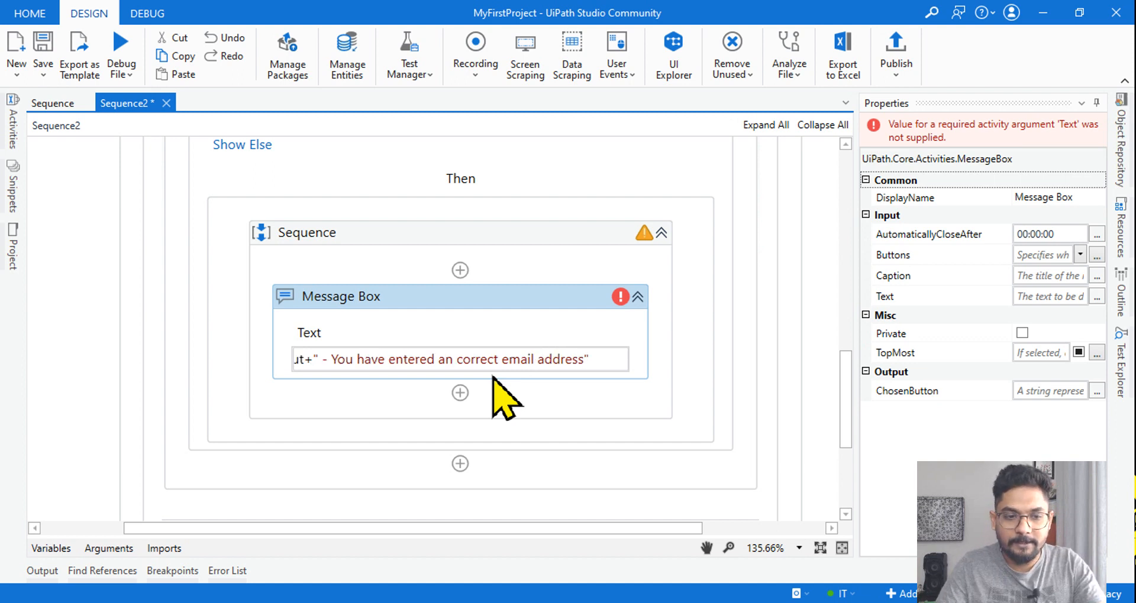
{"action": "scroll", "scroll_direction": "up", "scroll_amount": 3}
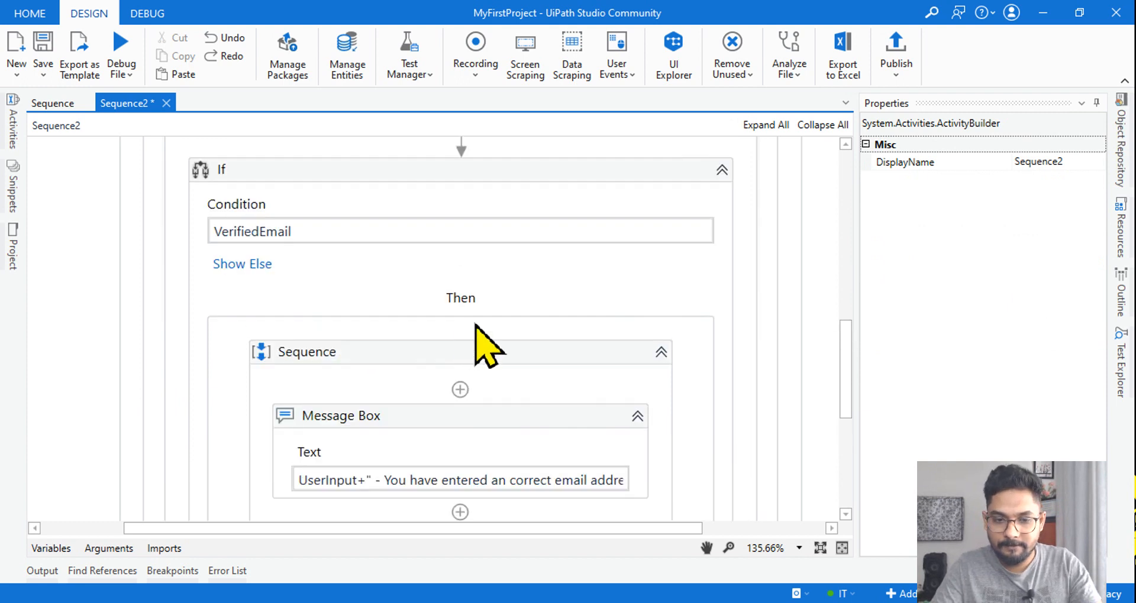
{"action": "mouse_move", "coordinate": [583, 355]}
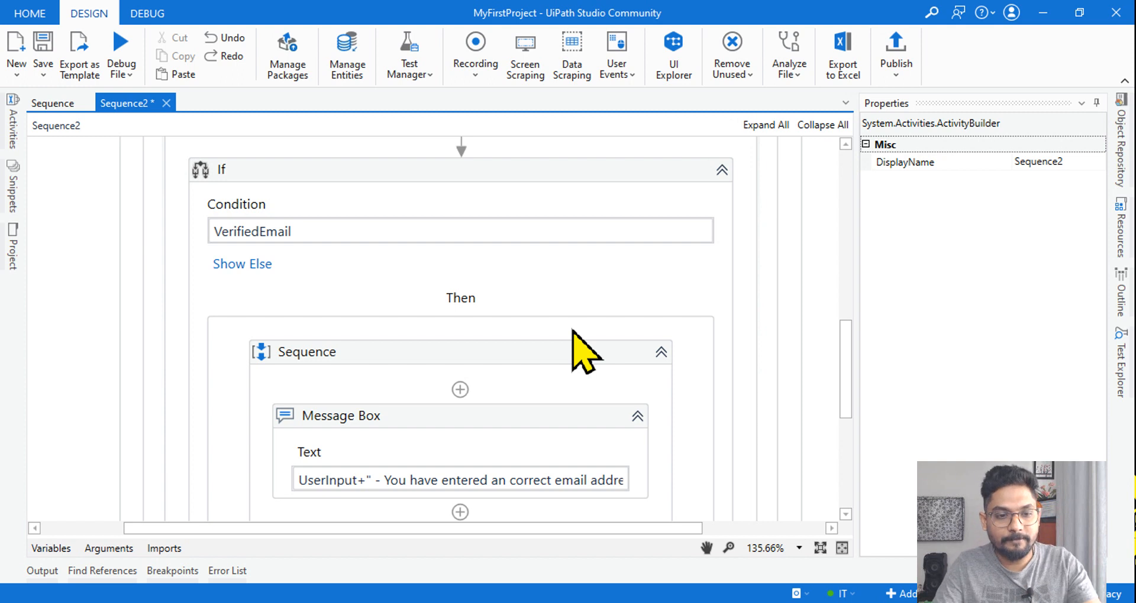
{"action": "scroll", "scroll_direction": "down", "scroll_amount": 3}
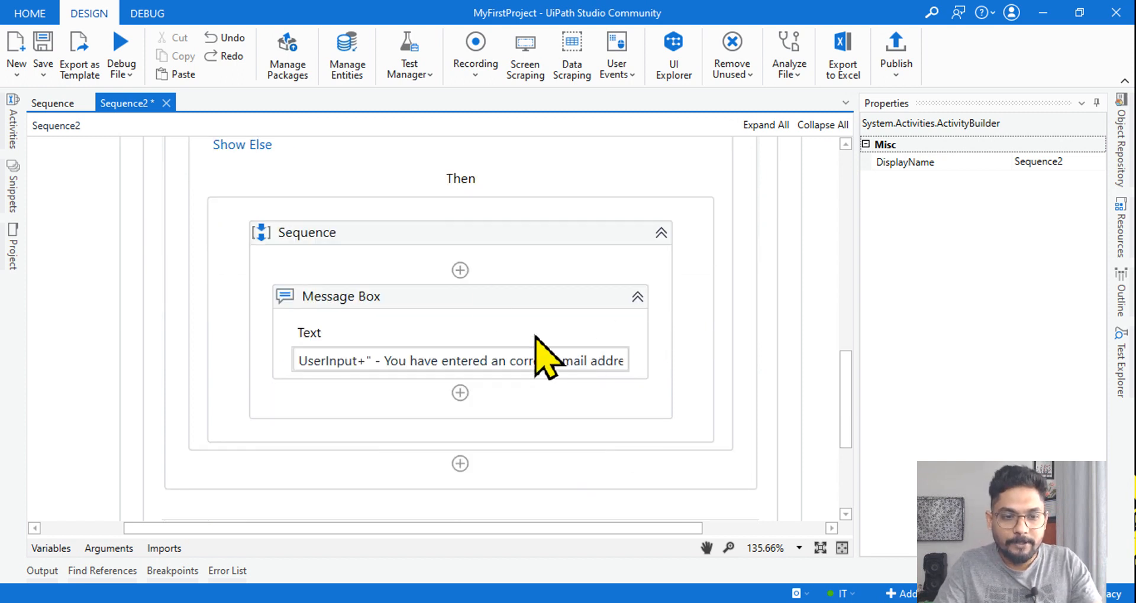
{"action": "scroll", "scroll_direction": "up", "scroll_amount": 3}
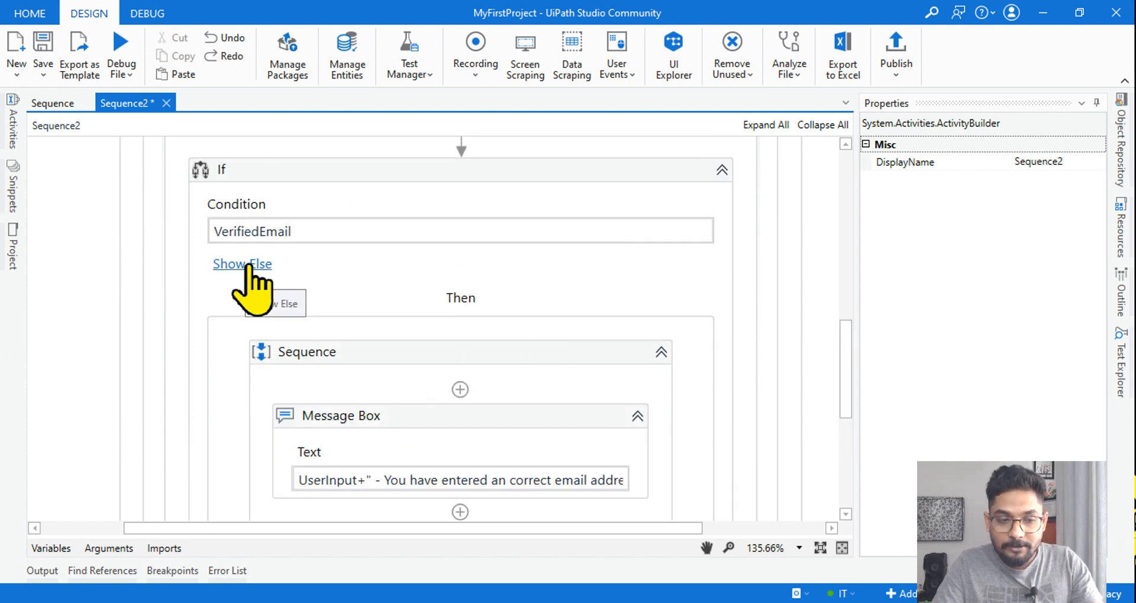
Step: Show the If's Else branch, add a Throw in it and start editing its Exception expression
{"action": "left_click", "coordinate": [241, 264]}
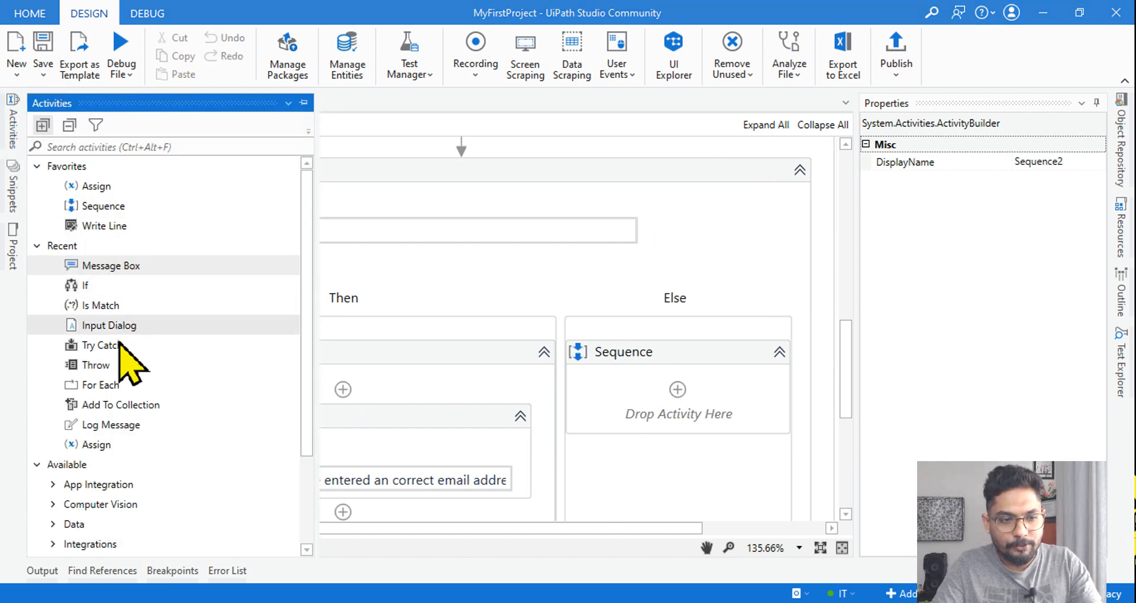
{"action": "mouse_move", "coordinate": [685, 417]}
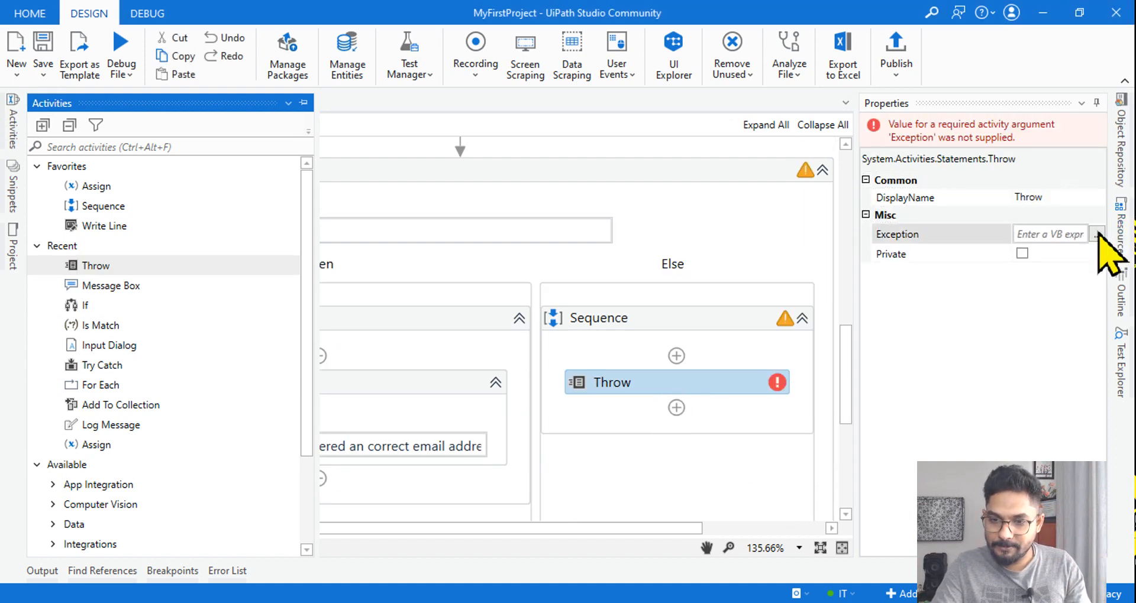
{"action": "left_click", "coordinate": [1096, 234]}
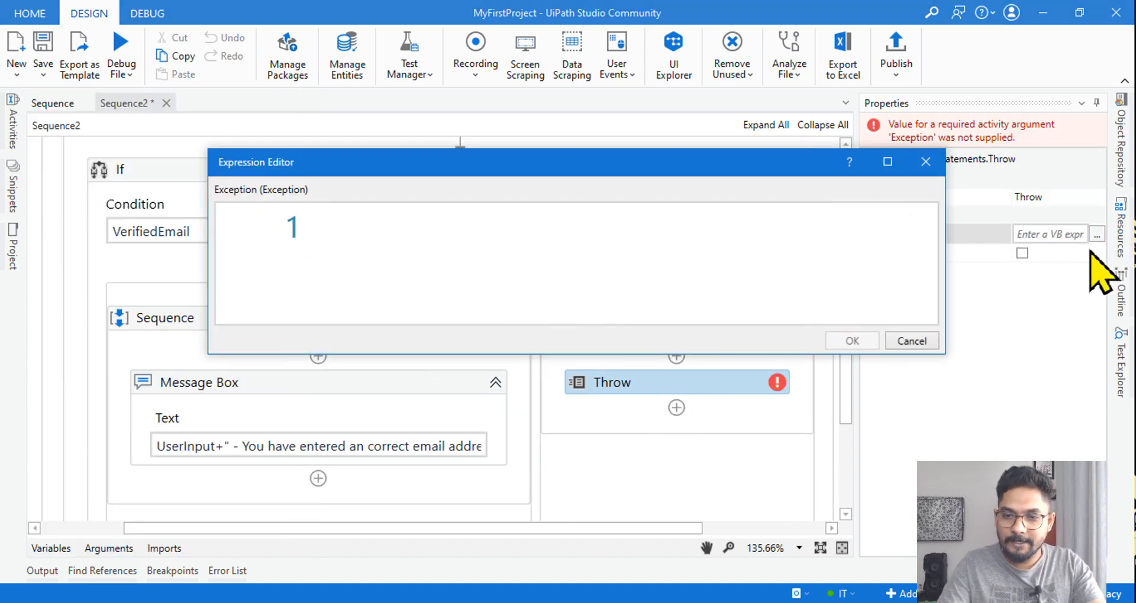
Step: Enter new BusinessRuleException("The entered email is WRONG!") as the Throw's Exception expression
{"action": "left_click", "coordinate": [911, 340]}
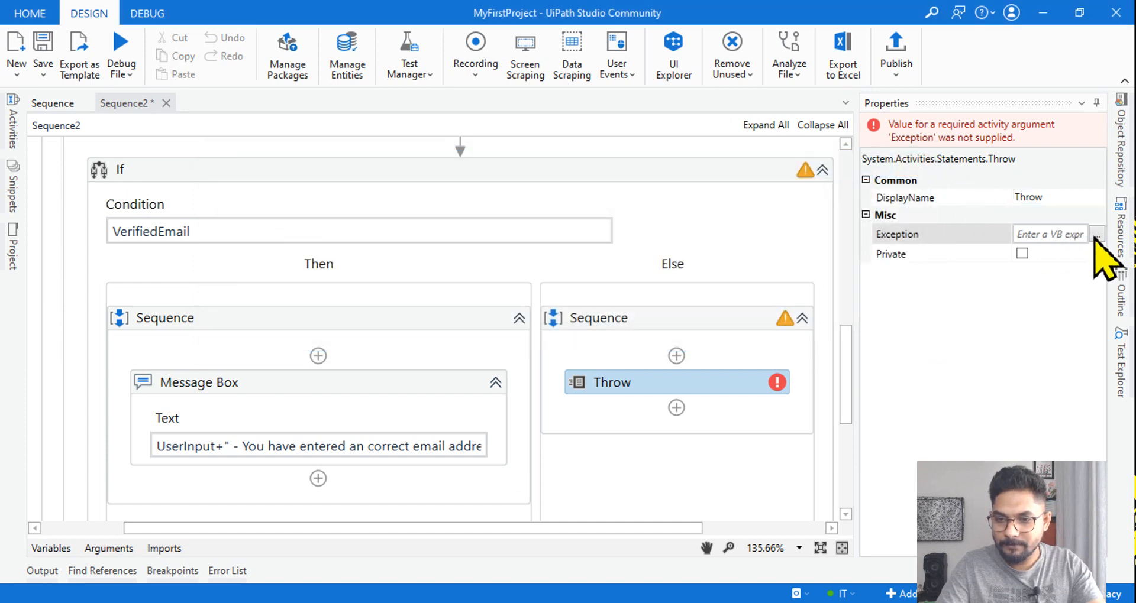
{"action": "left_click", "coordinate": [1096, 233]}
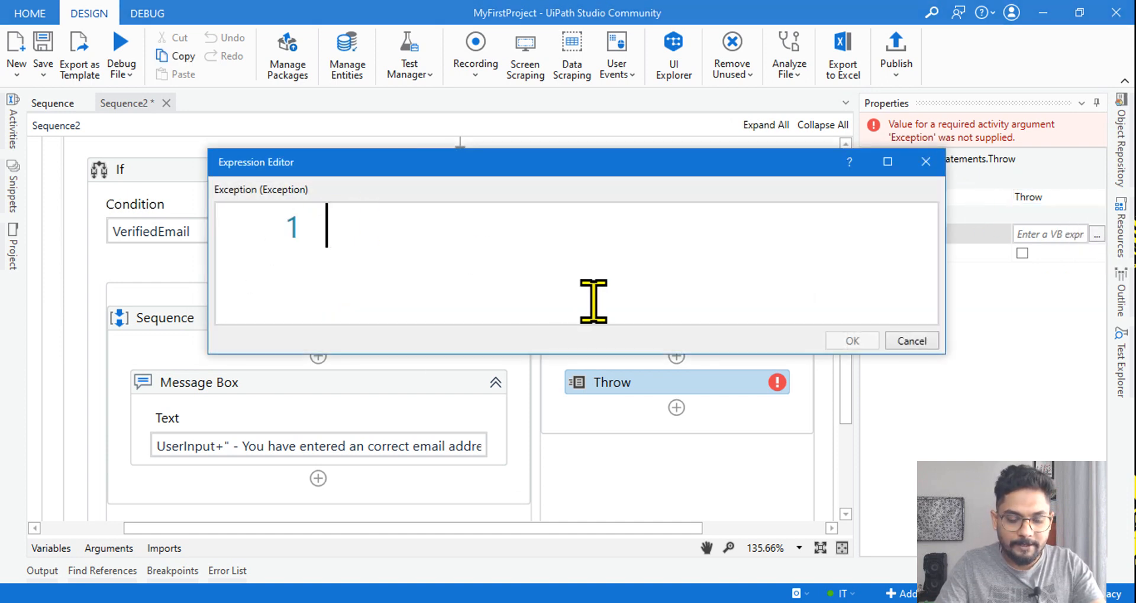
{"action": "type", "text": "New"}
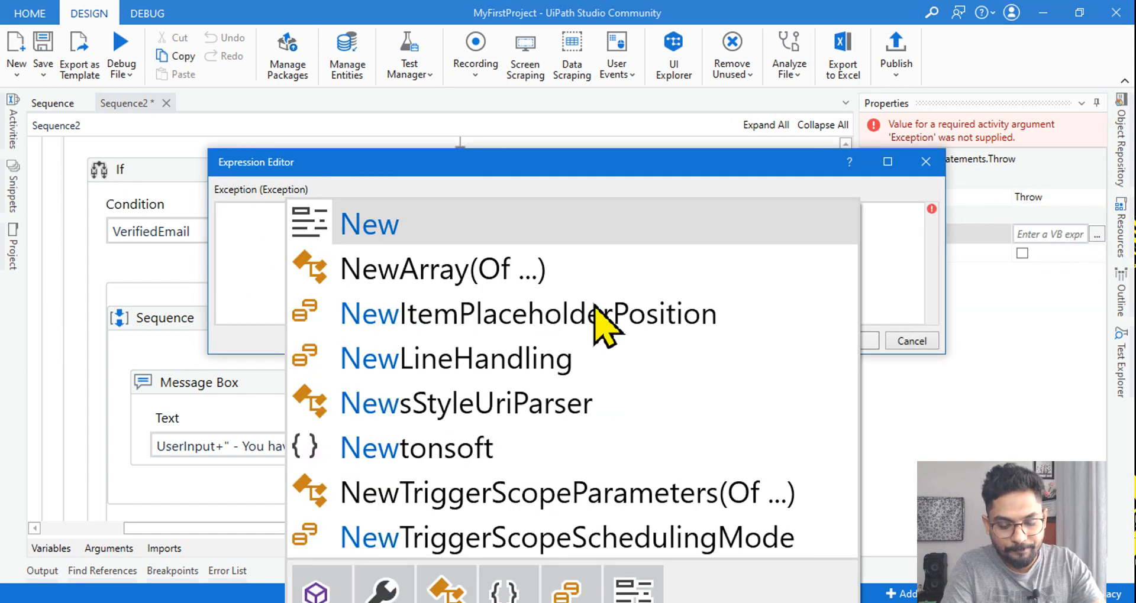
{"action": "type", "text": "new businessRuleException"}
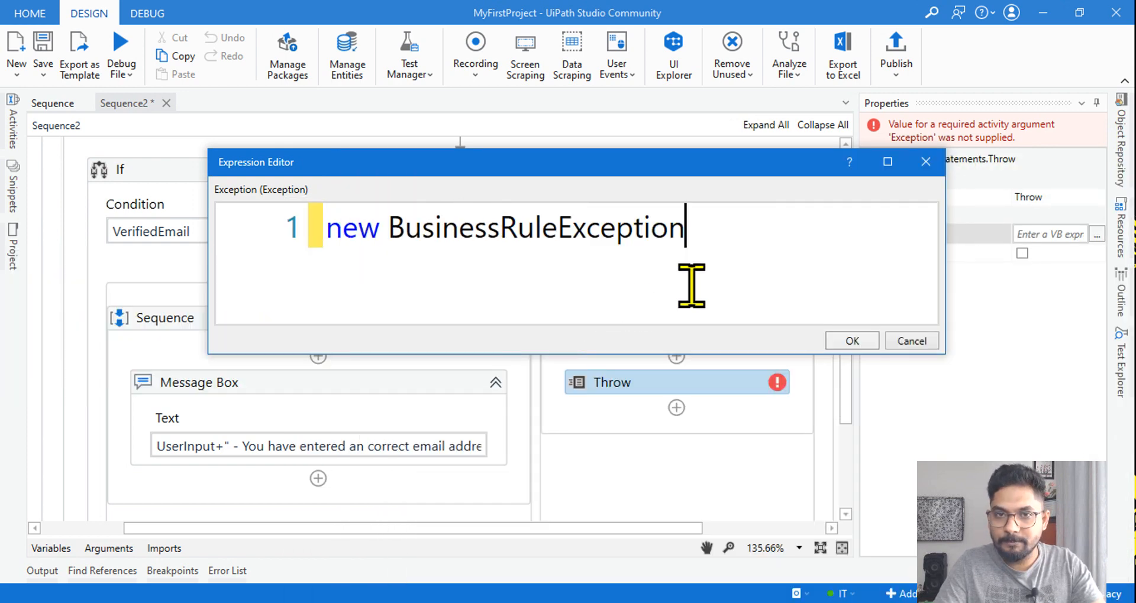
{"action": "type", "text": "()"}
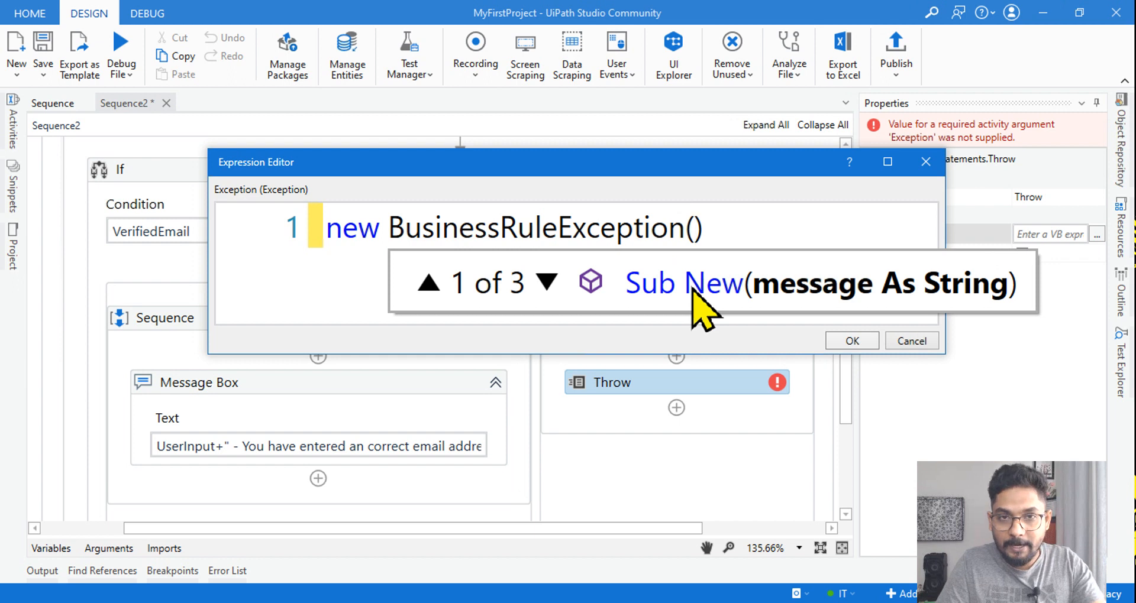
{"action": "type", "text": "\"The entered email"}
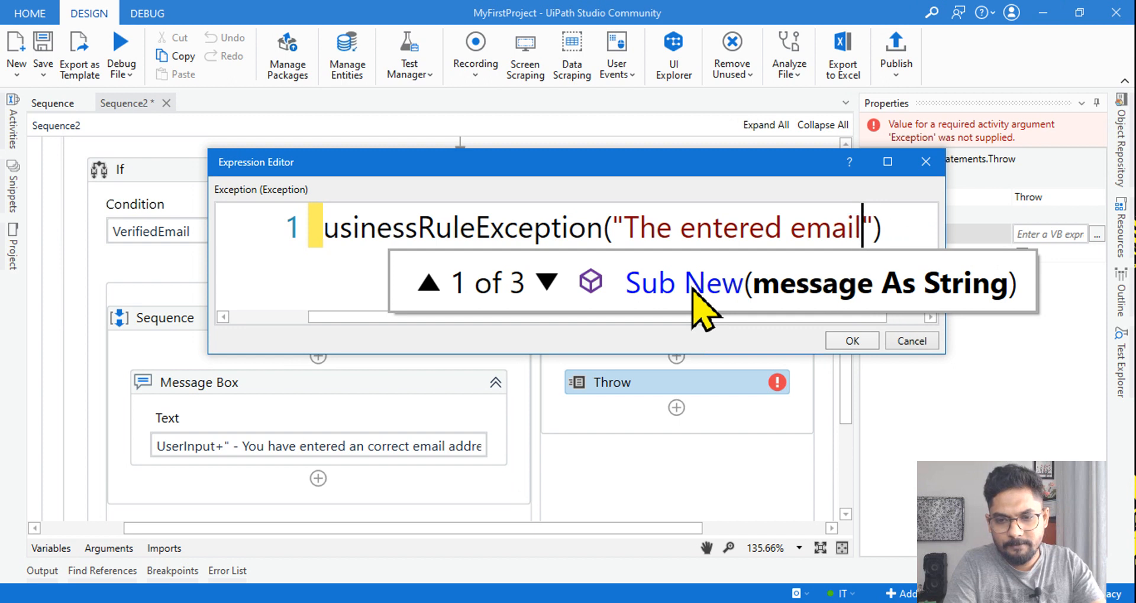
{"action": "type", "text": "is WRONG"}
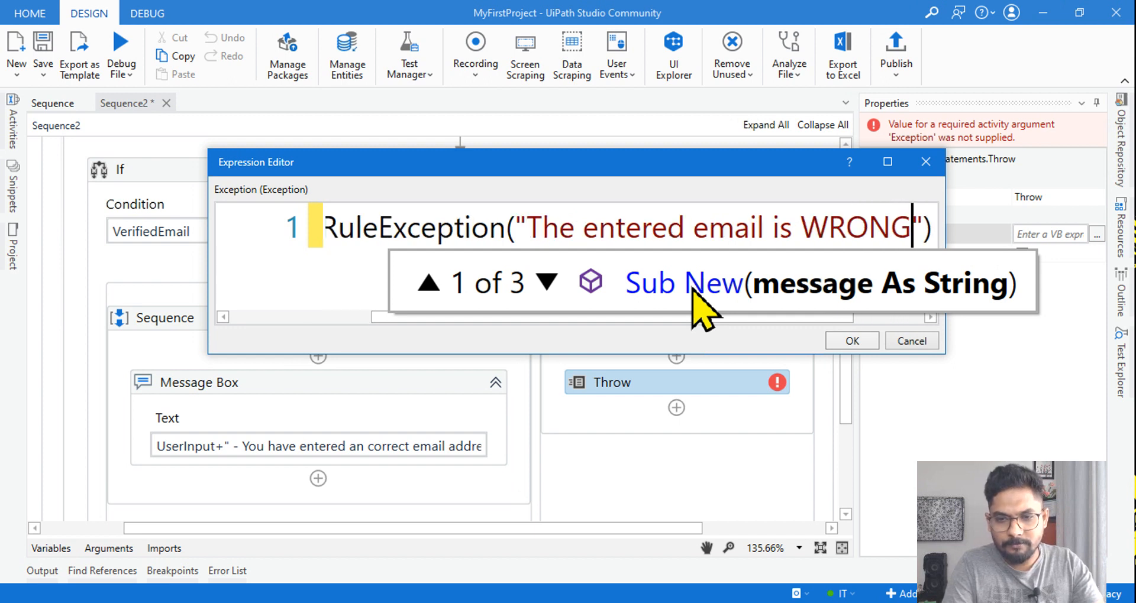
{"action": "type", "text": "!"}
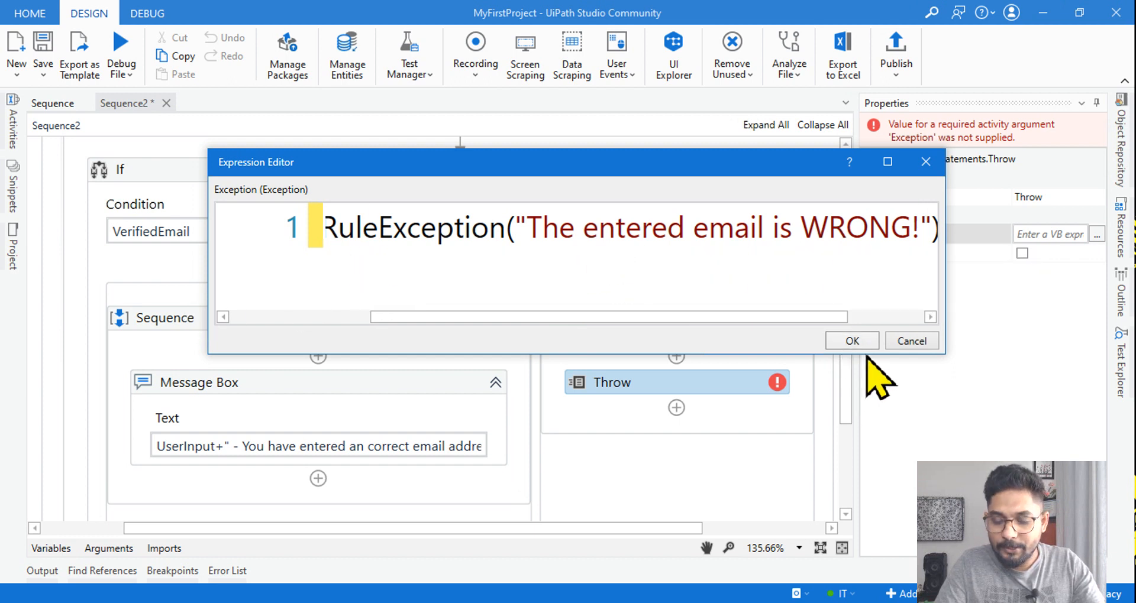
Step: Confirm the Throw's exception expression and add a new catch under the Try Catch's Catches
{"action": "left_click", "coordinate": [851, 340]}
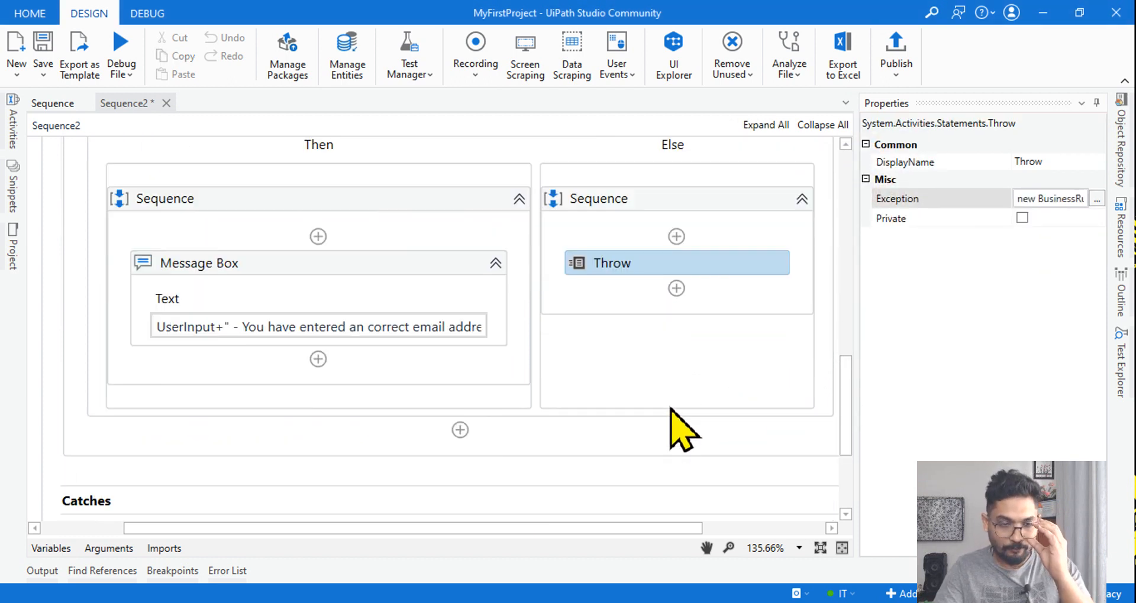
{"action": "mouse_move", "coordinate": [688, 279]}
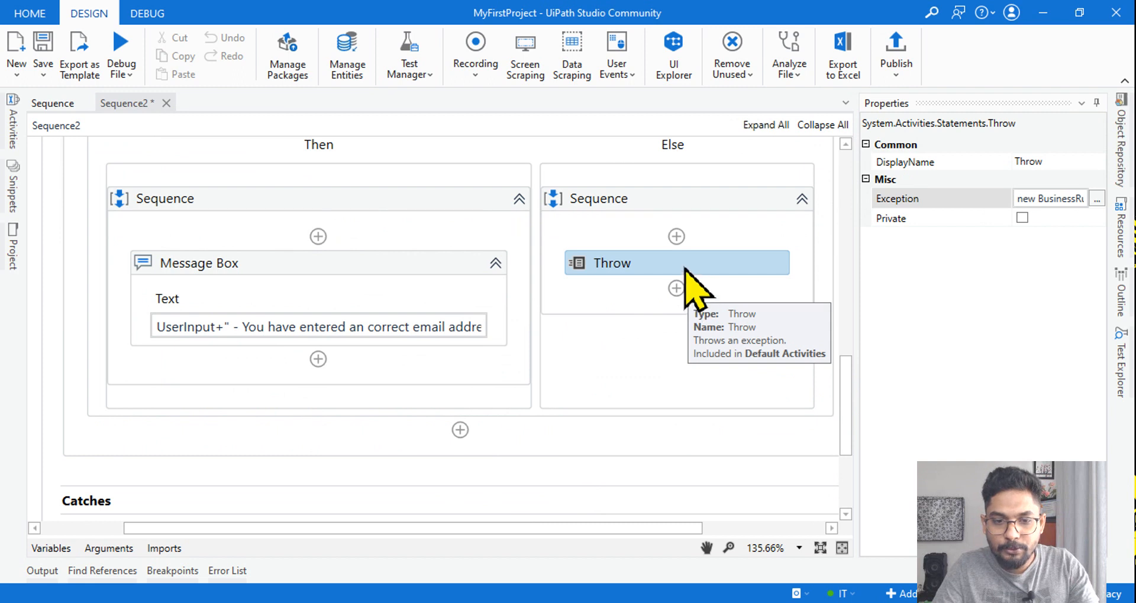
{"action": "scroll", "scroll_direction": "down", "scroll_amount": 3}
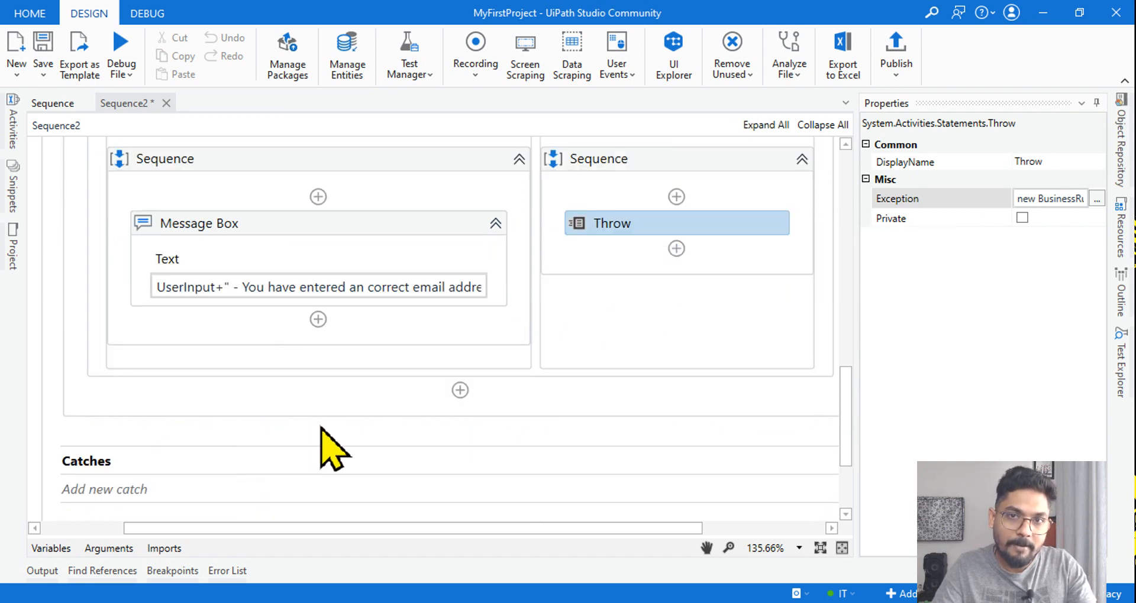
{"action": "scroll", "scroll_direction": "down", "scroll_amount": 3}
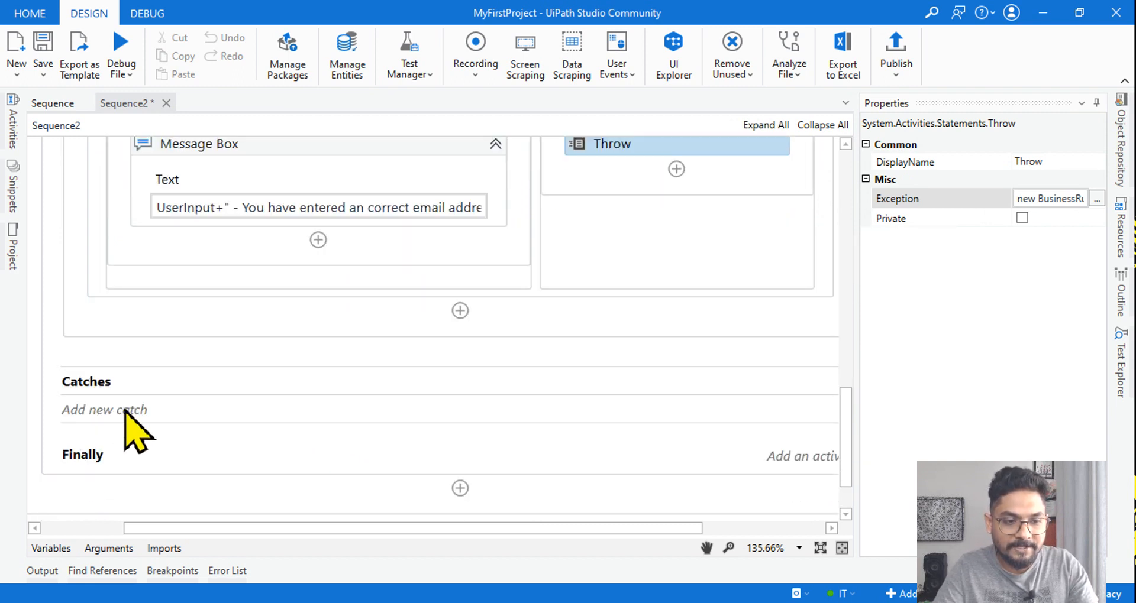
{"action": "left_click", "coordinate": [104, 410]}
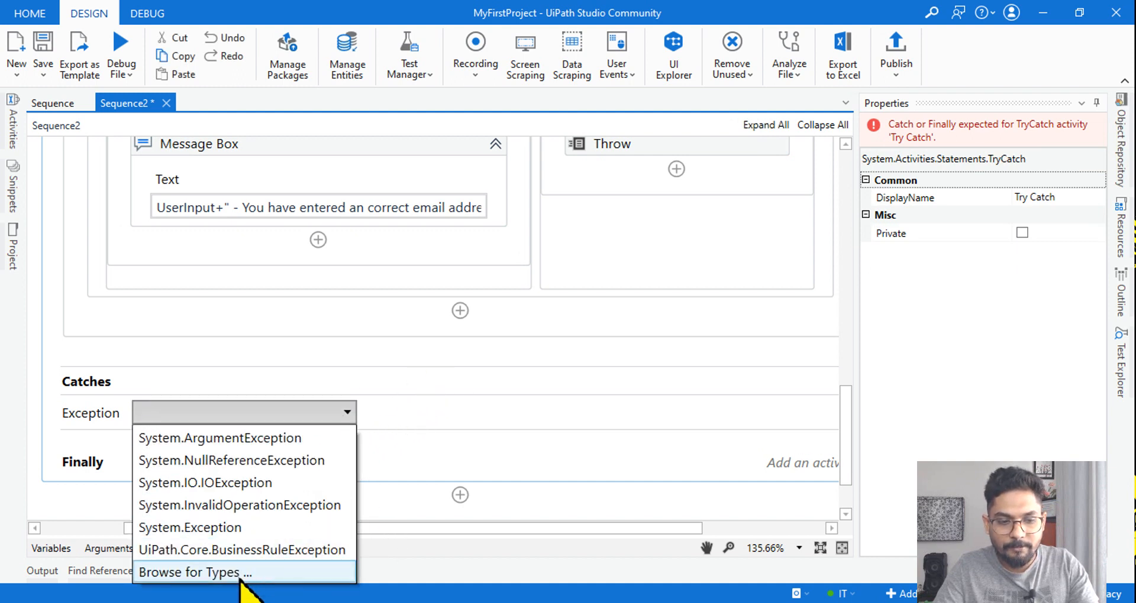
Step: Browse for types, search 'business' and choose UiPath.Core.BusinessRuleException as the caught type
{"action": "left_click", "coordinate": [193, 573]}
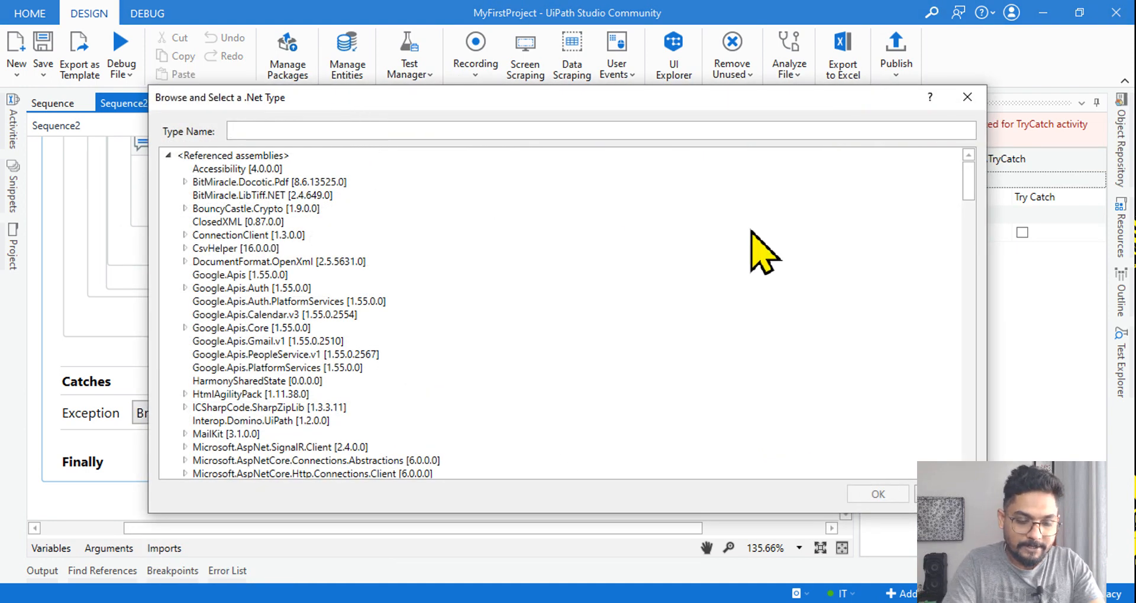
{"action": "type", "text": "business"}
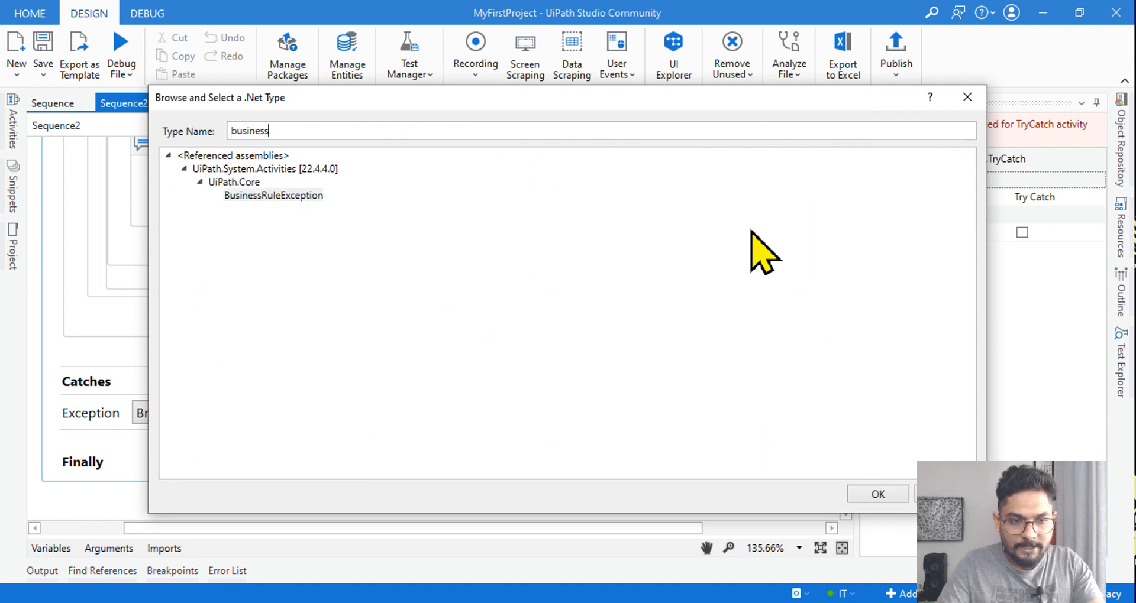
{"action": "left_click", "coordinate": [274, 195]}
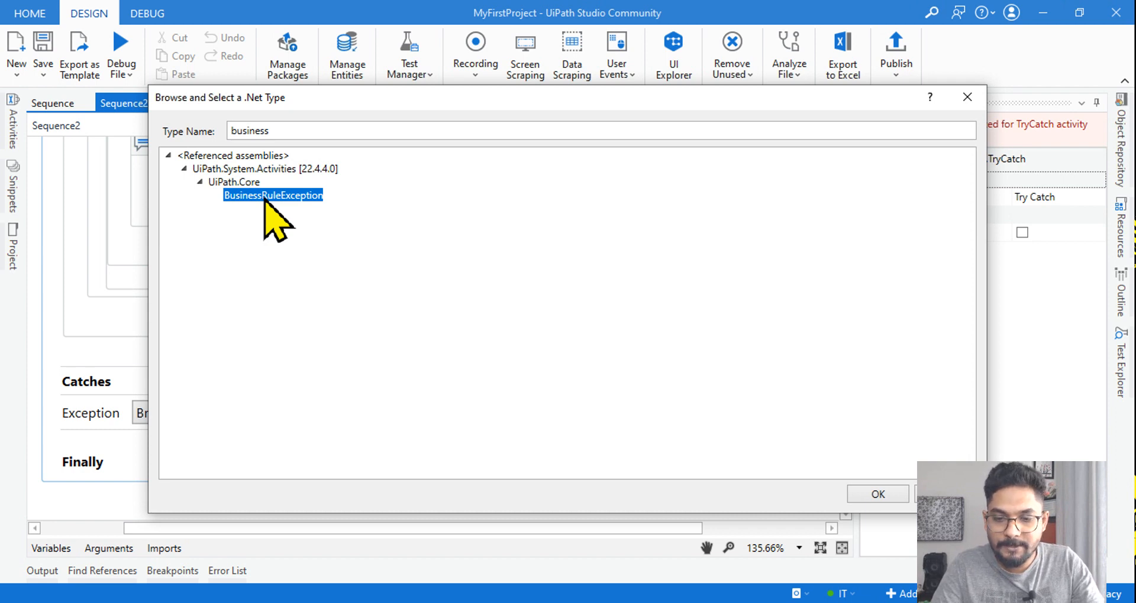
{"action": "left_click", "coordinate": [877, 494]}
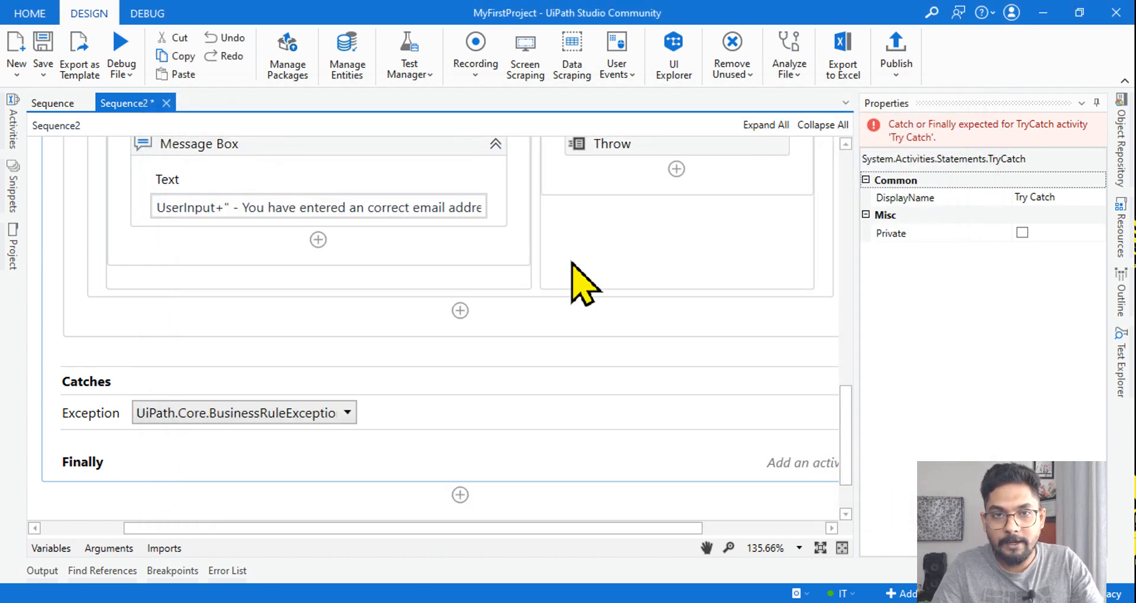
{"action": "scroll", "scroll_direction": "down", "scroll_amount": 3}
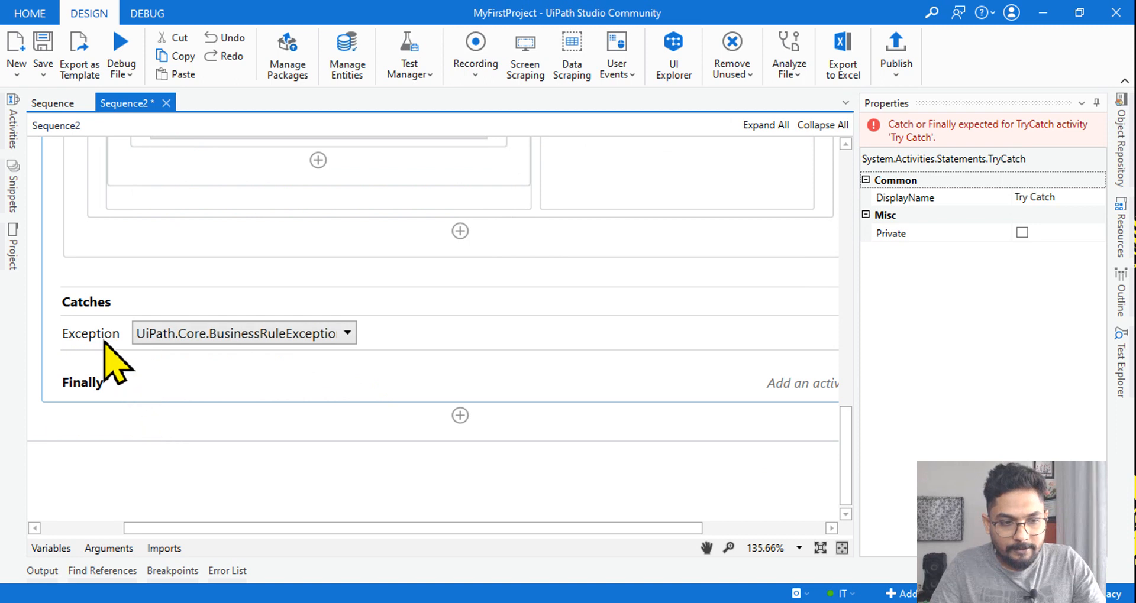
{"action": "scroll", "scroll_direction": "left", "scroll_amount": 3}
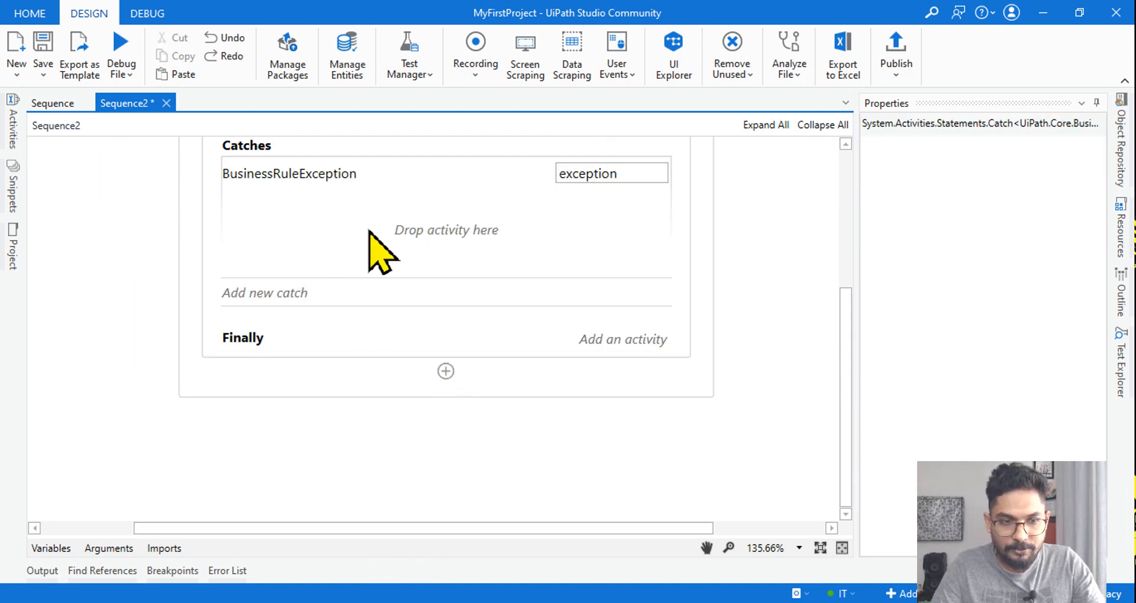
Step: Place a Message Box in the catch with its Text set to exception.Message via IntelliSense
{"action": "scroll", "scroll_direction": "up", "scroll_amount": 3}
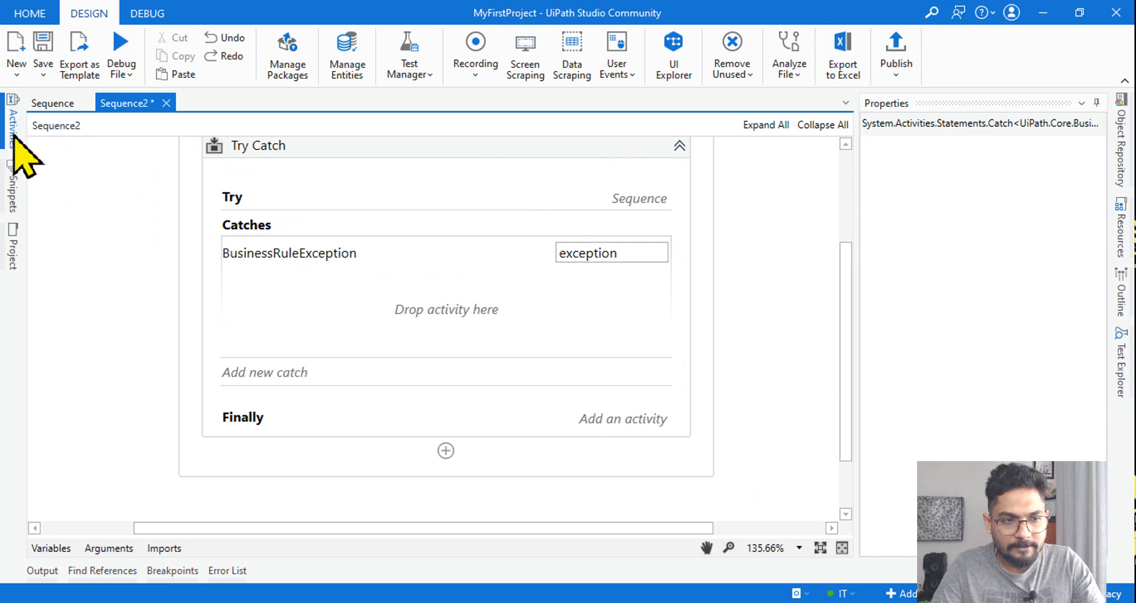
{"action": "left_click", "coordinate": [12, 123]}
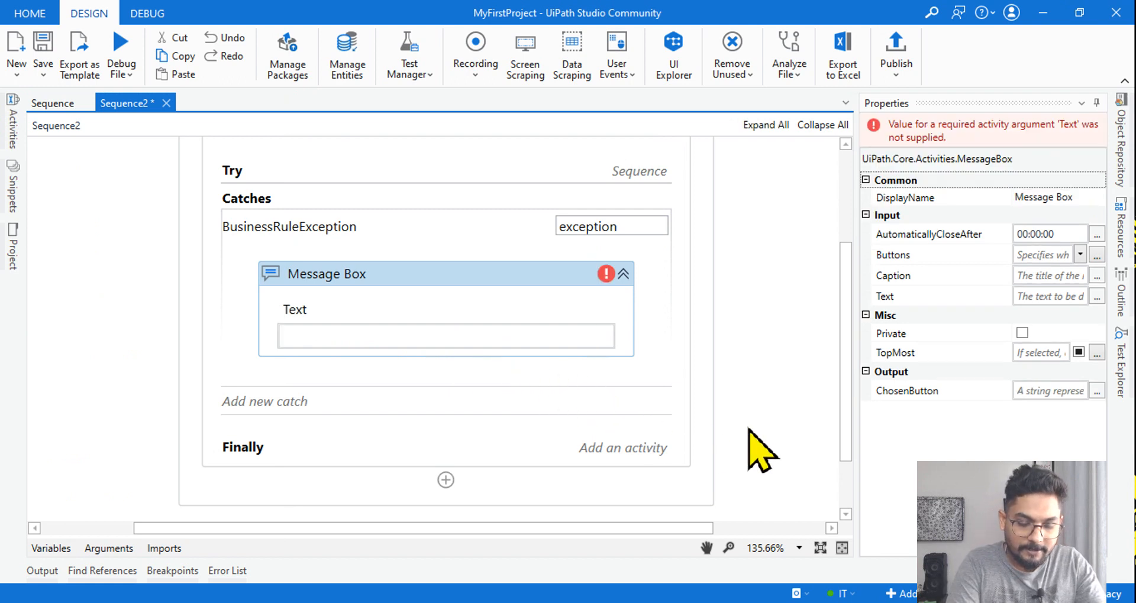
{"action": "mouse_move", "coordinate": [652, 283]}
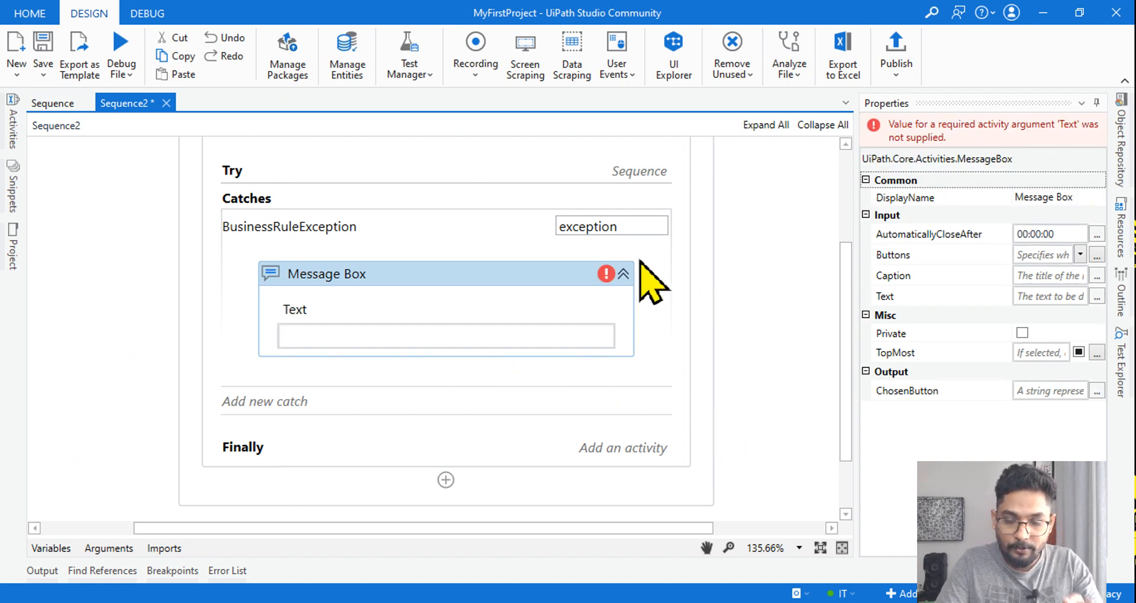
{"action": "left_click", "coordinate": [446, 335]}
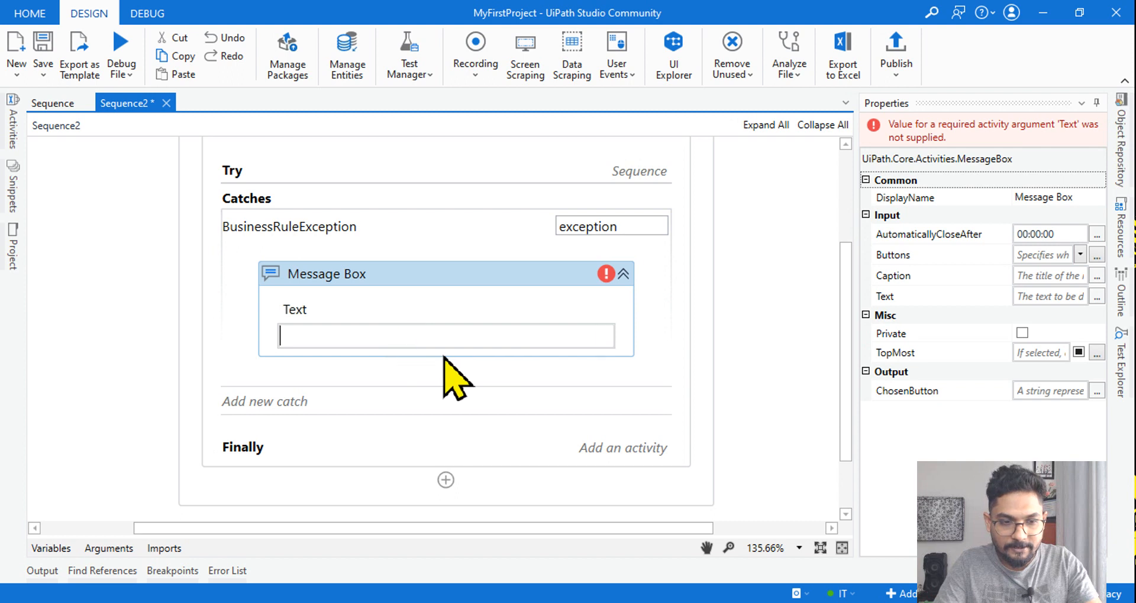
{"action": "type", "text": "exception"}
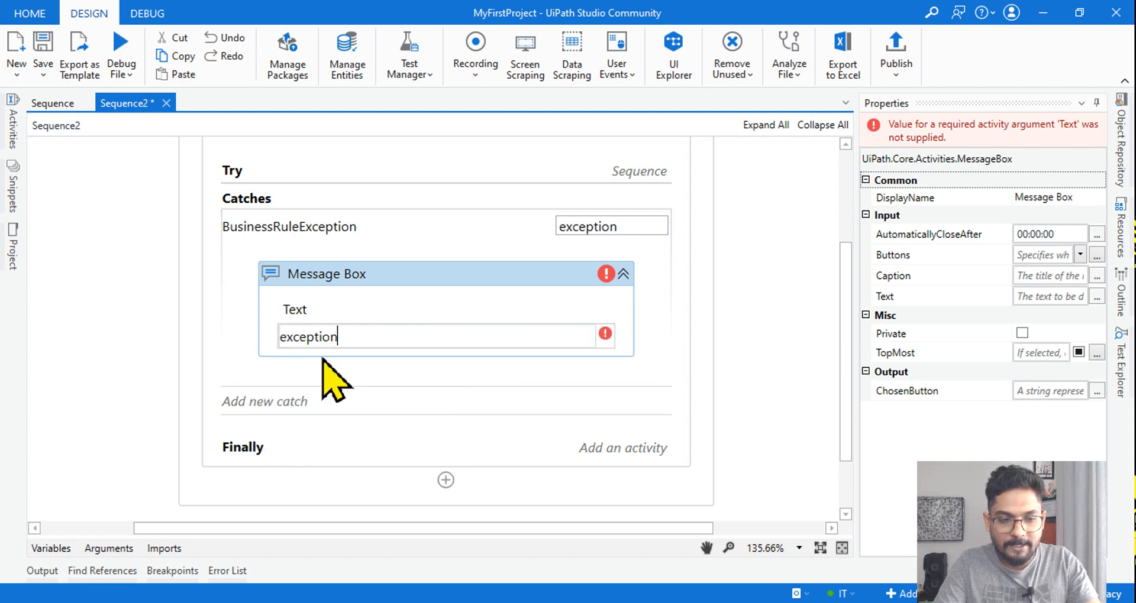
{"action": "mouse_move", "coordinate": [572, 383]}
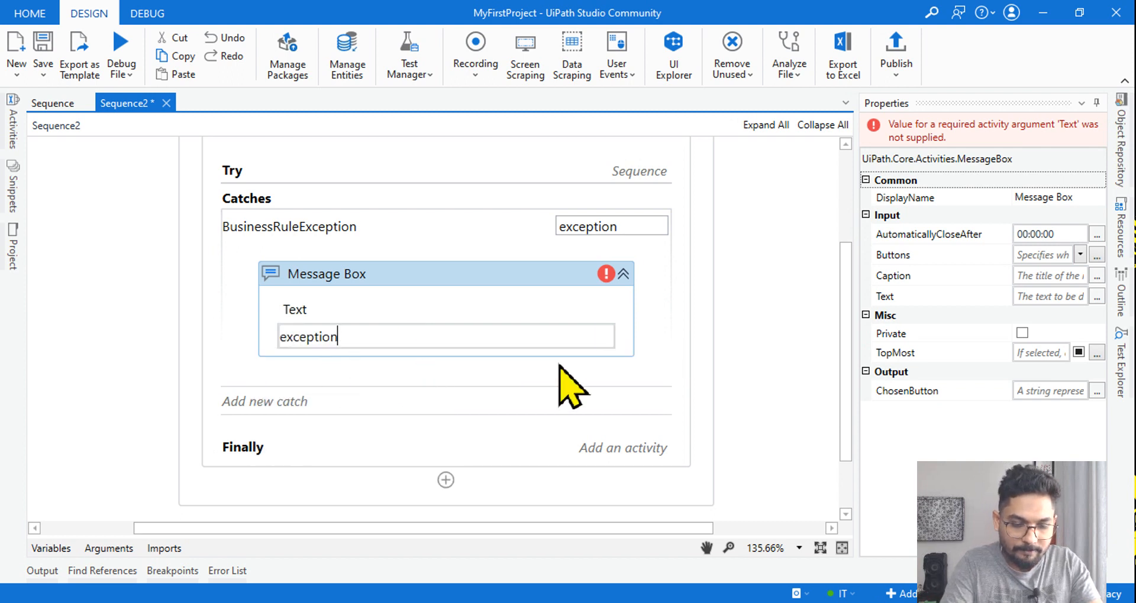
{"action": "type", "text": "."}
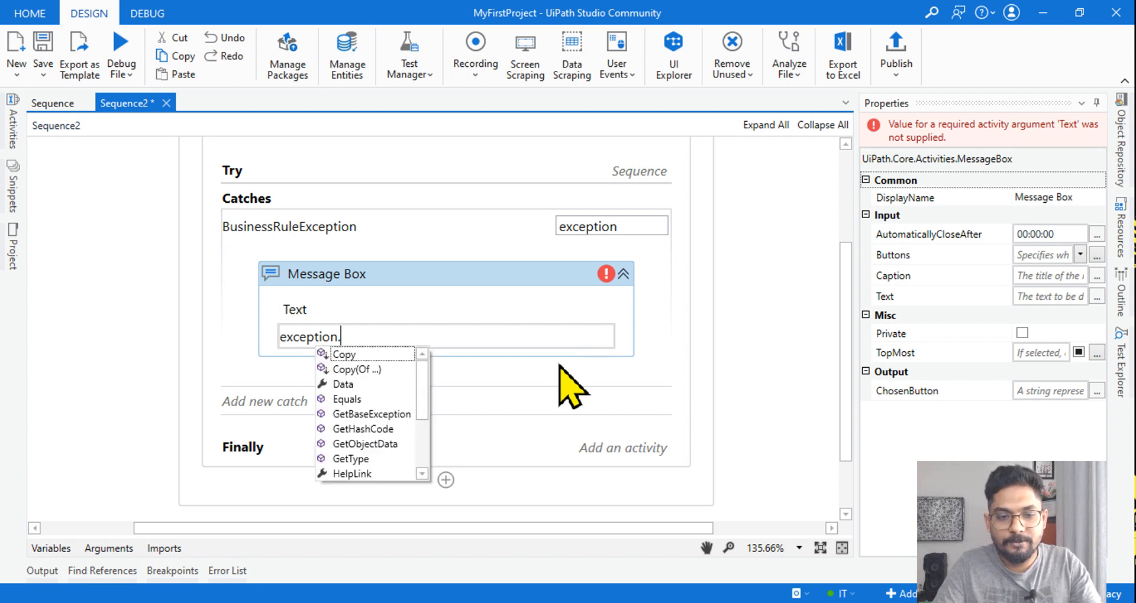
{"action": "type", "text": "message"}
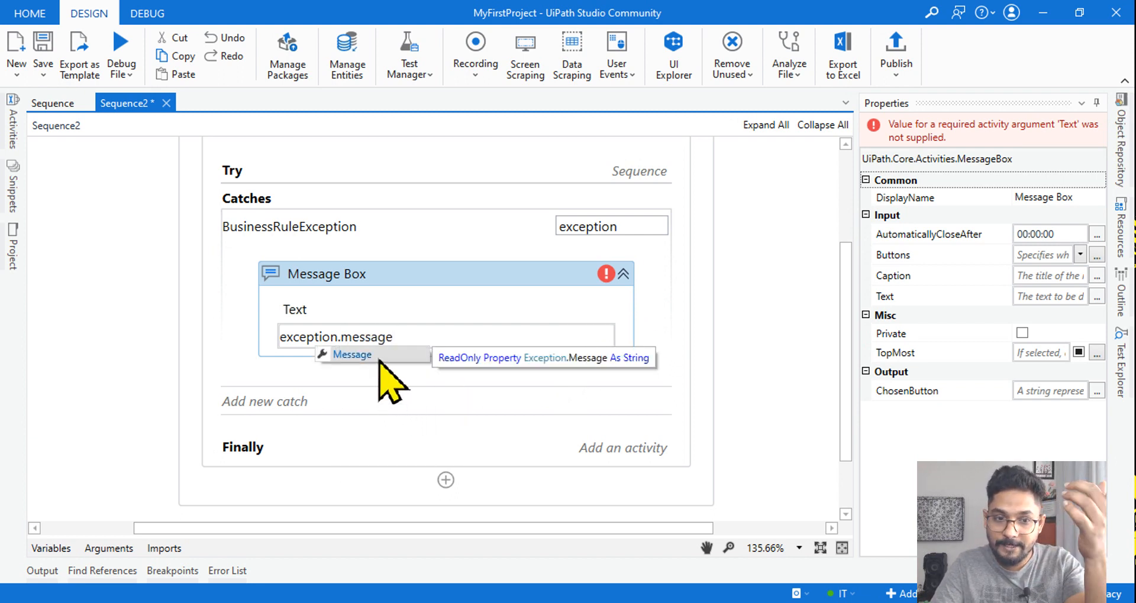
{"action": "mouse_move", "coordinate": [369, 377]}
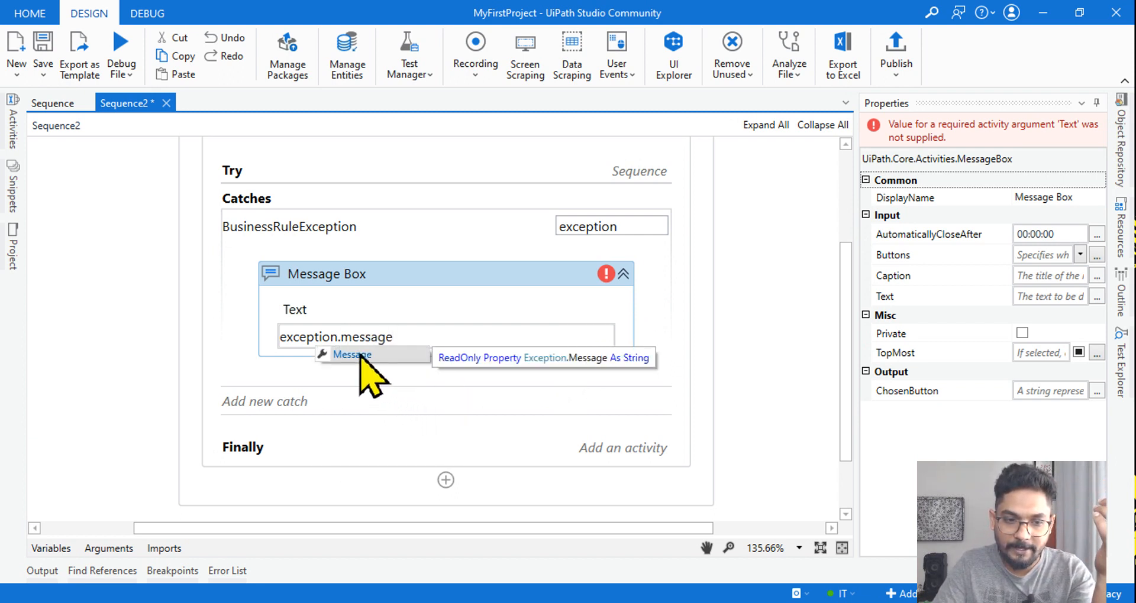
{"action": "left_click", "coordinate": [351, 355]}
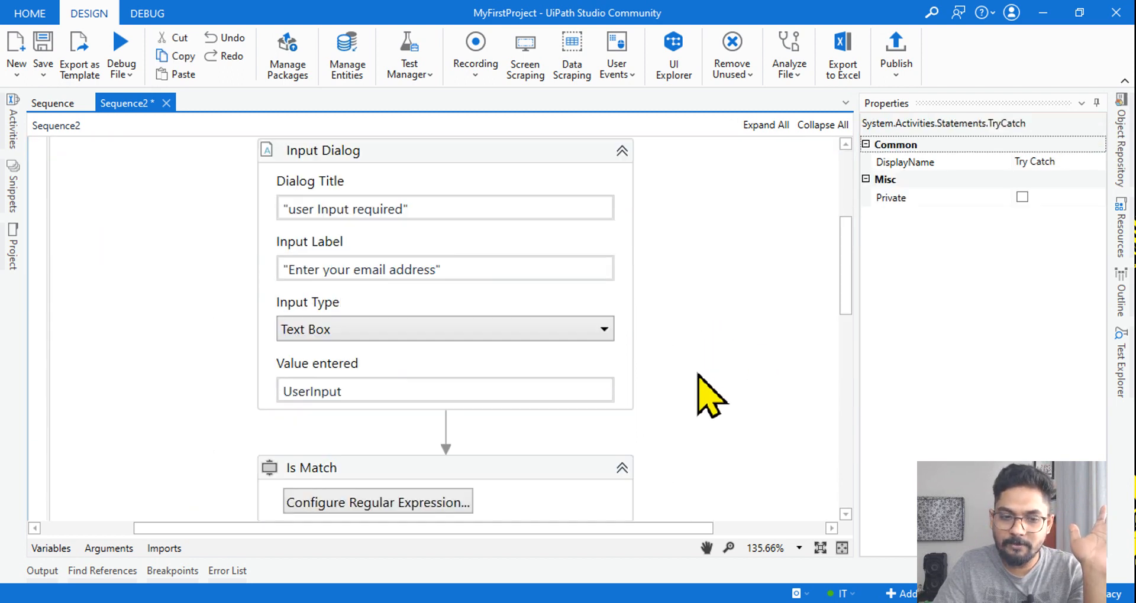
{"action": "scroll", "scroll_direction": "down", "scroll_amount": 3}
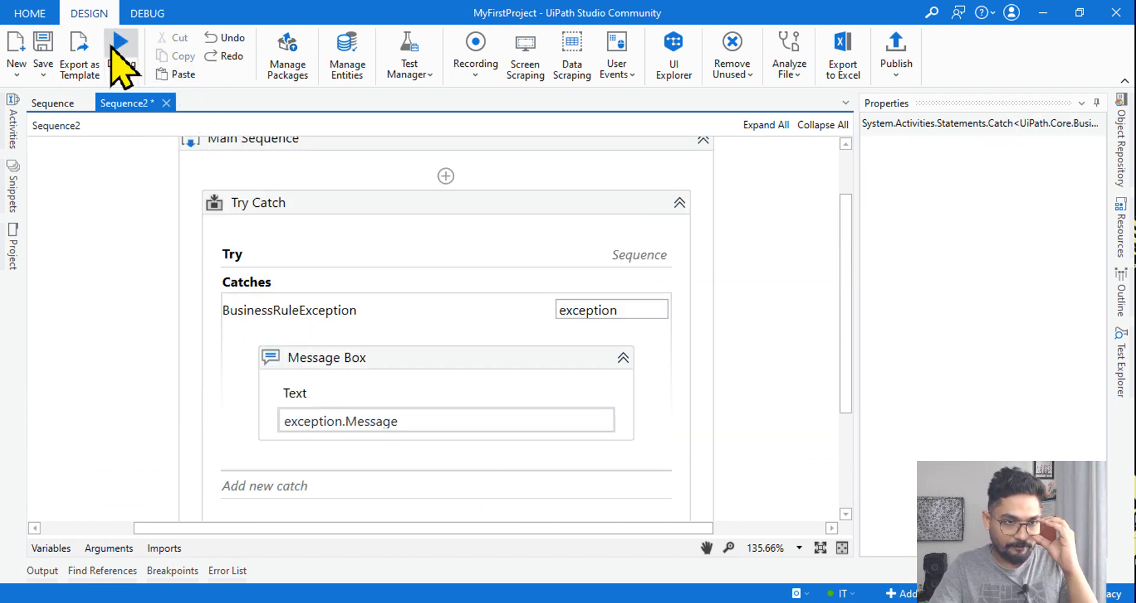
{"action": "mouse_move", "coordinate": [637, 290]}
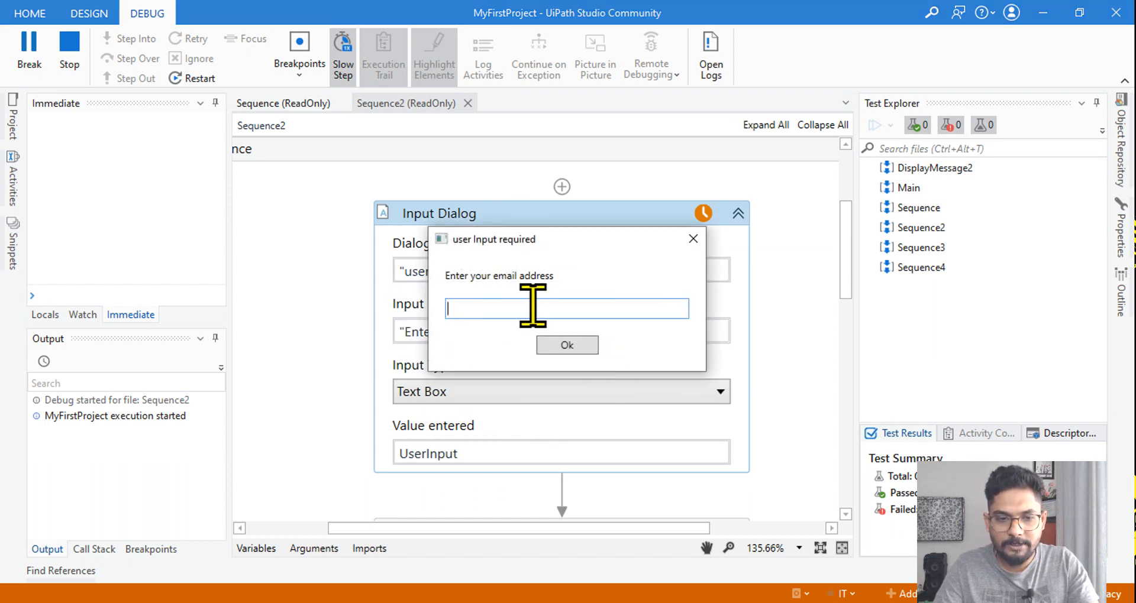
Step: Answer the input prompt with the invalid email 'rakesh@' and submit it
{"action": "type", "text": "rakesh"}
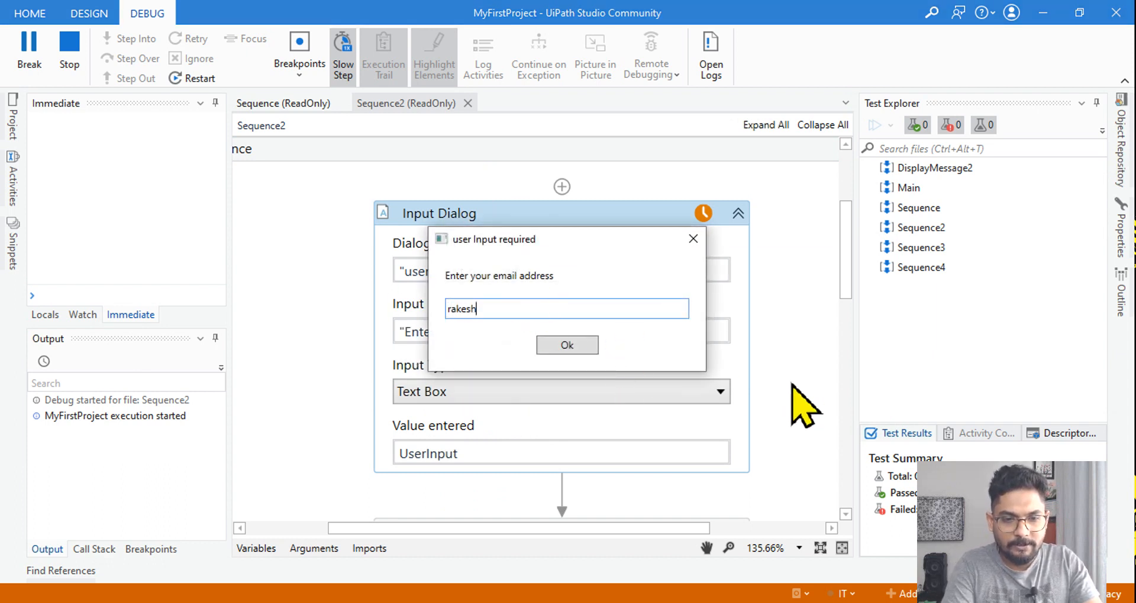
{"action": "type", "text": "@"}
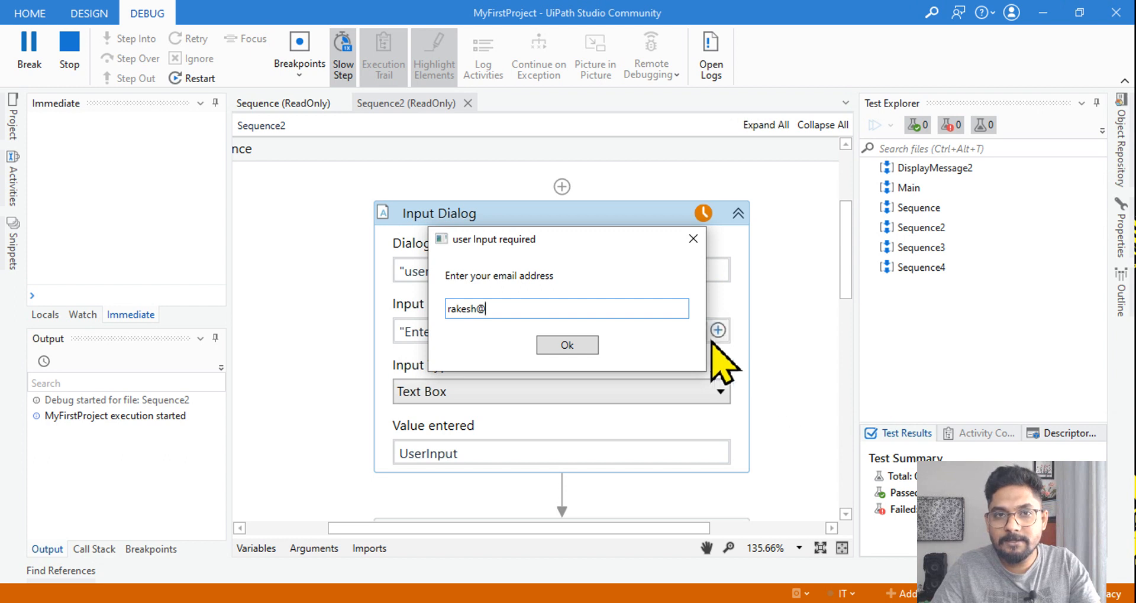
{"action": "mouse_move", "coordinate": [567, 344]}
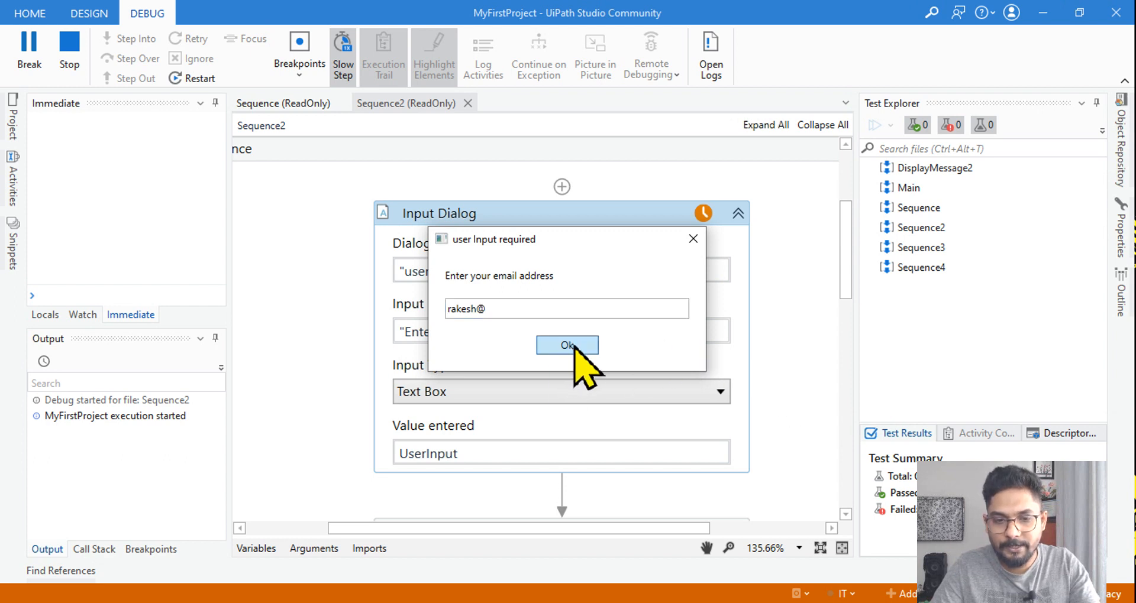
{"action": "left_click", "coordinate": [567, 344]}
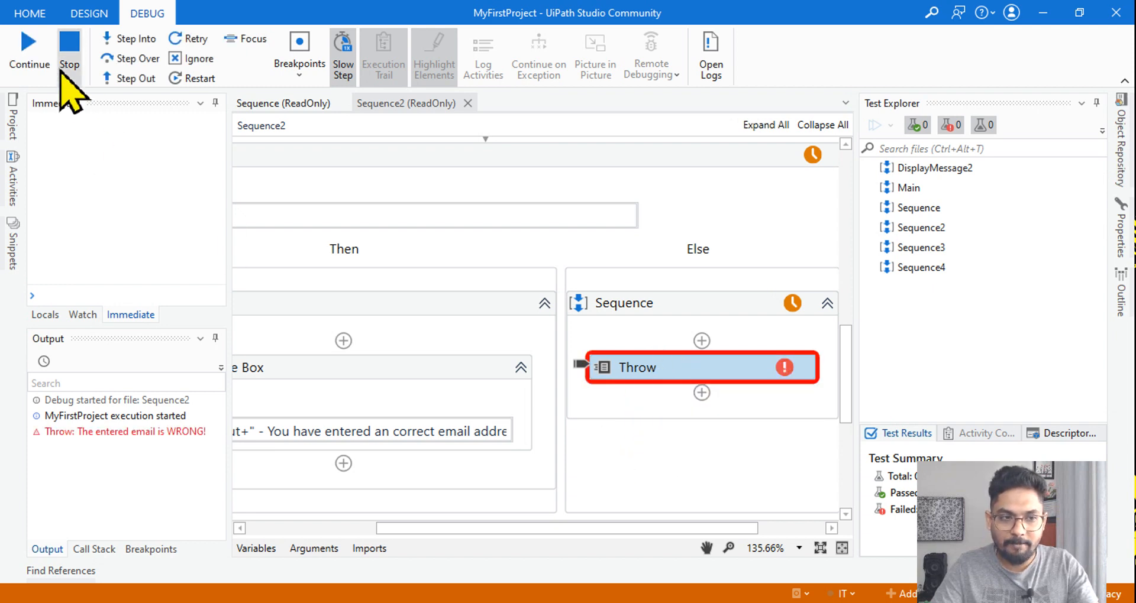
{"action": "mouse_move", "coordinate": [670, 376]}
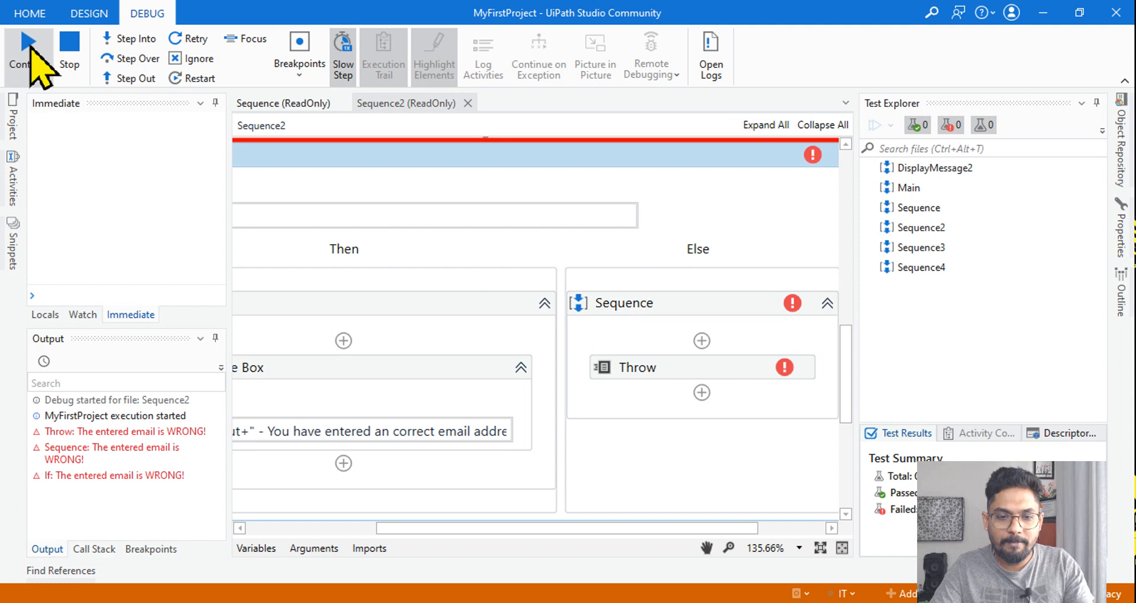
Step: Continue the paused debug run and dismiss the 'The entered email is WRONG!' message box
{"action": "left_click", "coordinate": [20, 51]}
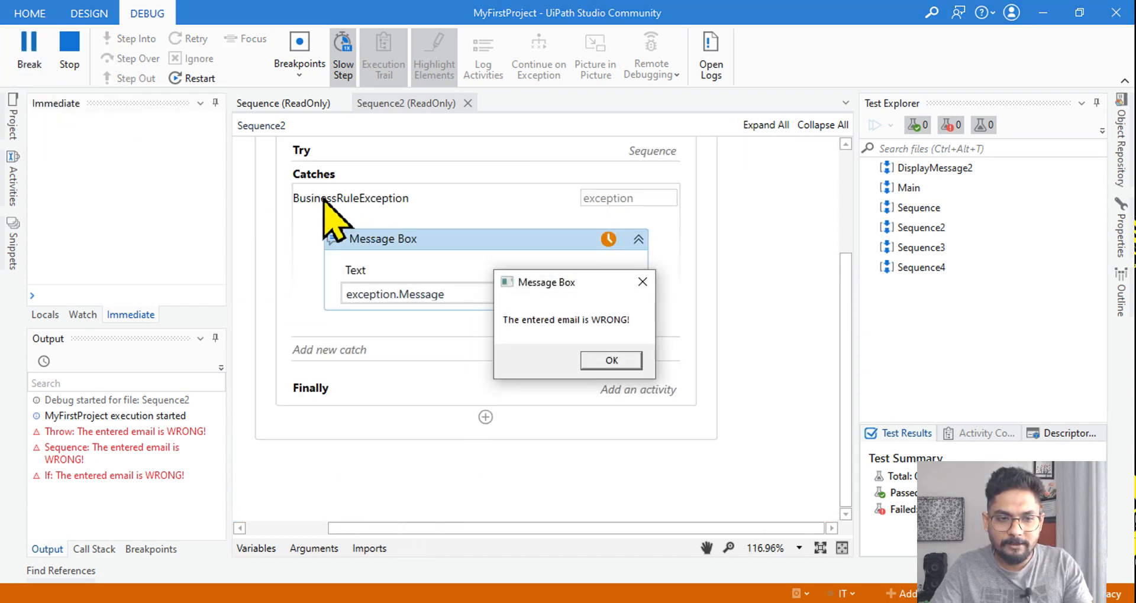
{"action": "mouse_move", "coordinate": [540, 352]}
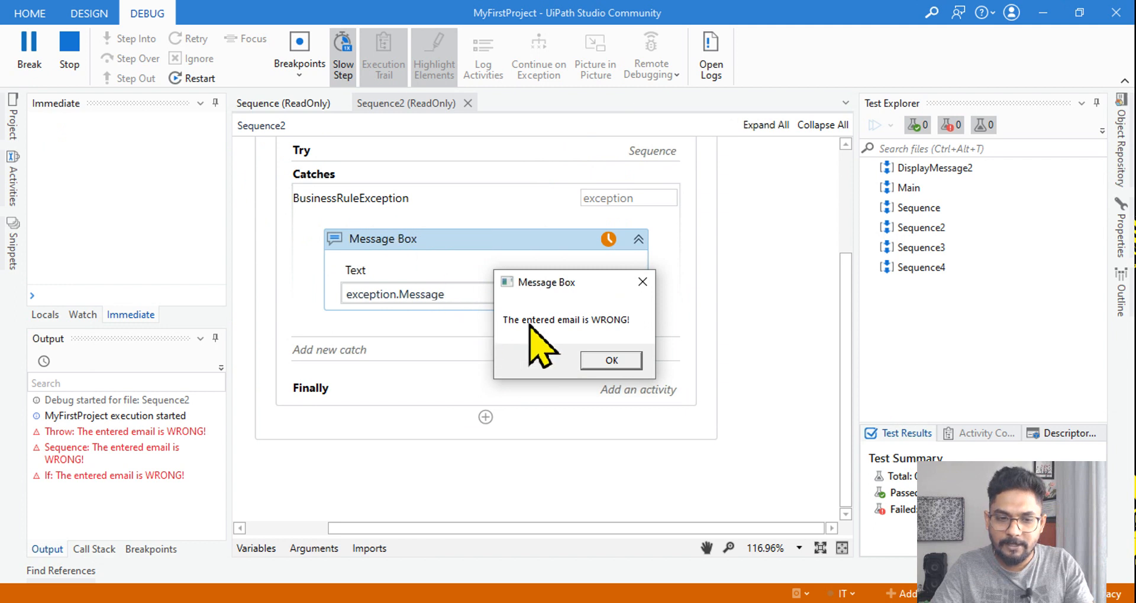
{"action": "mouse_move", "coordinate": [446, 330]}
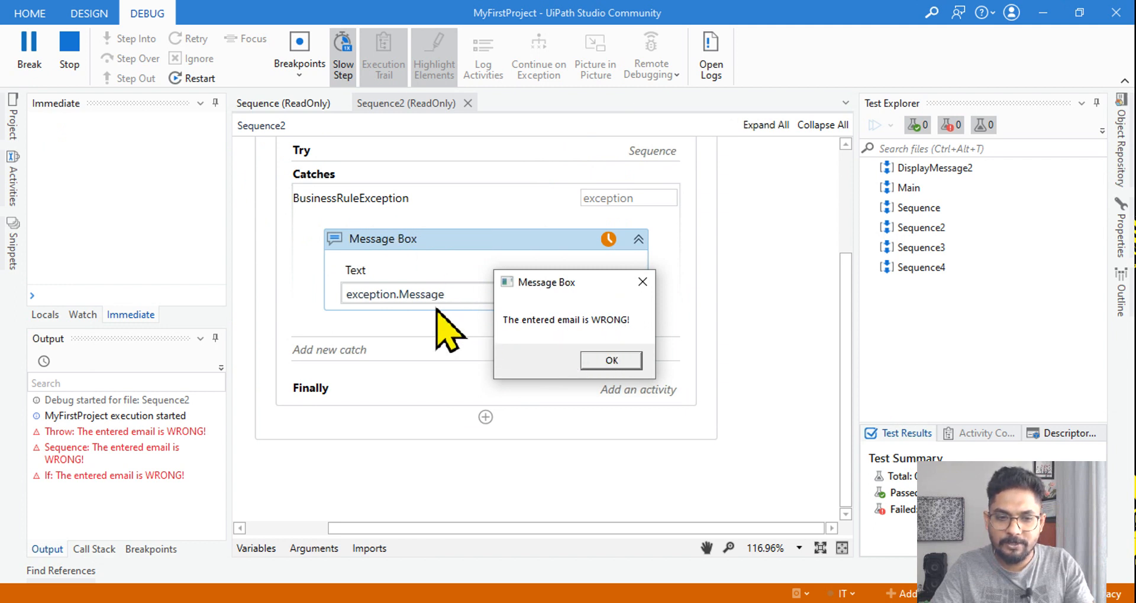
{"action": "mouse_move", "coordinate": [618, 359]}
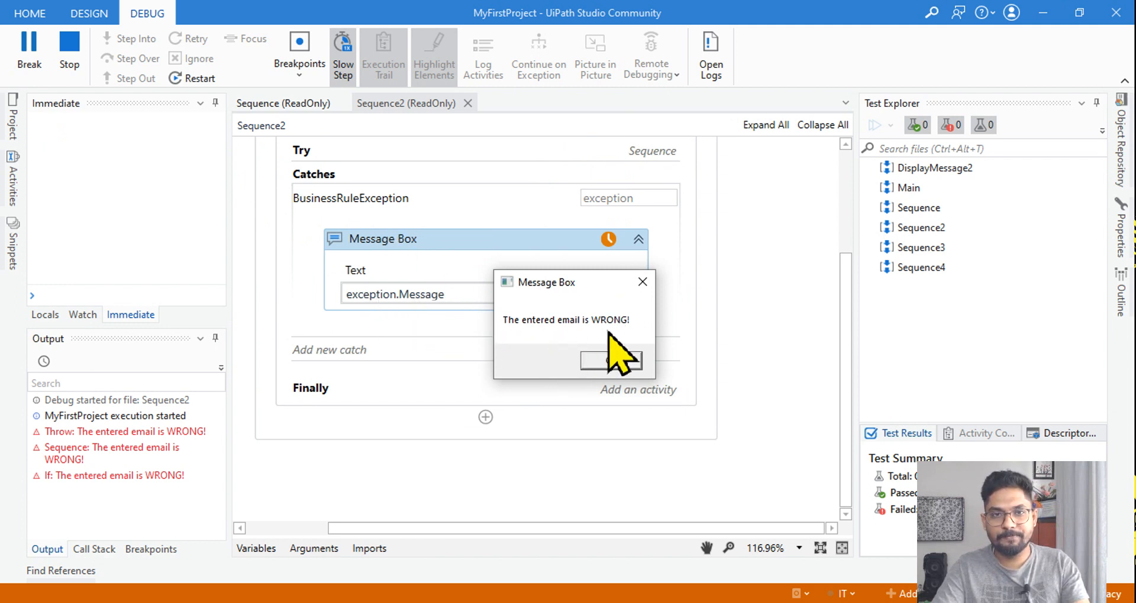
{"action": "left_click", "coordinate": [609, 359]}
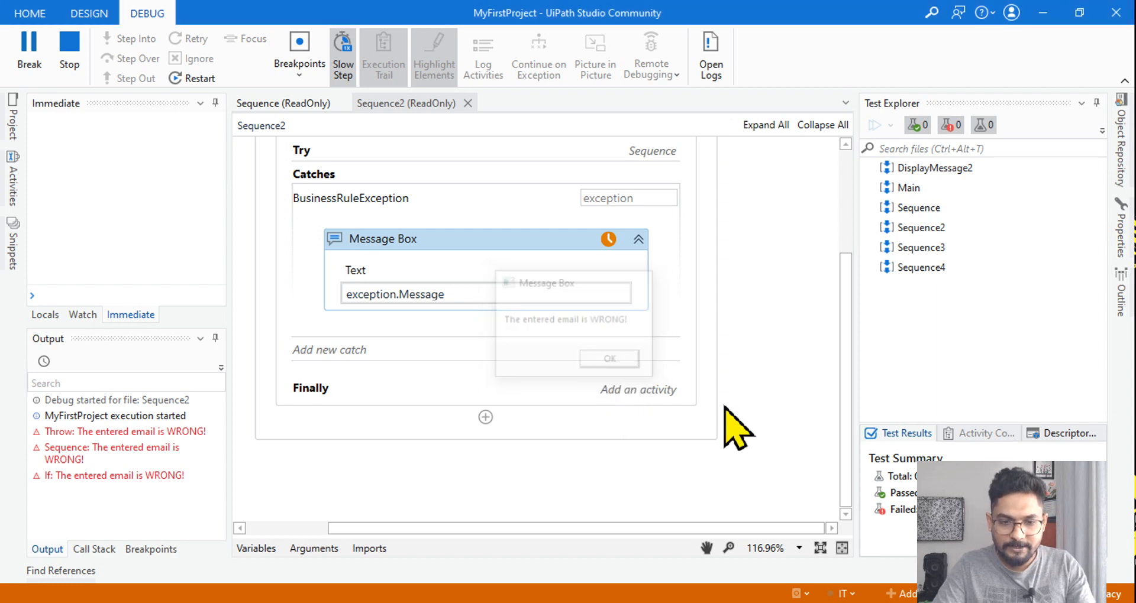
{"action": "left_click", "coordinate": [609, 359]}
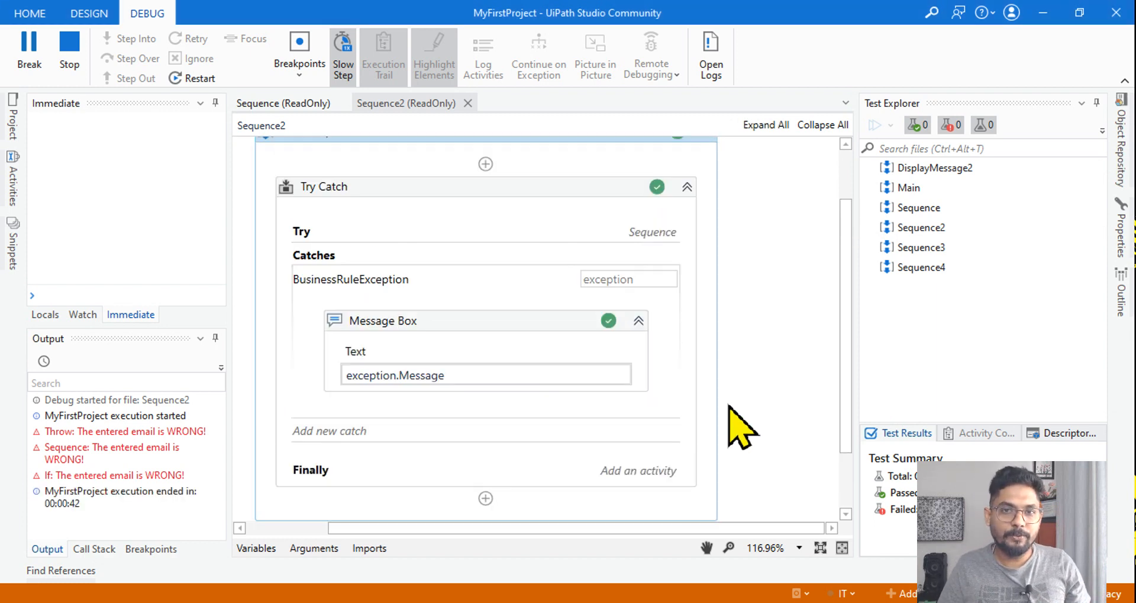